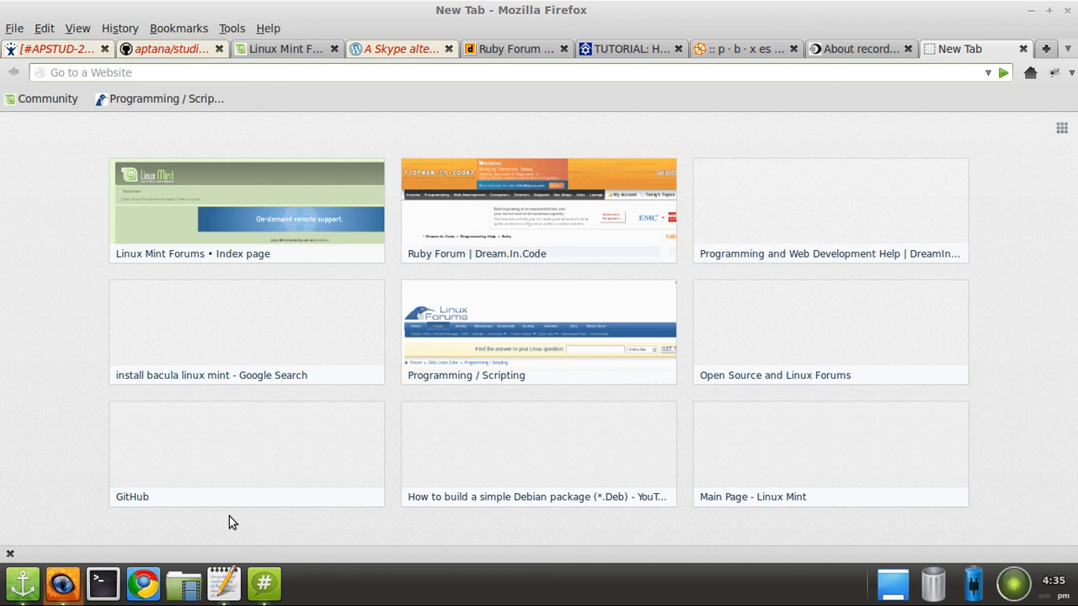
mouse_move(224, 583)
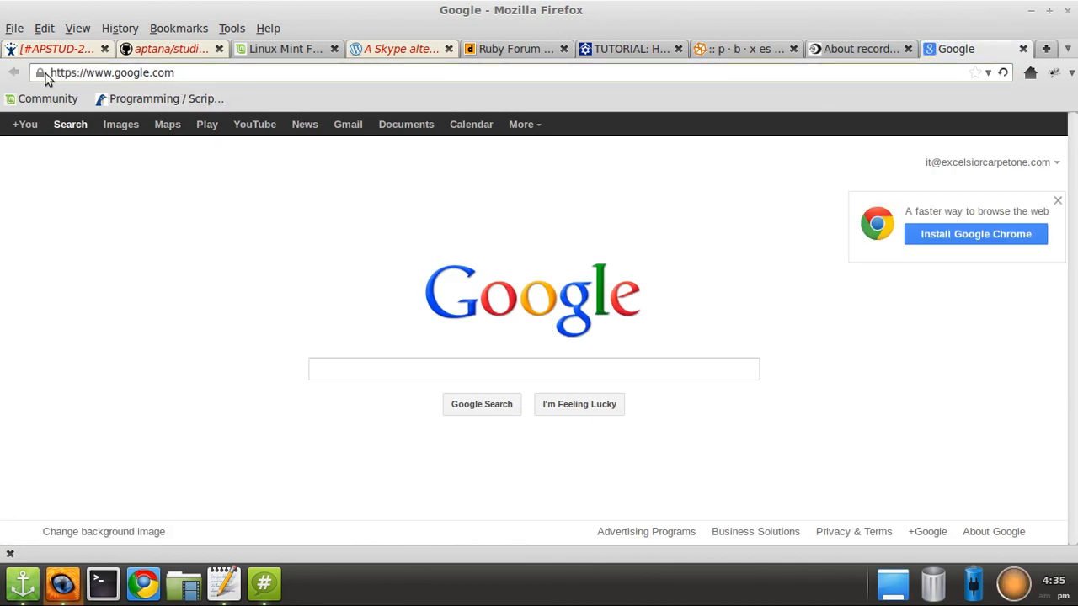
Load google.com in the new tab and select the whole address in the address bar
click(110, 72)
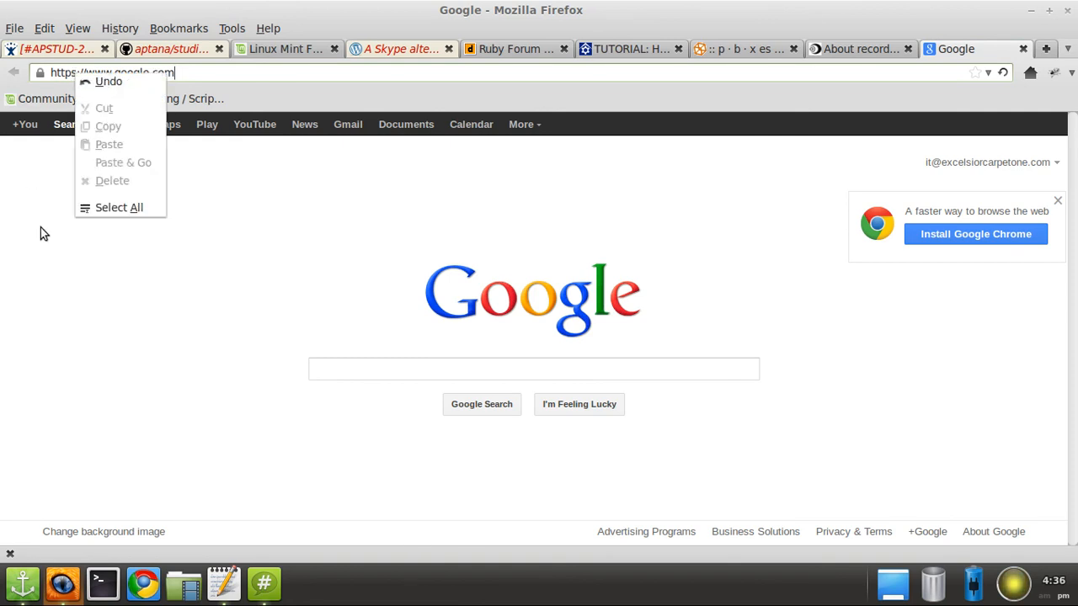
click(47, 249)
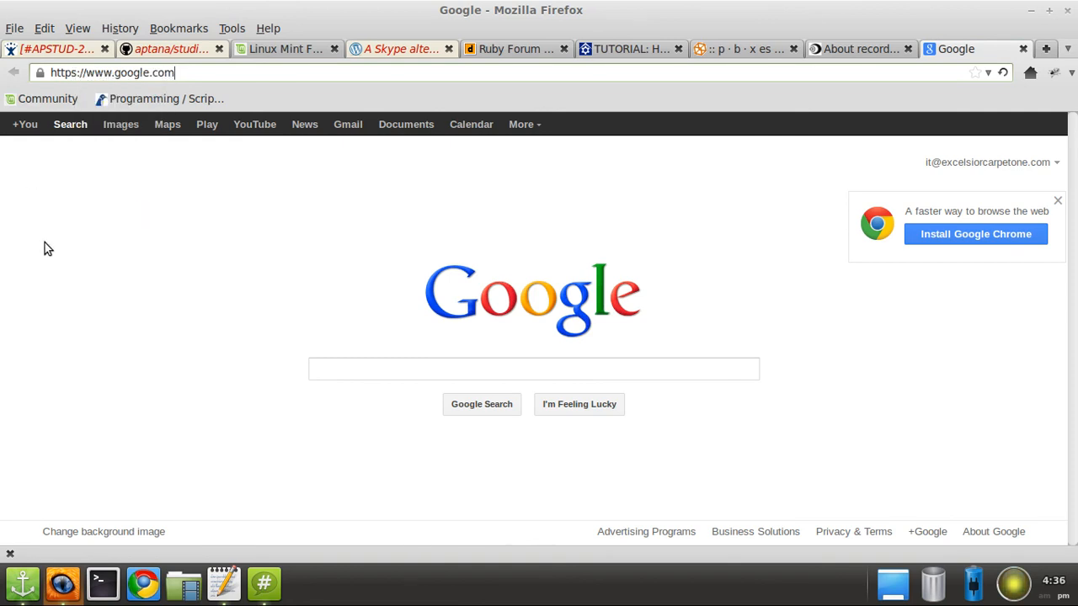
click(109, 73)
text(/)
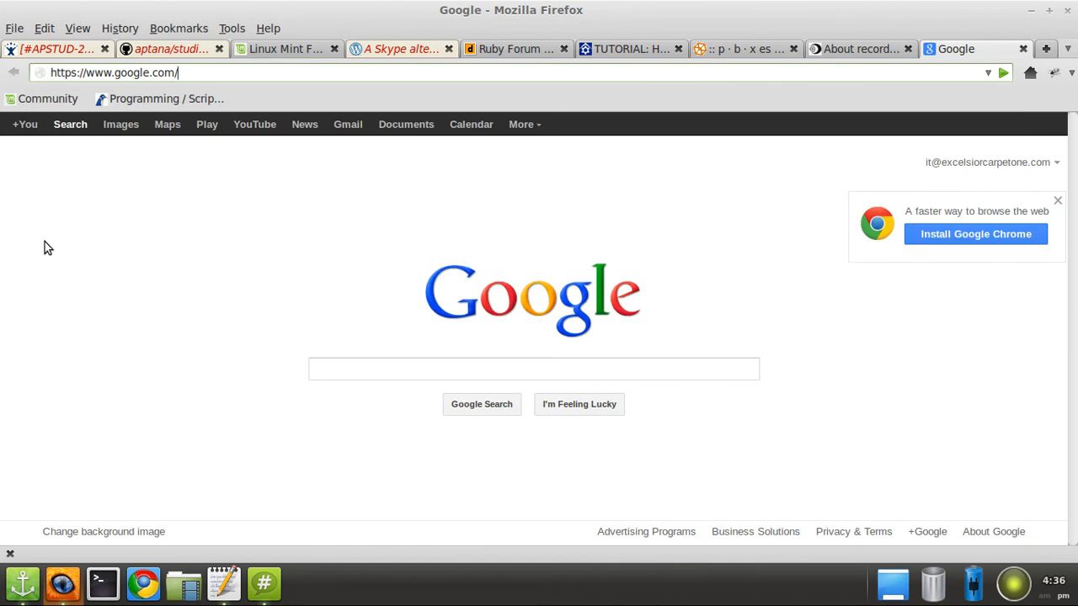
click(115, 72)
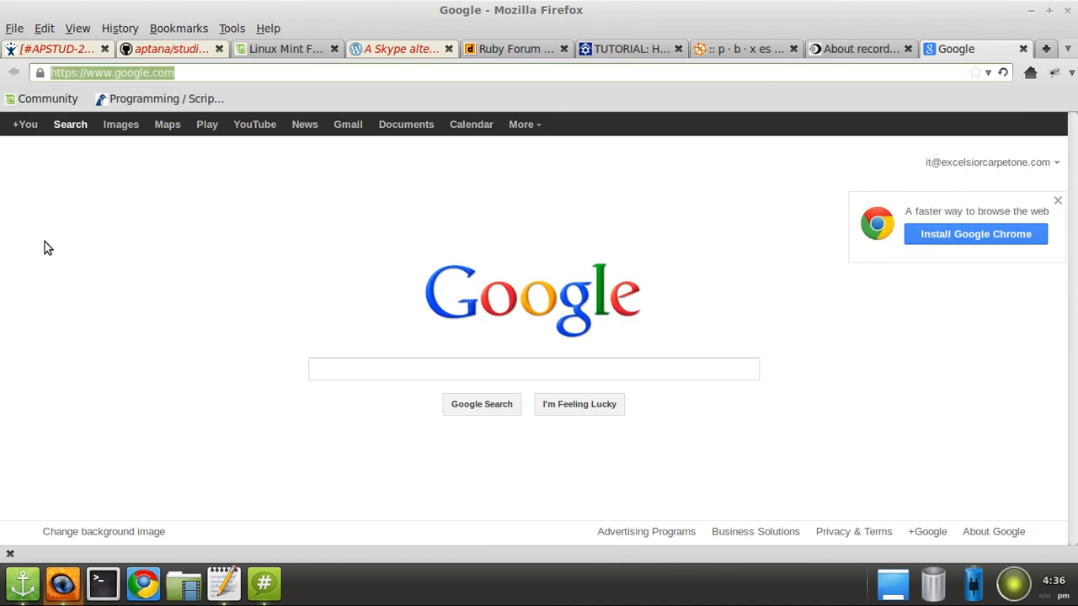
mouse_move(206, 364)
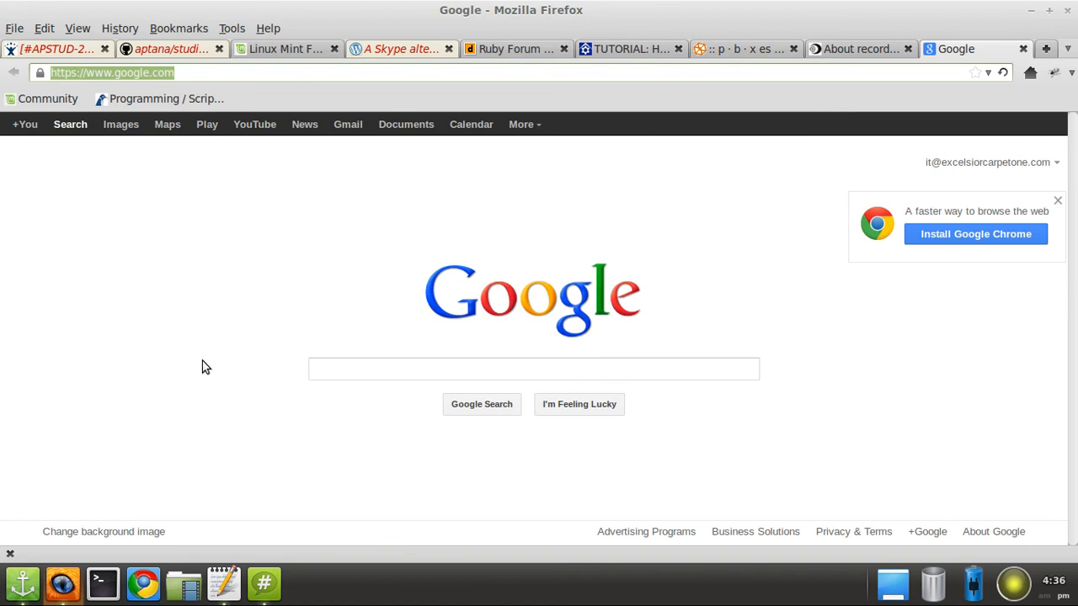
mouse_move(205, 364)
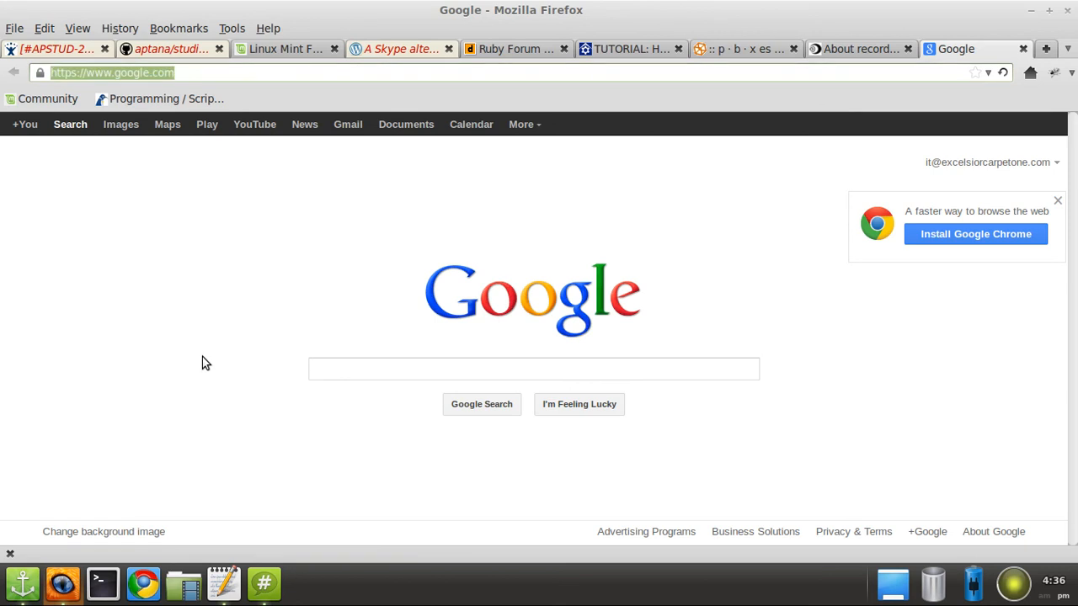
mouse_move(193, 87)
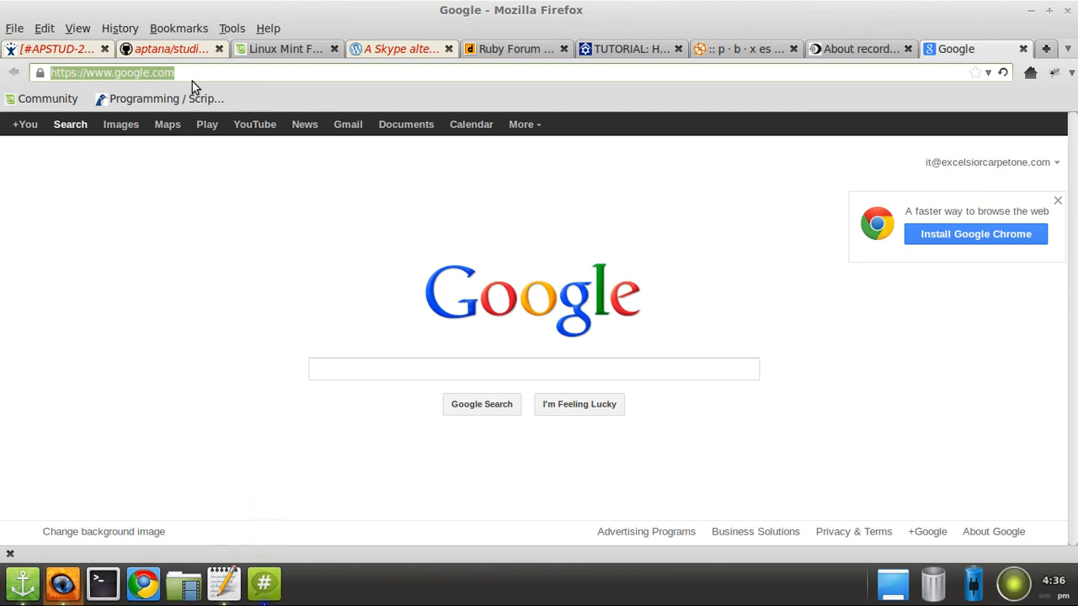
mouse_move(262, 583)
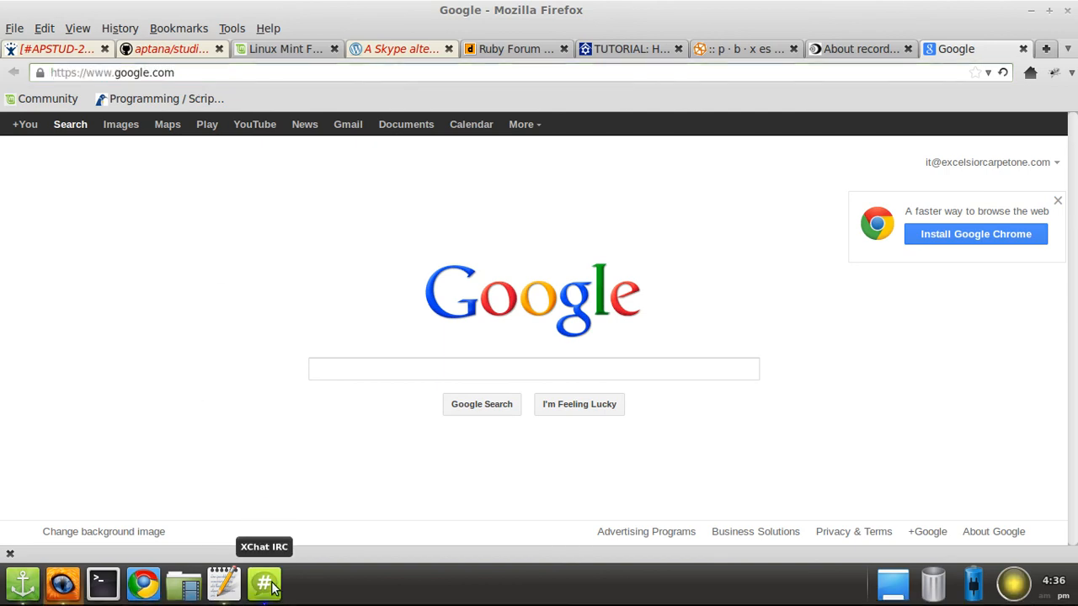
Reply in #linuxmint-help: 'I only have one because I am a poor begger'
click(263, 583)
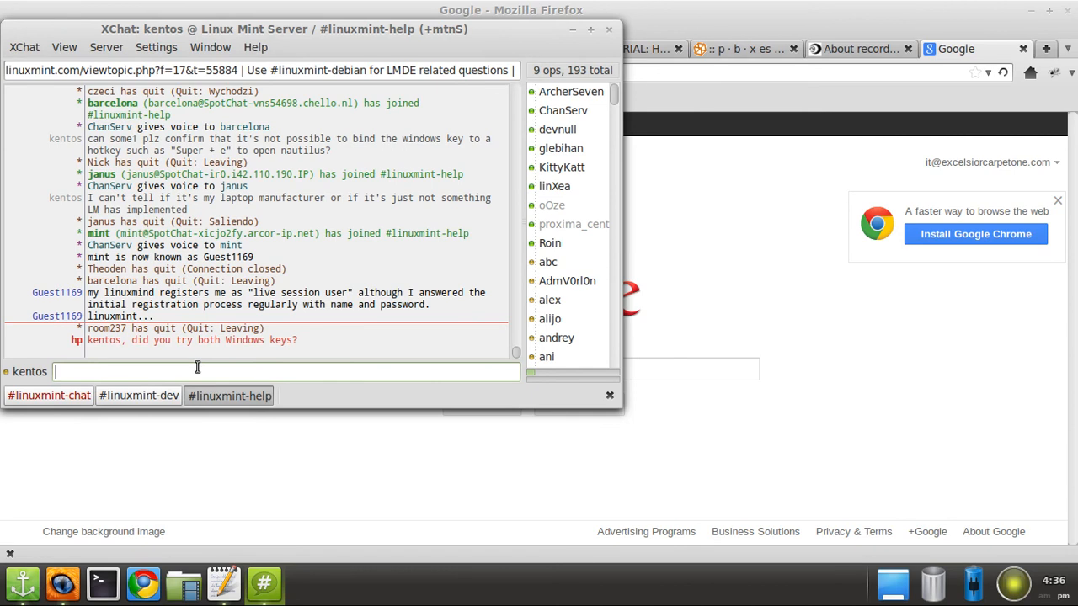
text(I only have)
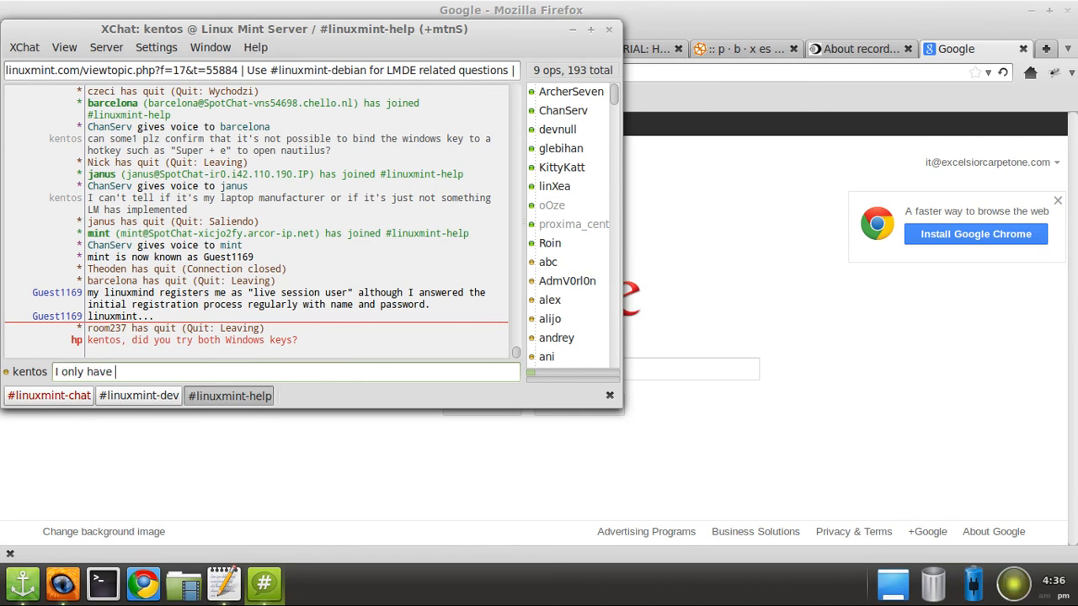
text(one because I)
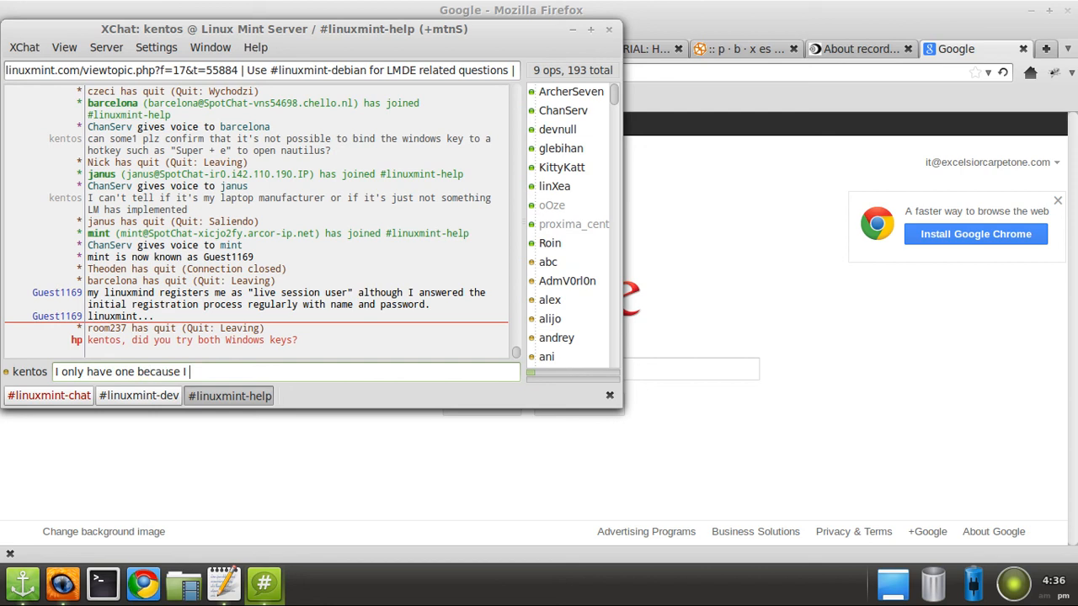
text(am a poor)
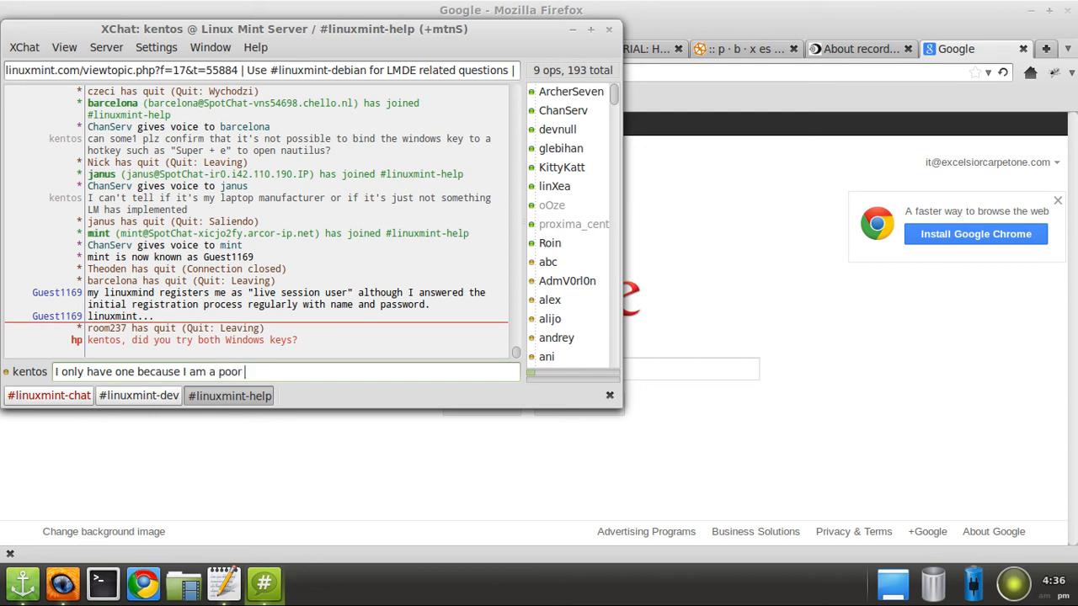
text(begger)
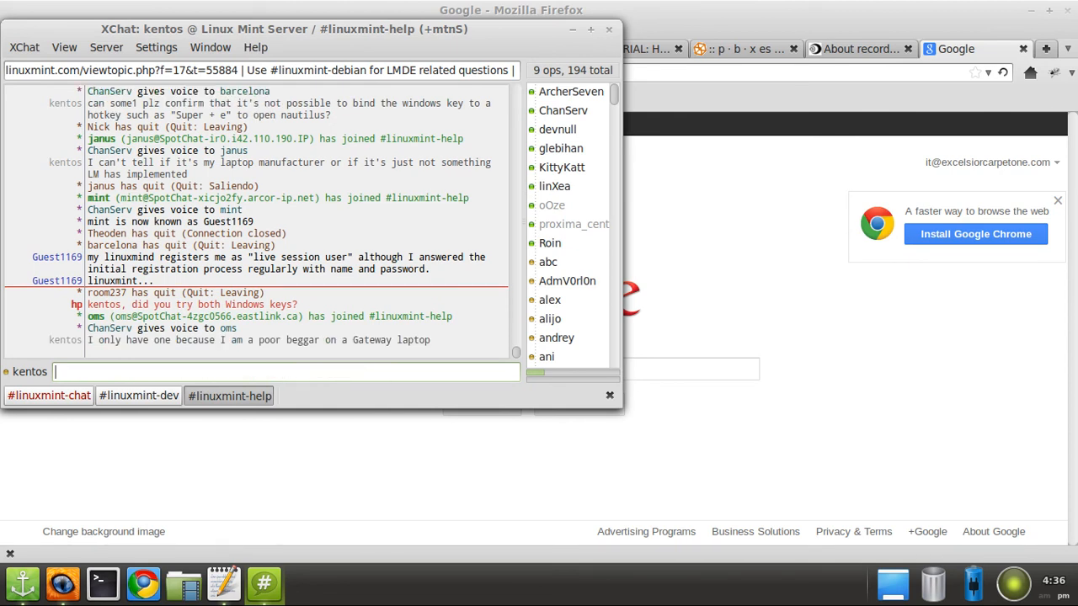
mouse_move(252, 507)
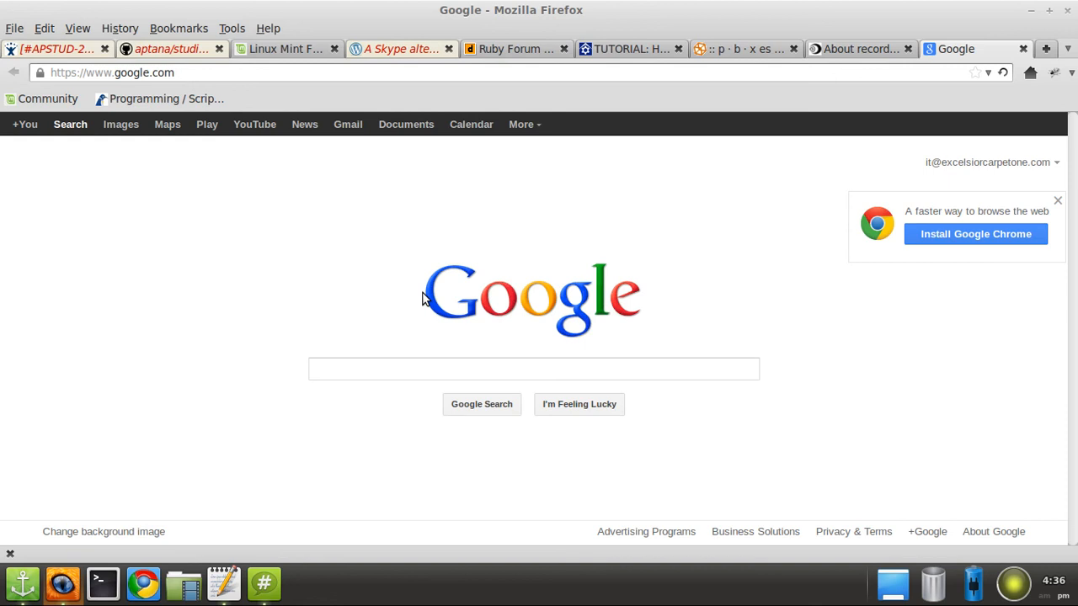
mouse_move(52, 266)
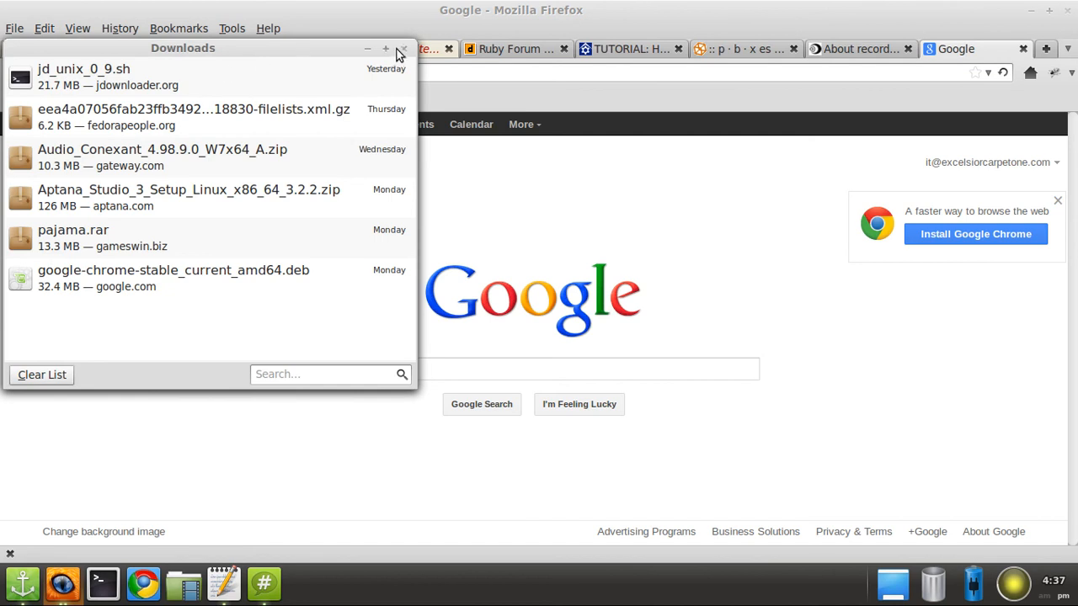
Close the Downloads list and follow Google's 'Install Google Chrome' prompt to the download page
click(403, 47)
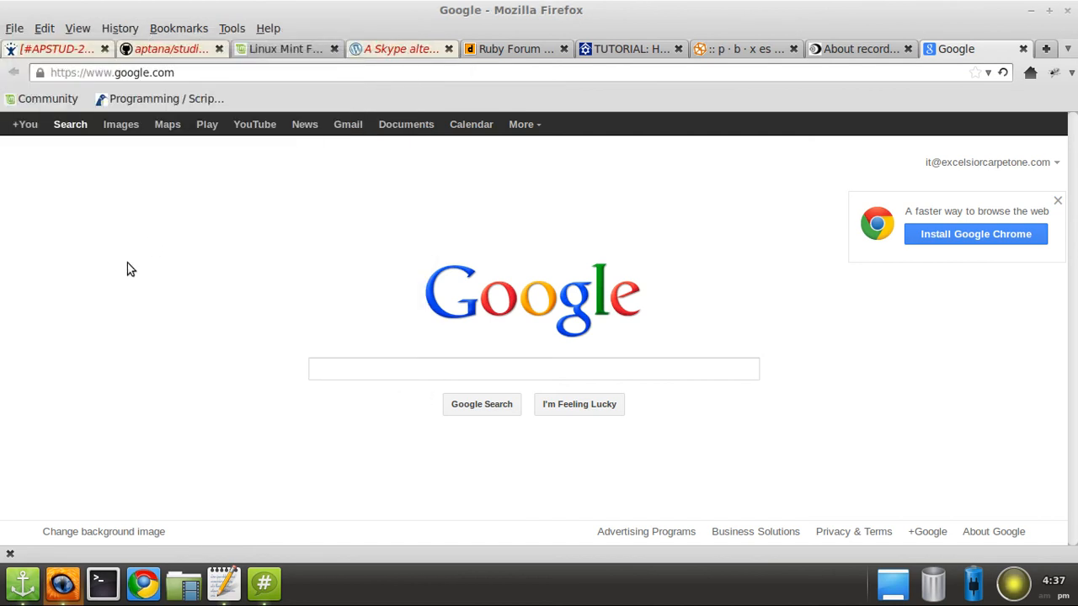
click(977, 234)
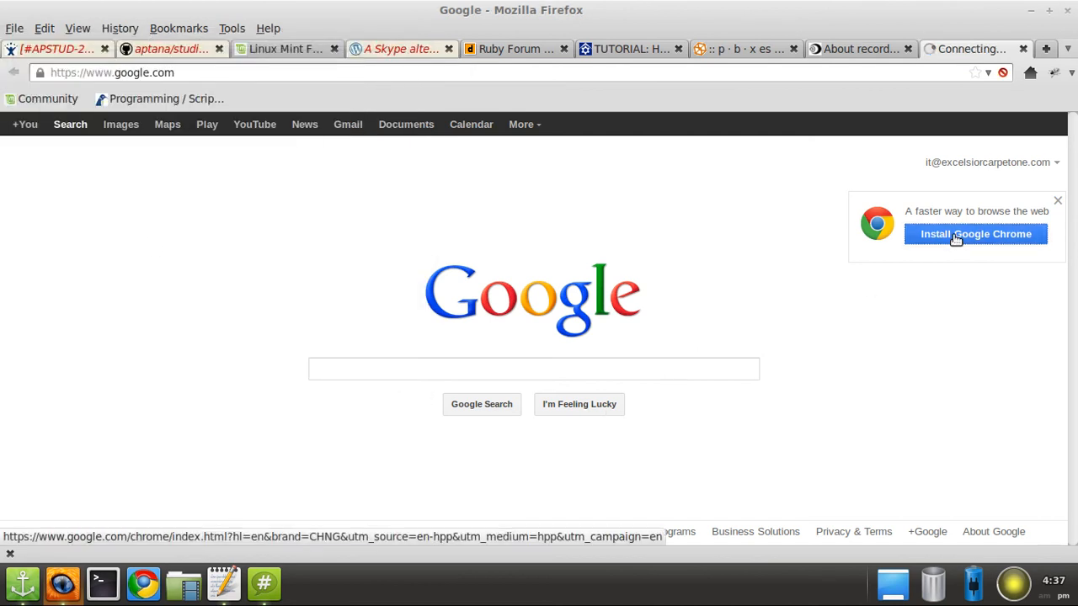
click(975, 234)
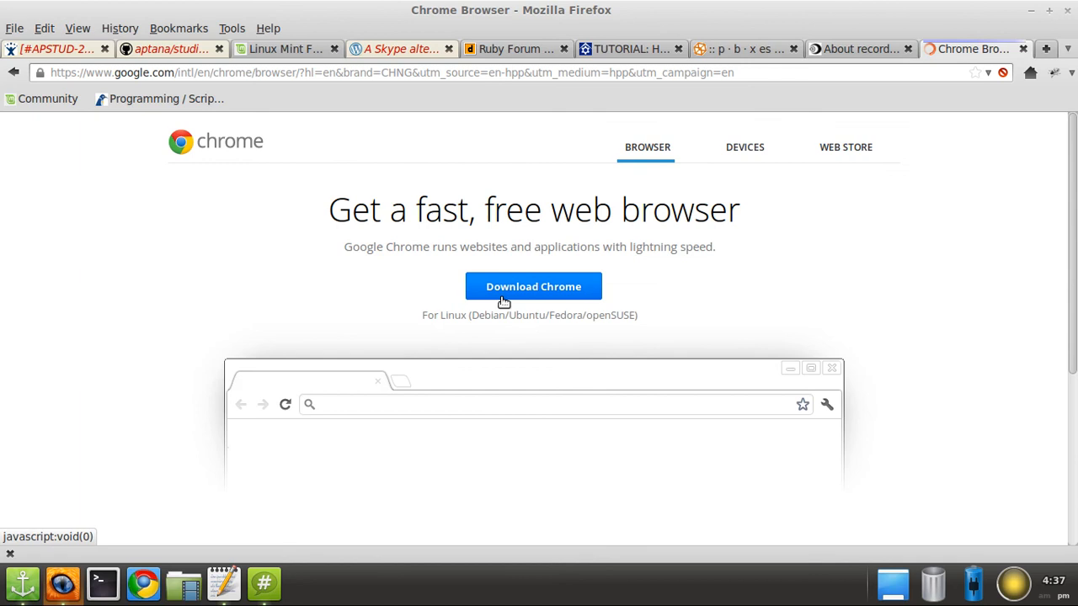
Download google-chrome-stable_current_amd64.deb and open it in Package Installer, which reports it already installed
click(533, 286)
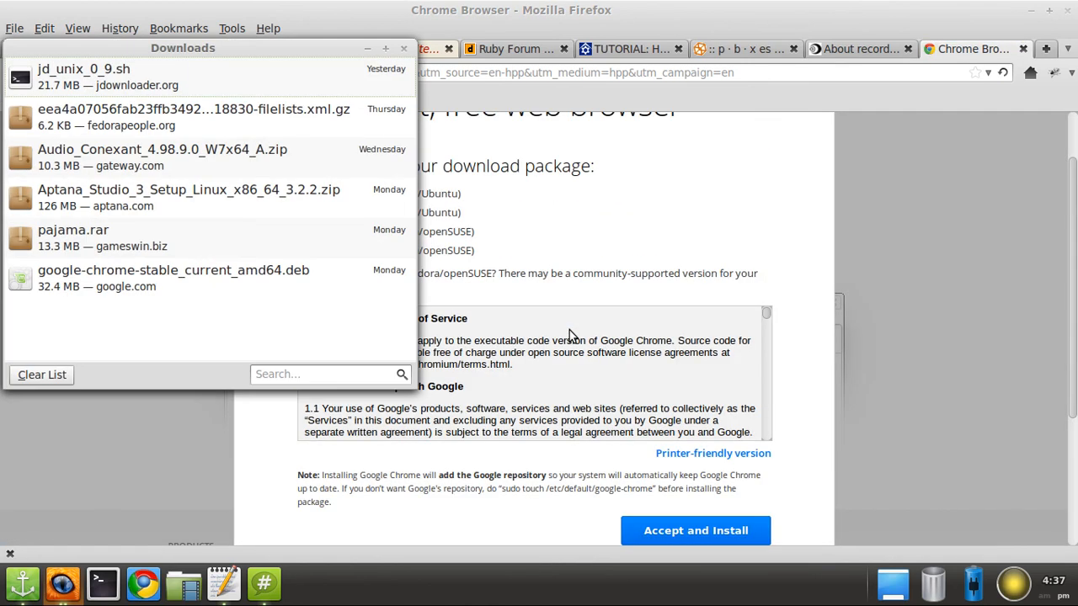
click(172, 278)
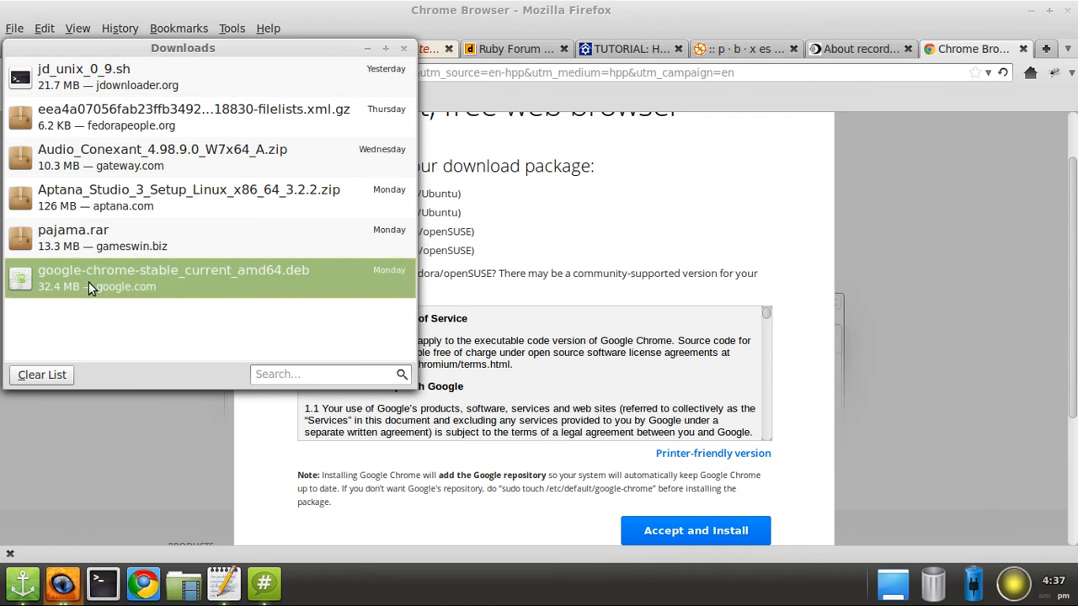
double_click(174, 278)
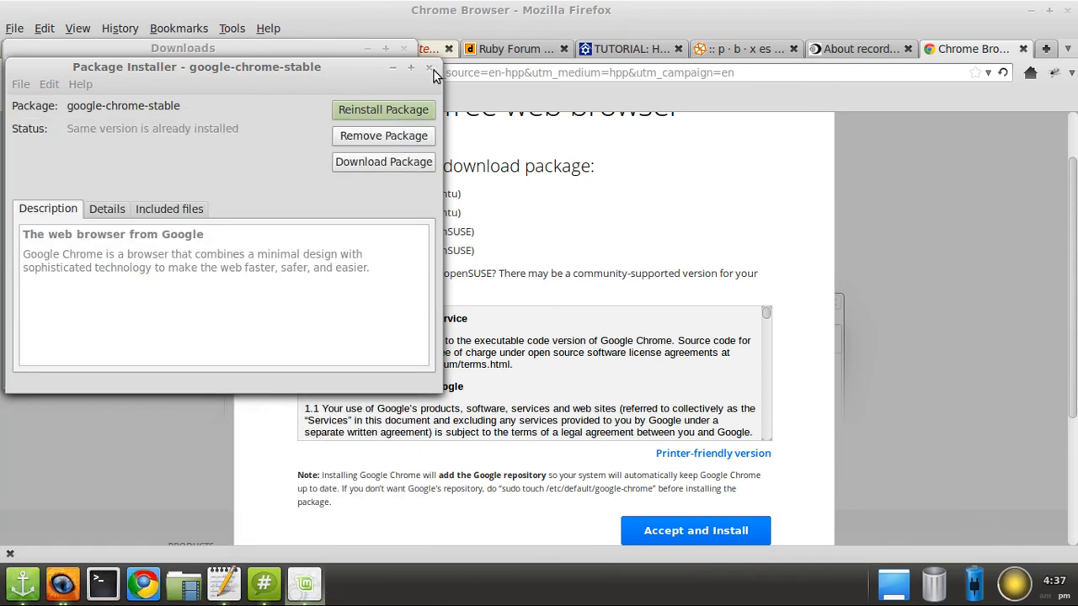
click(430, 67)
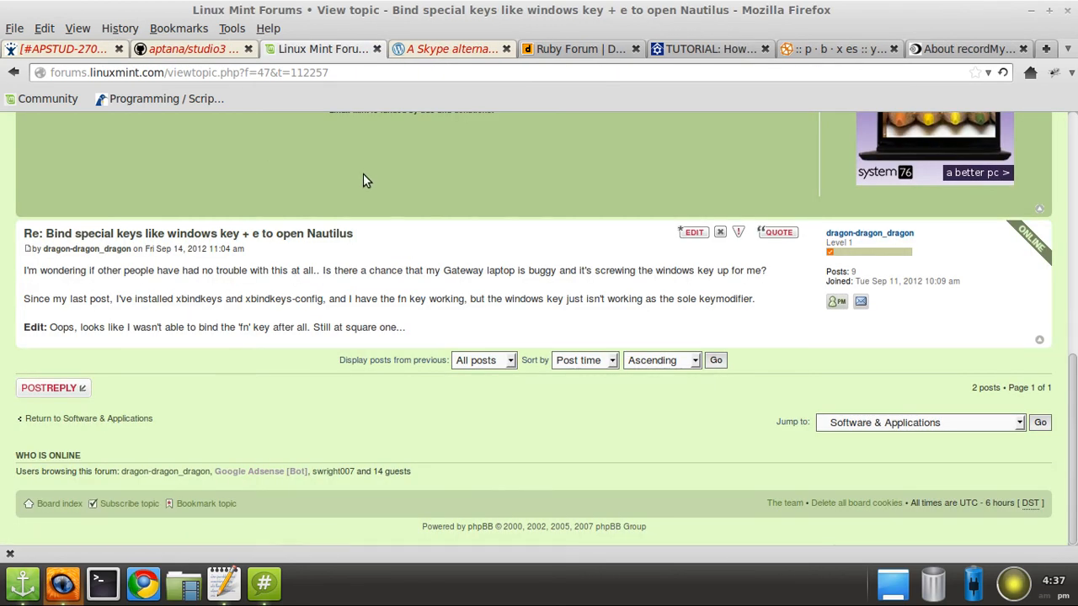
click(1046, 47)
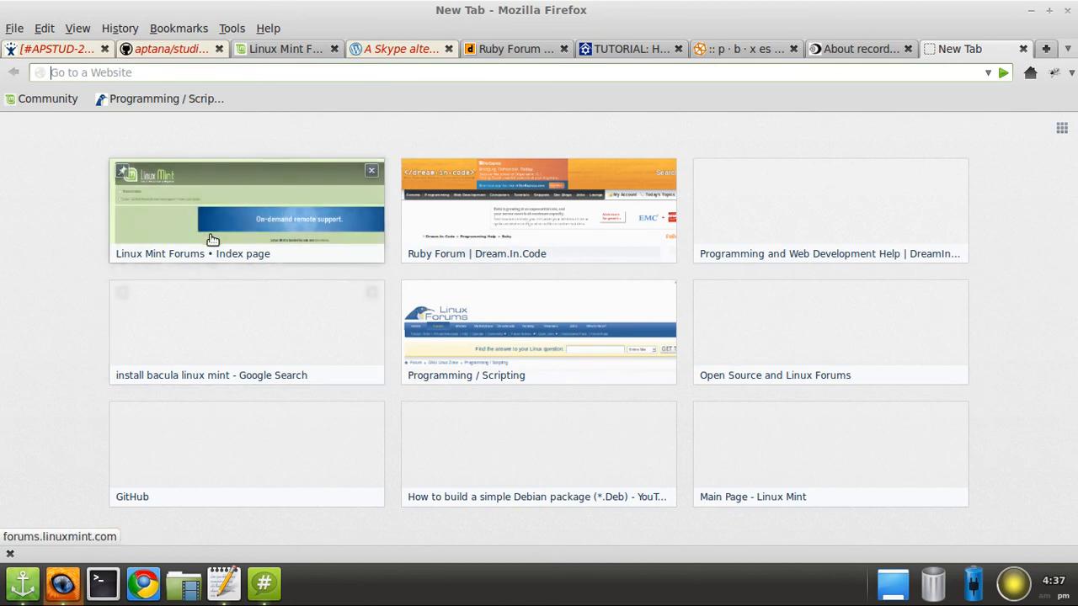
mouse_move(212, 239)
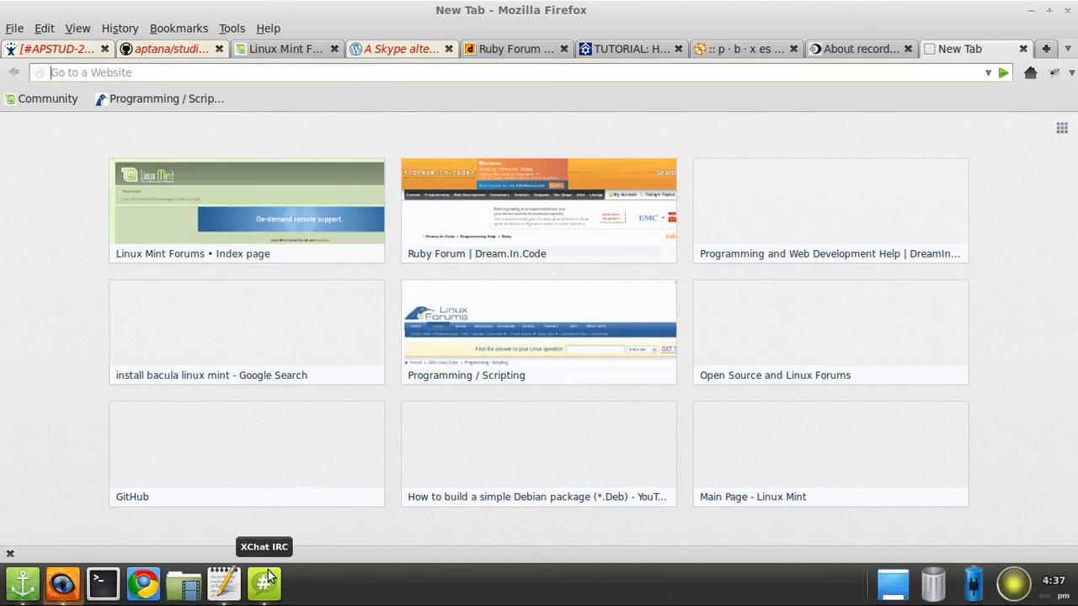
click(263, 583)
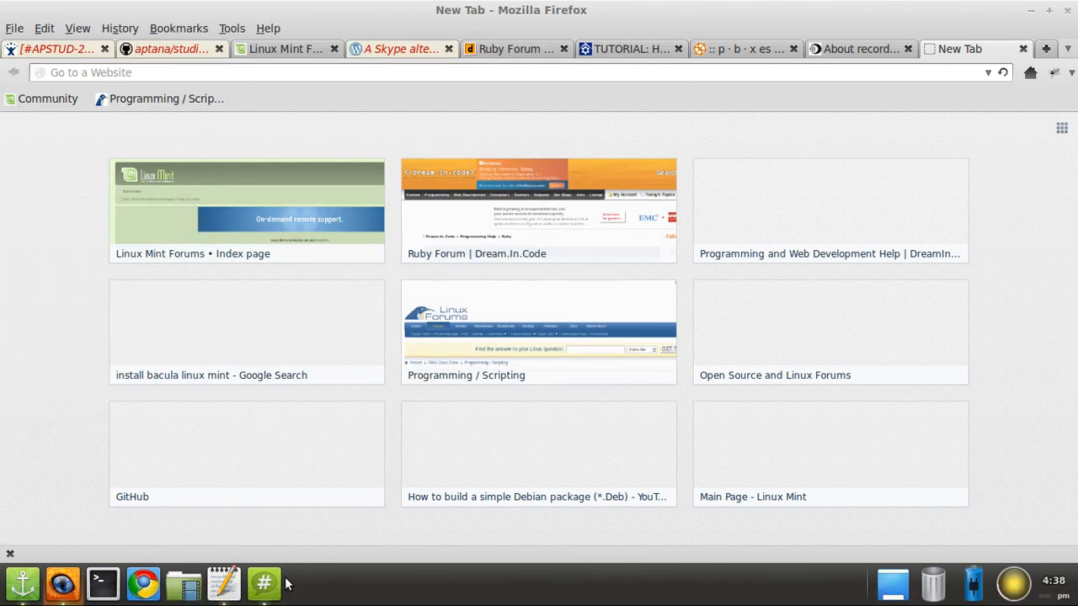
click(263, 583)
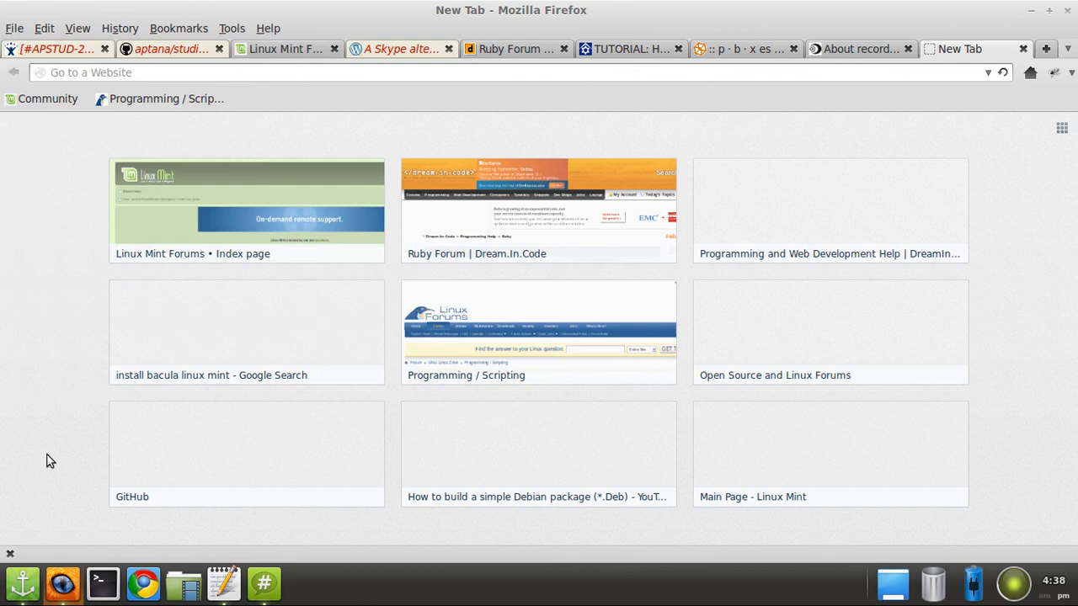
mouse_move(104, 72)
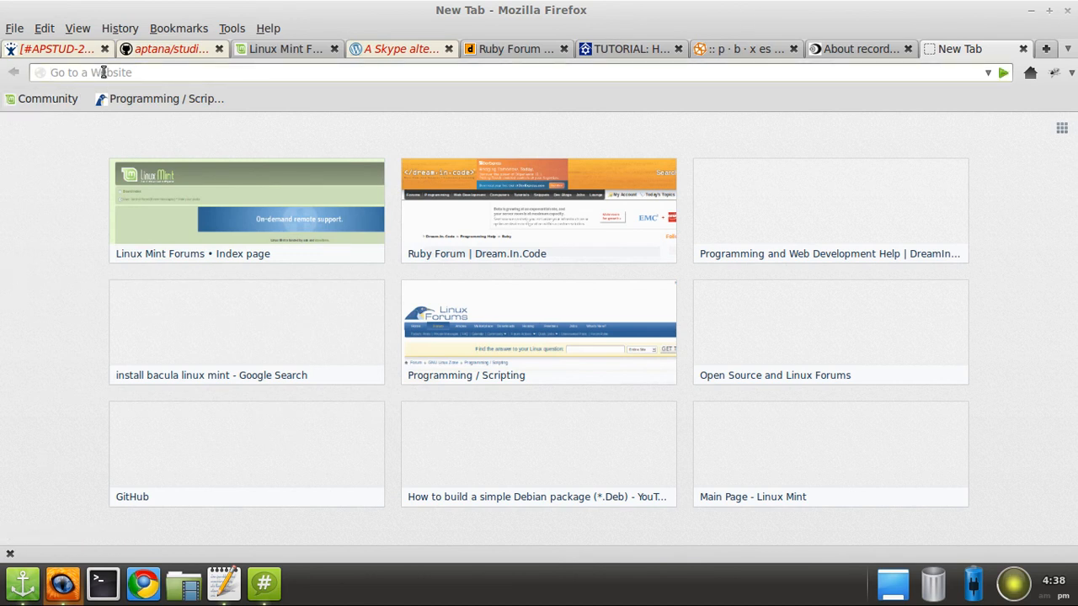
click(232, 27)
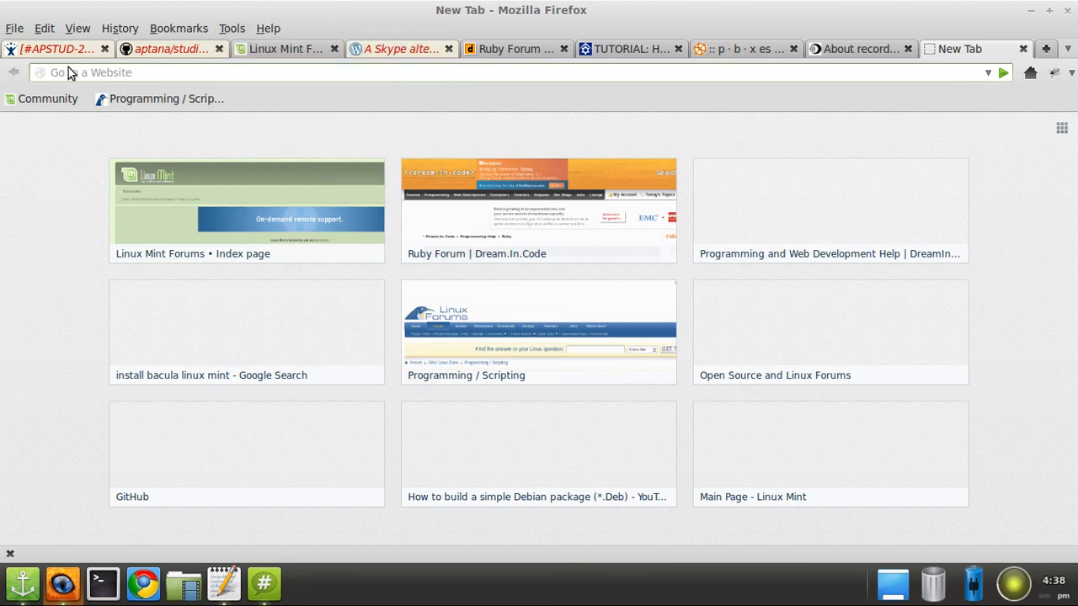
mouse_move(947, 83)
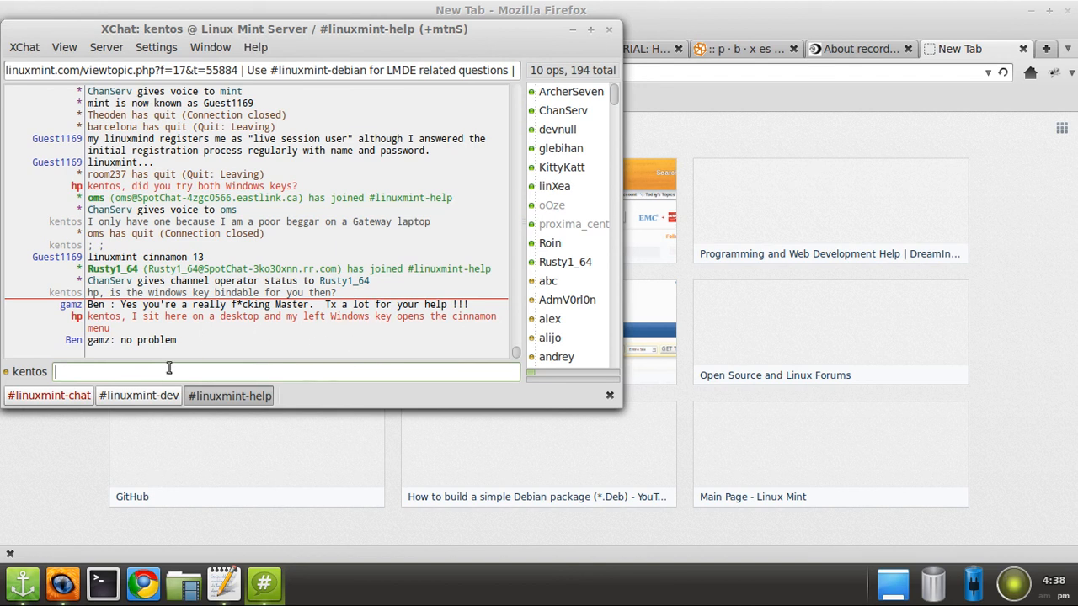
Reply in #linuxmint-help that yours does that too but you're trying to keybind hotkeys
text(mine does that t)
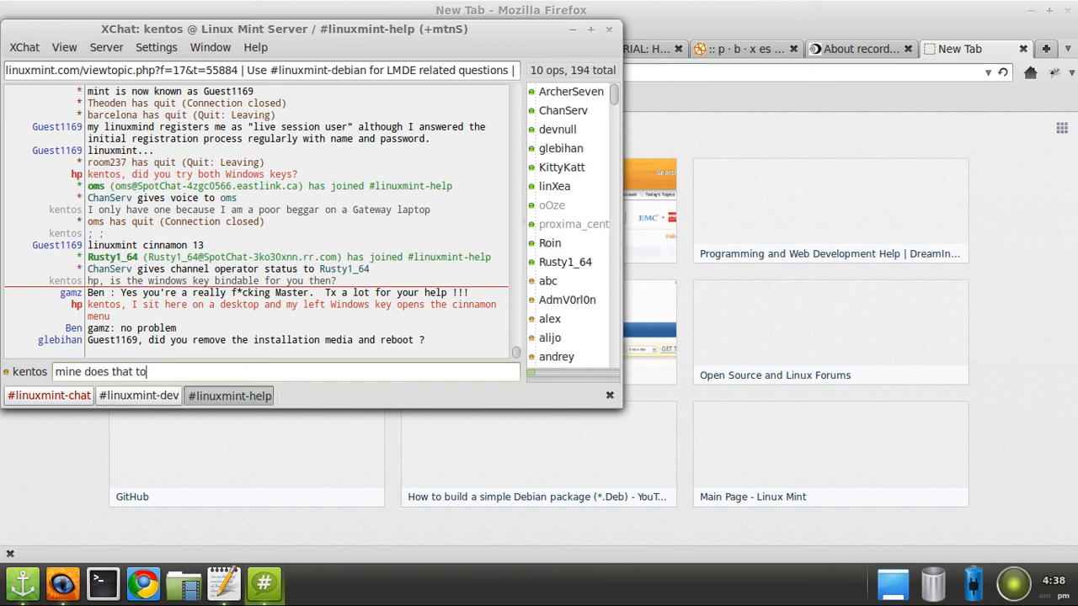
text(o, but I'm trying to keybind i)
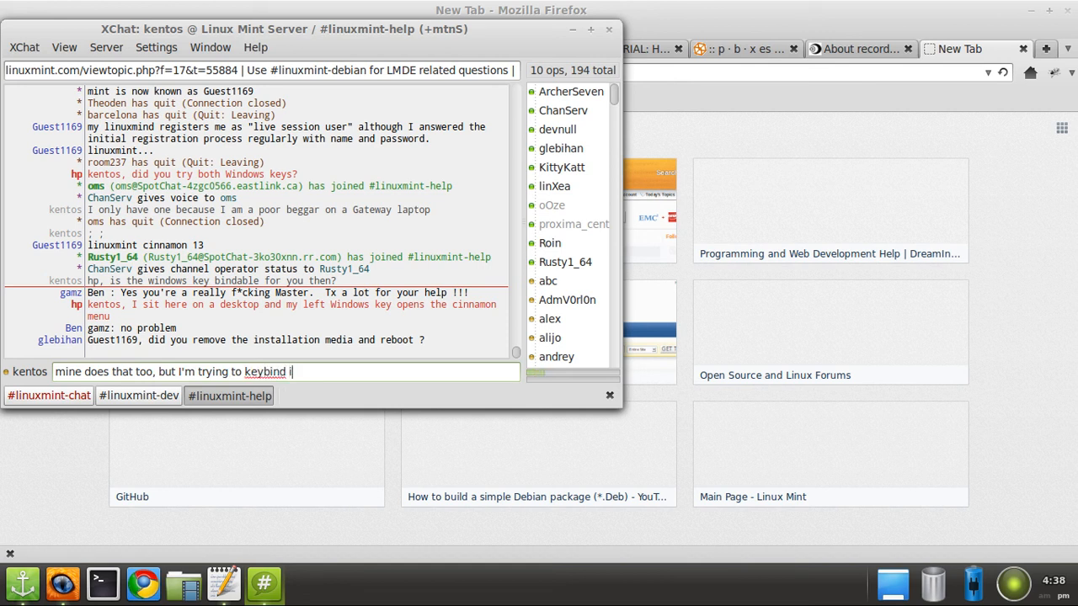
text(hot)
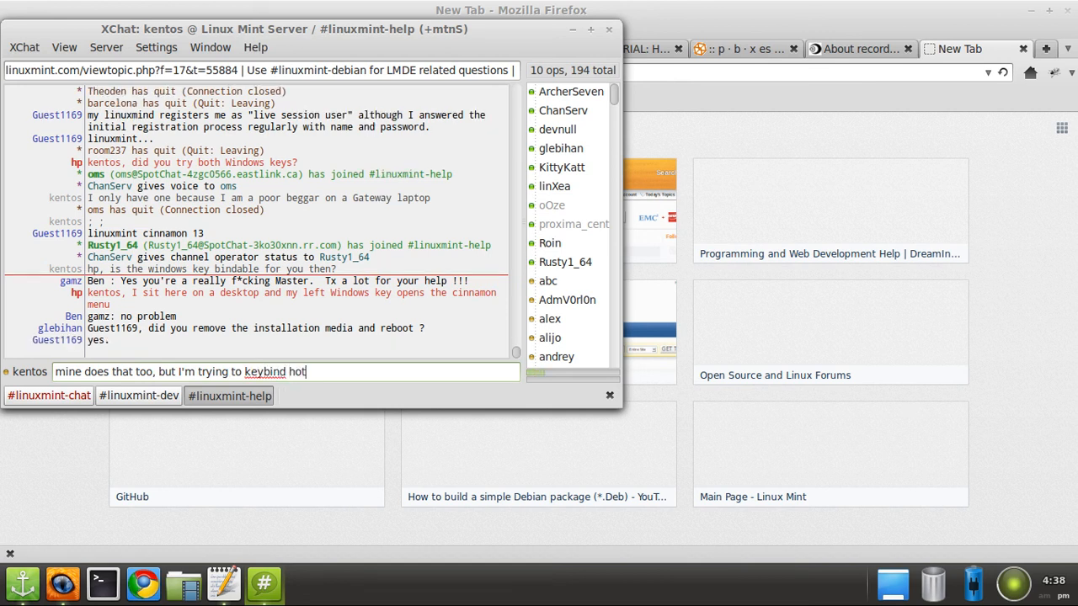
text(keys so wi)
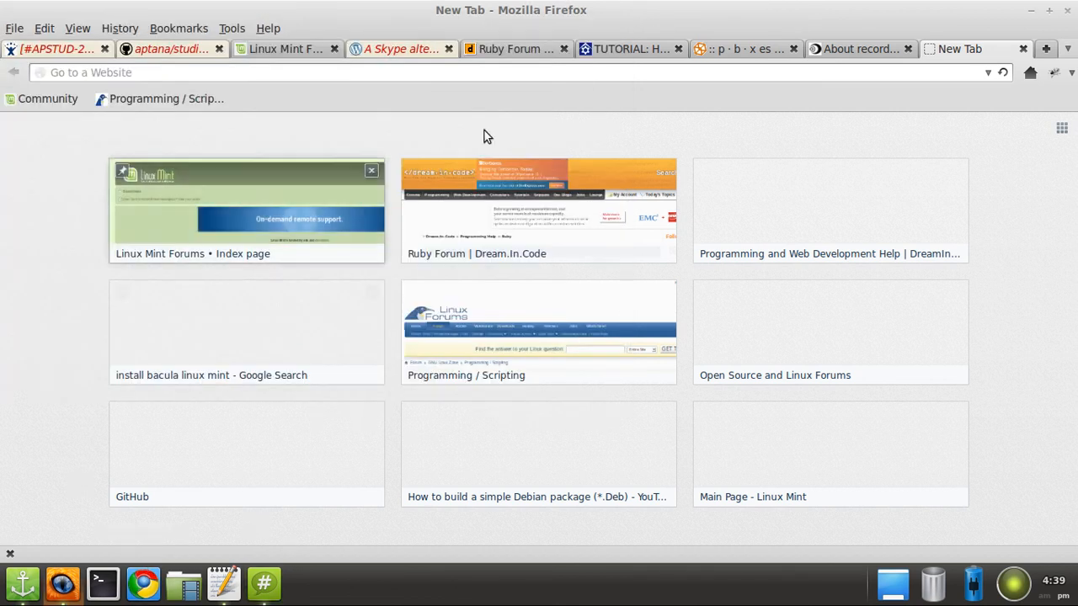
Search Google for 'mousegestures' via the address bar and refine it to 'mousegestures firefox'
click(109, 73)
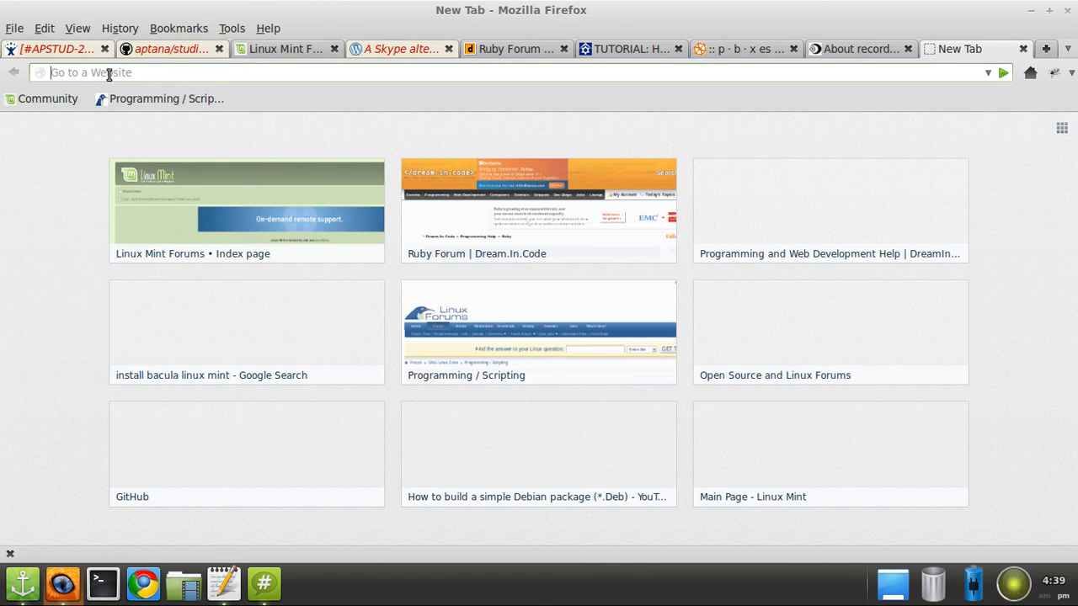
text(g)
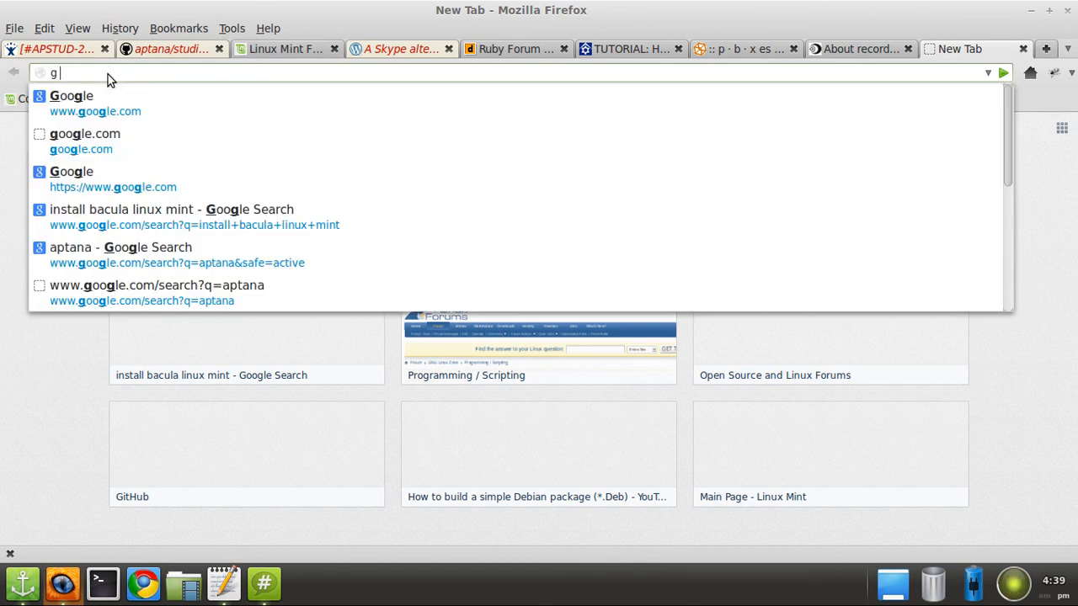
text(mousegestures)
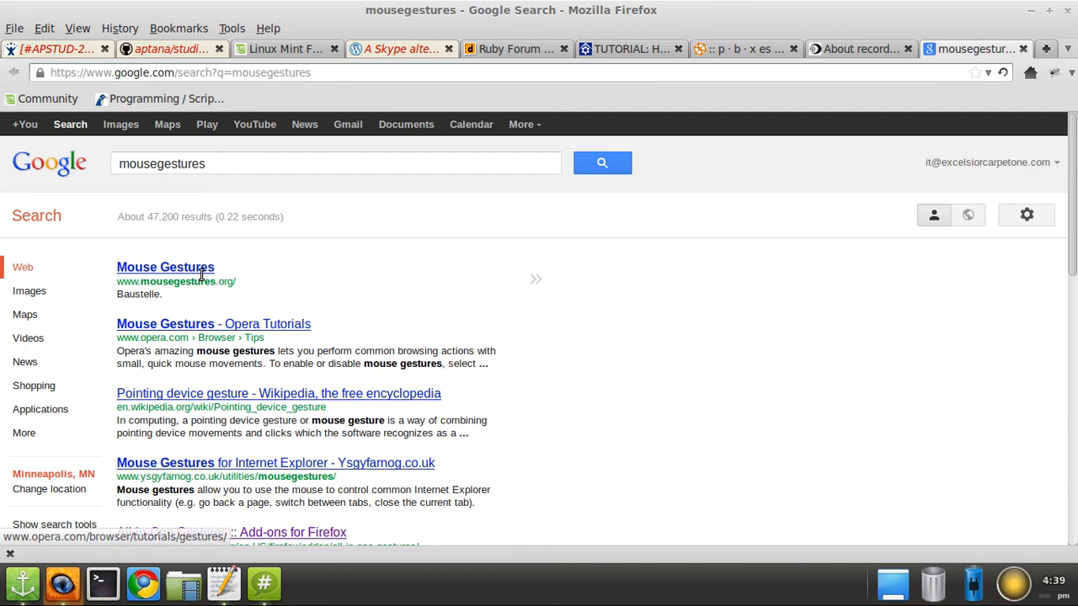
click(336, 164)
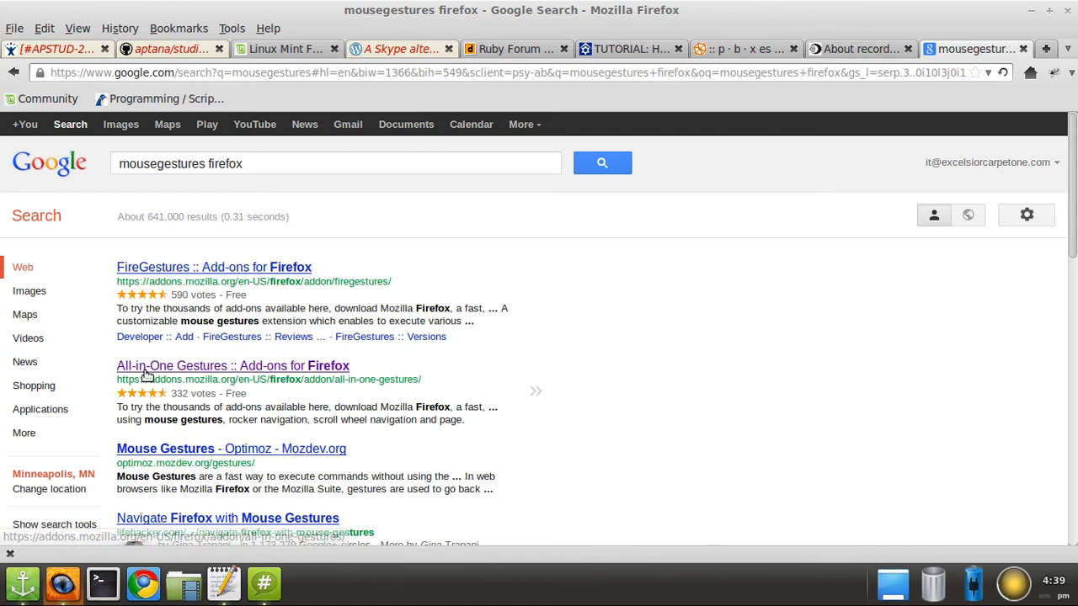
mouse_move(235, 376)
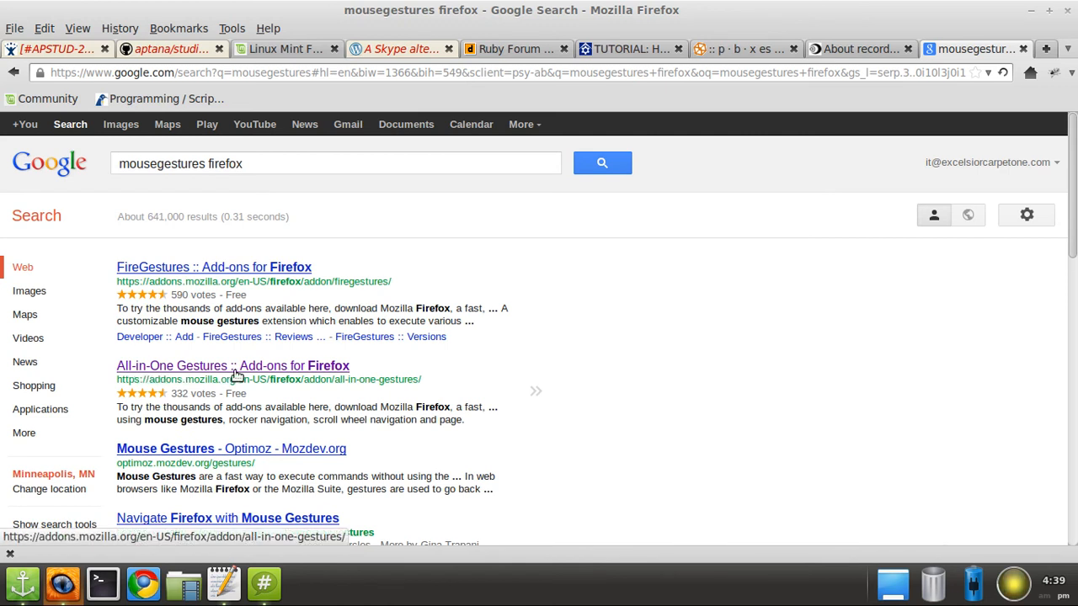
mouse_move(228, 280)
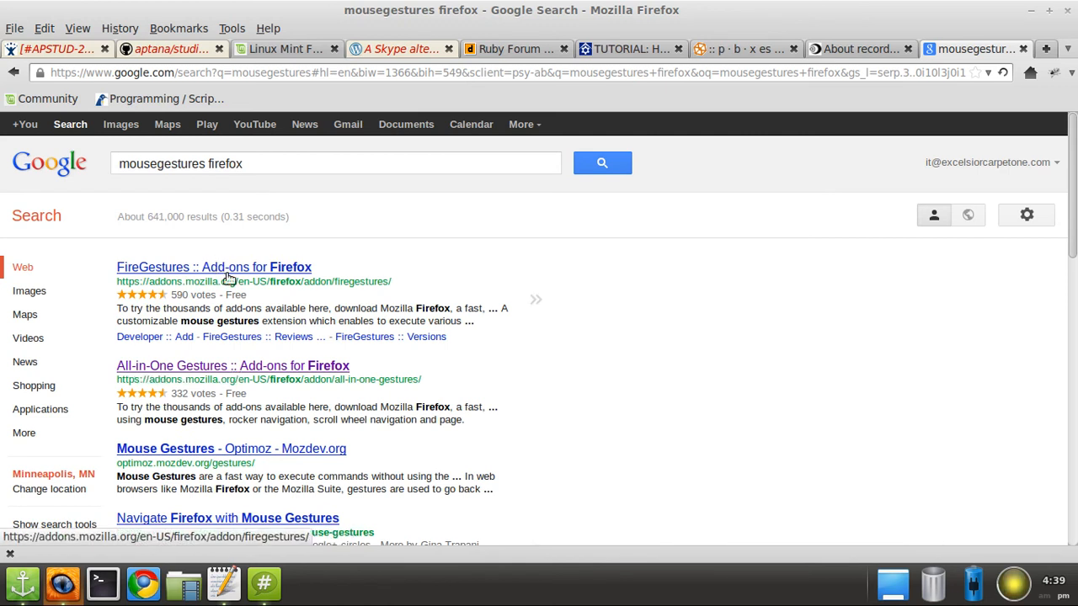
Visit the All-in-One Gestures add-on result, then close the tab back to the recordMyDesktop page
click(233, 365)
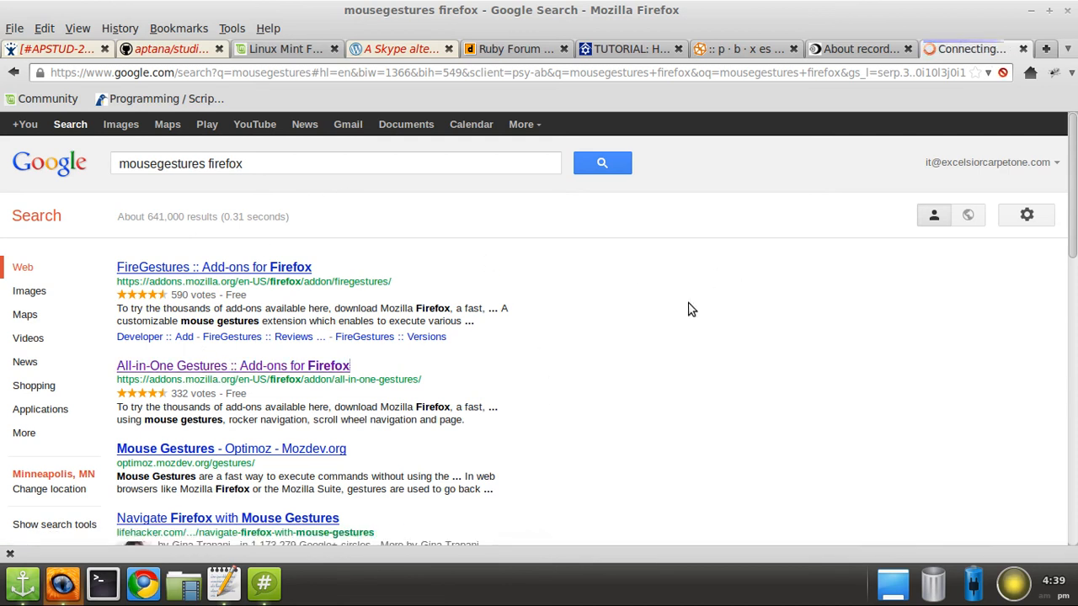
click(1046, 47)
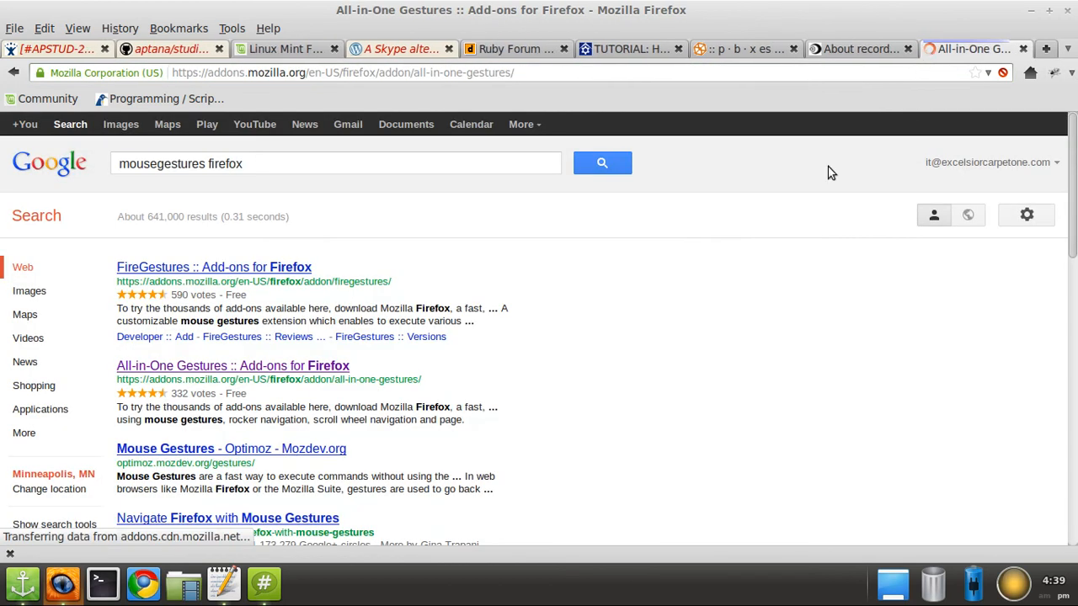
click(232, 366)
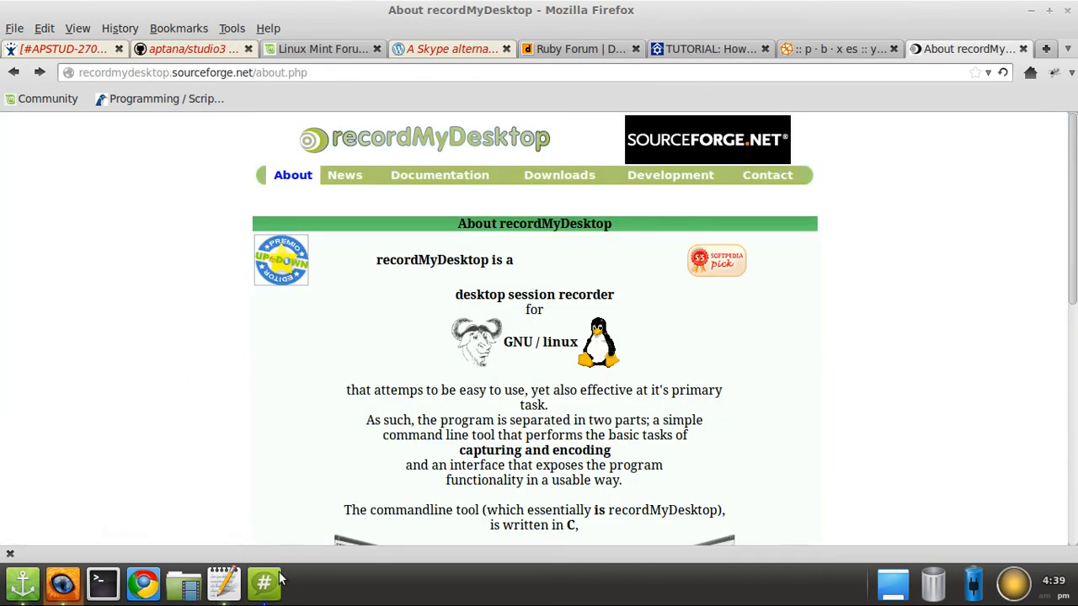
Read the #linuxmint-help replies in XChat, then return to the Super User question in Firefox
click(262, 582)
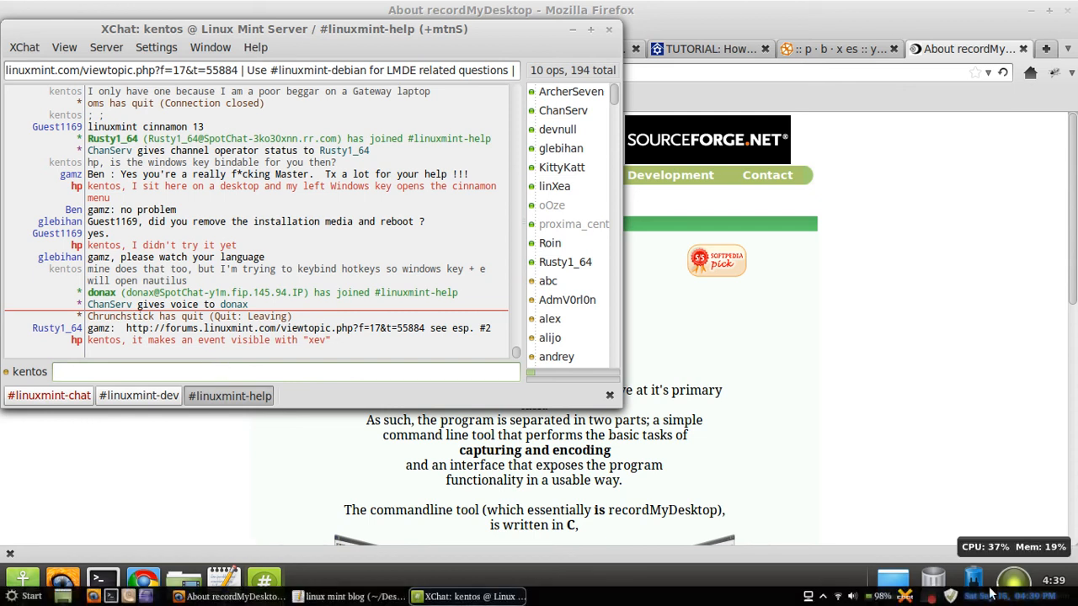
click(1014, 580)
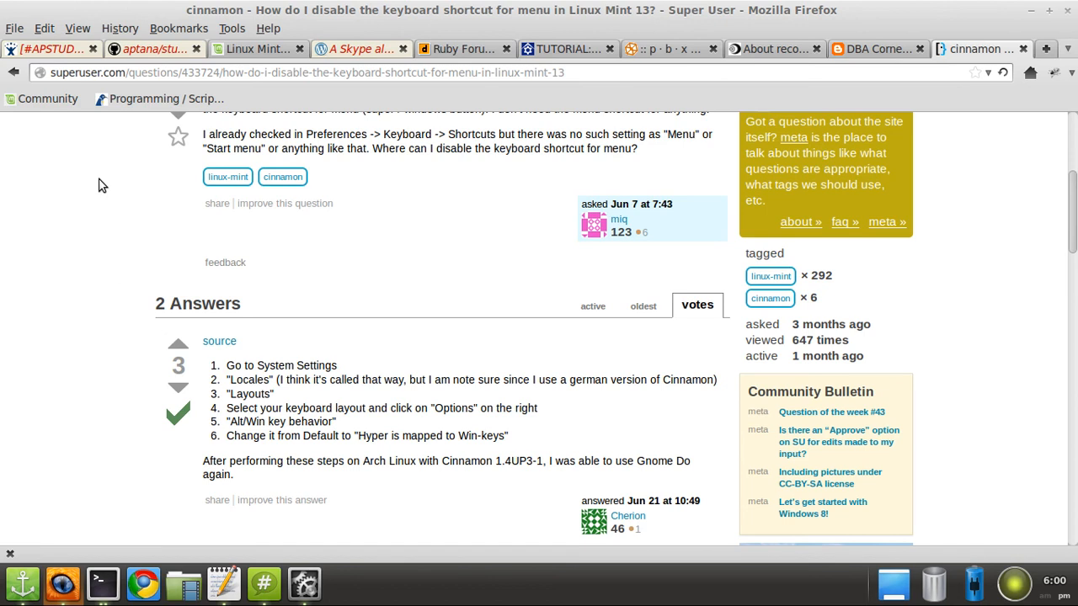
Search Google for 'tabmixplus' in a new tab and go to the Tab Mix Plus add-on page
click(1046, 47)
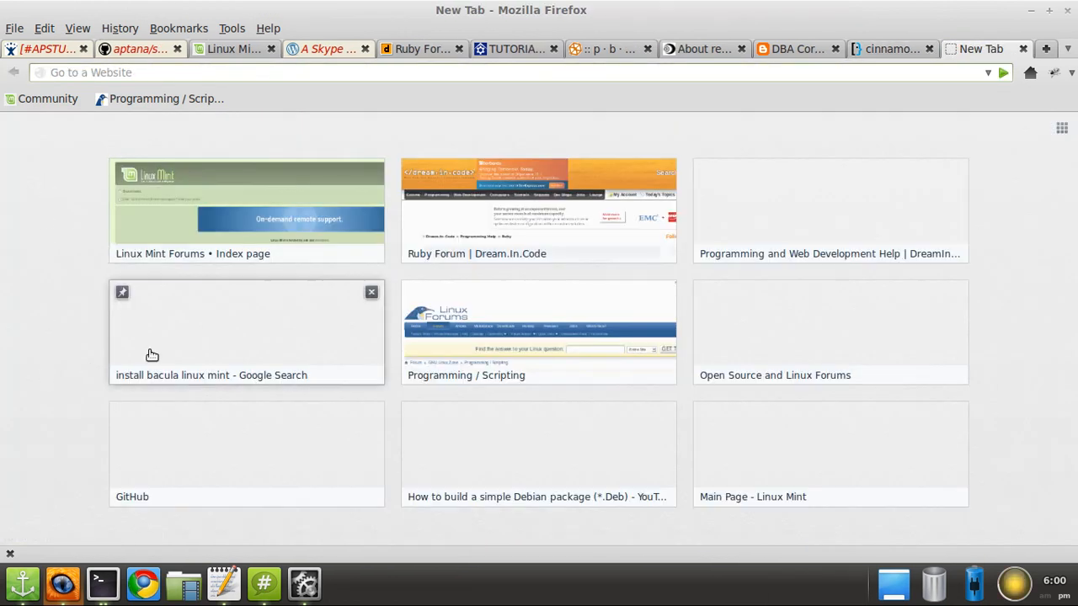
mouse_move(189, 141)
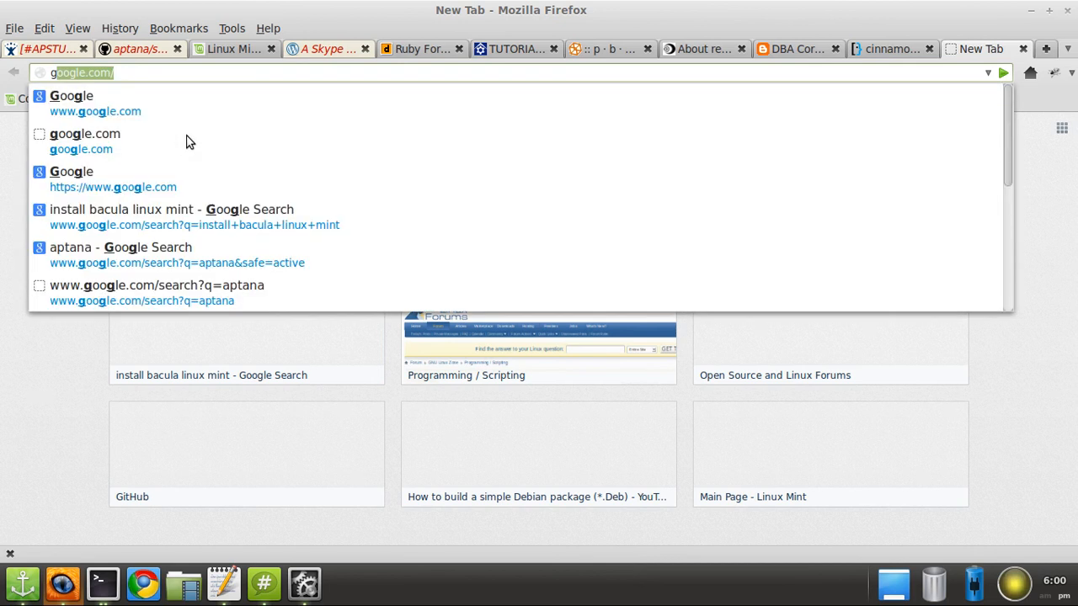
text(g t)
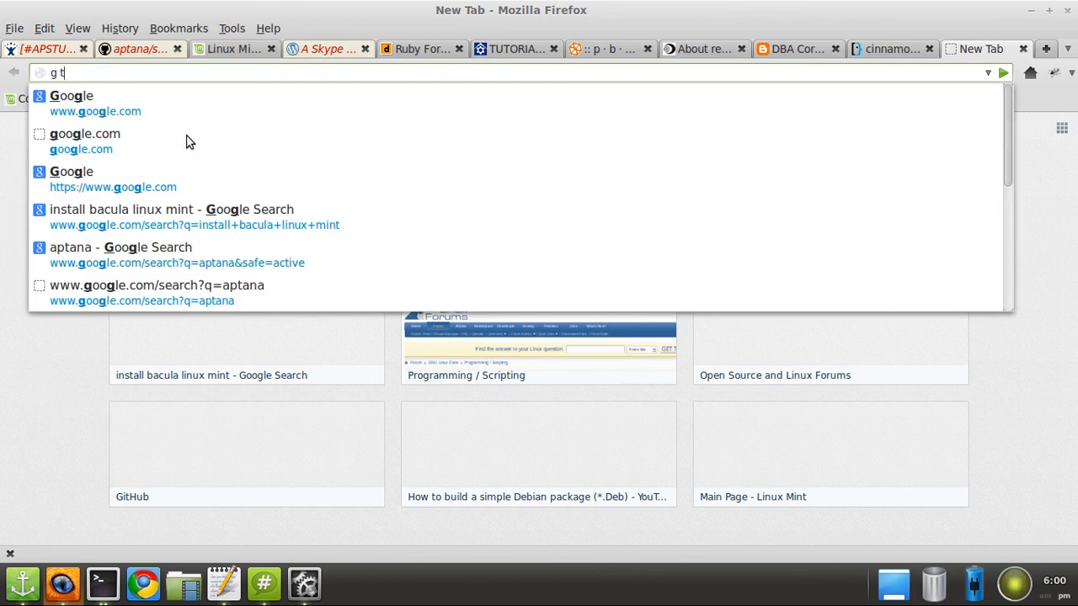
text(abmixplus)
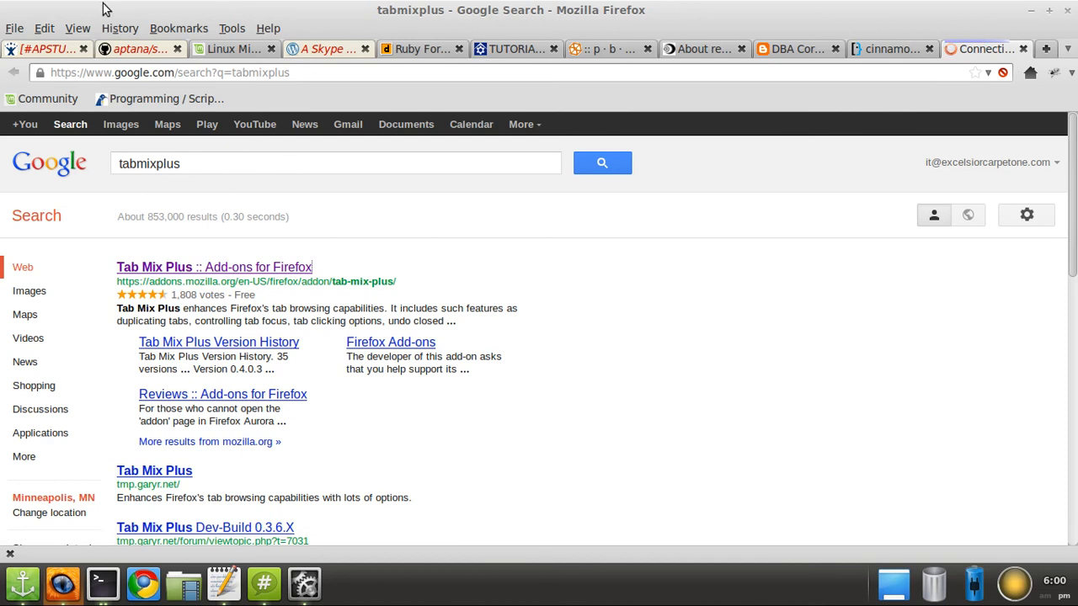
click(231, 27)
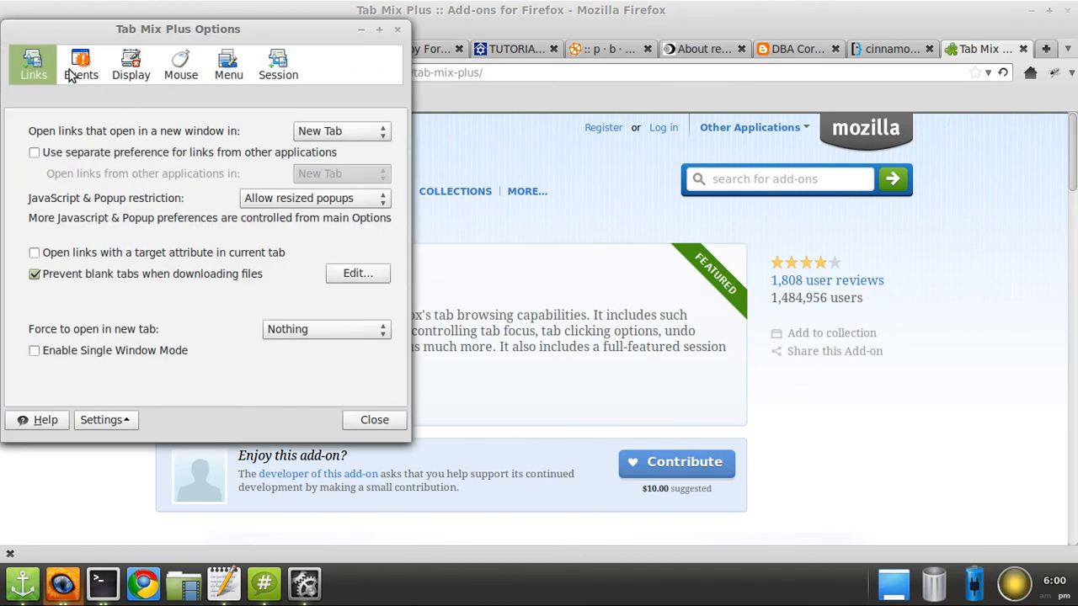
Set Tab Mix Plus to open new tabs next to the current one and close its options
click(81, 64)
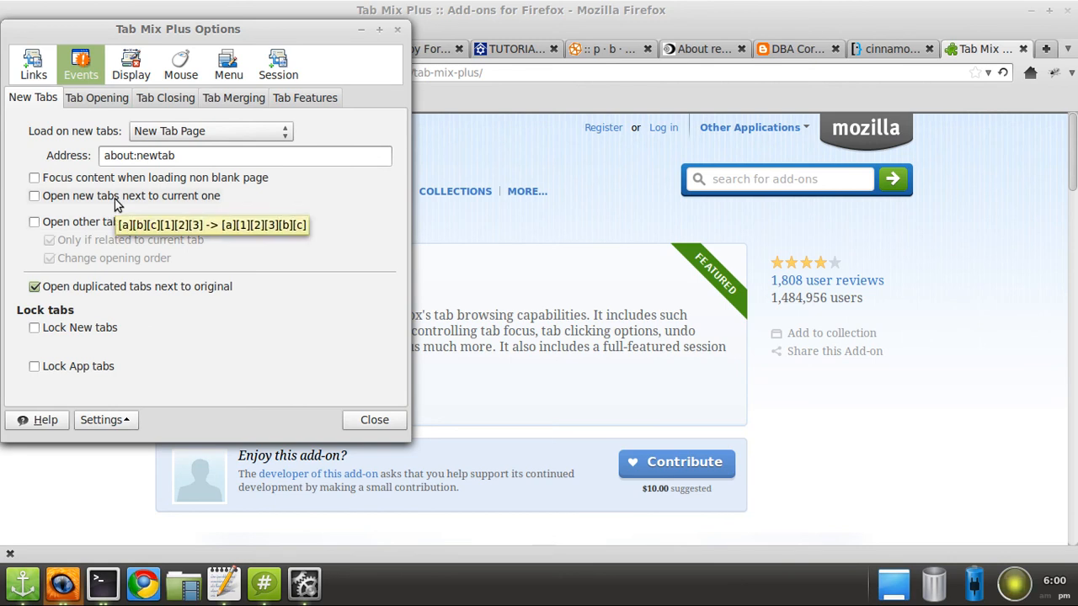
click(33, 195)
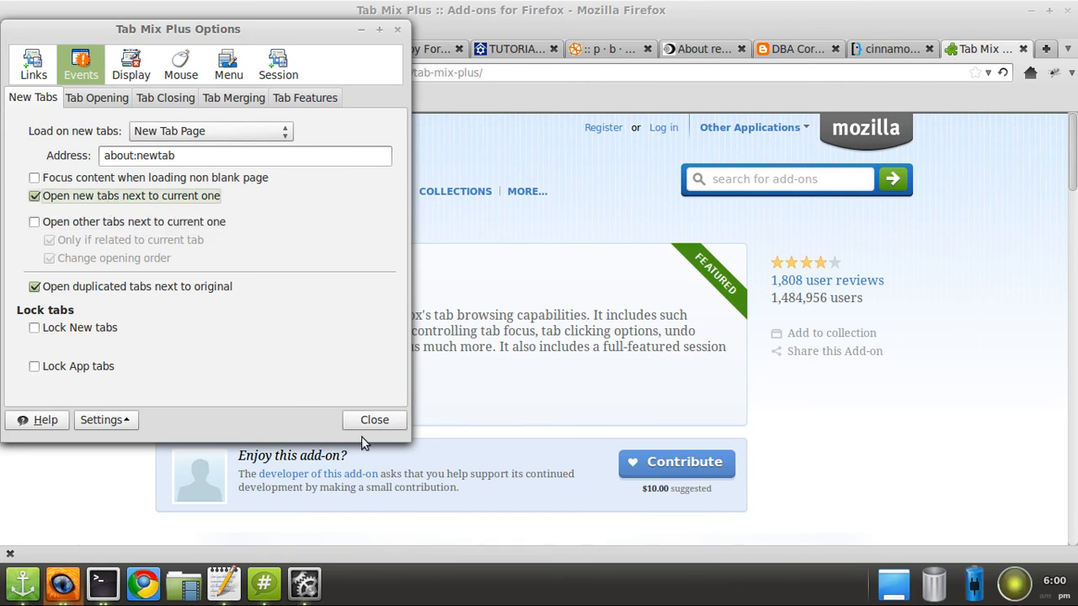
click(374, 419)
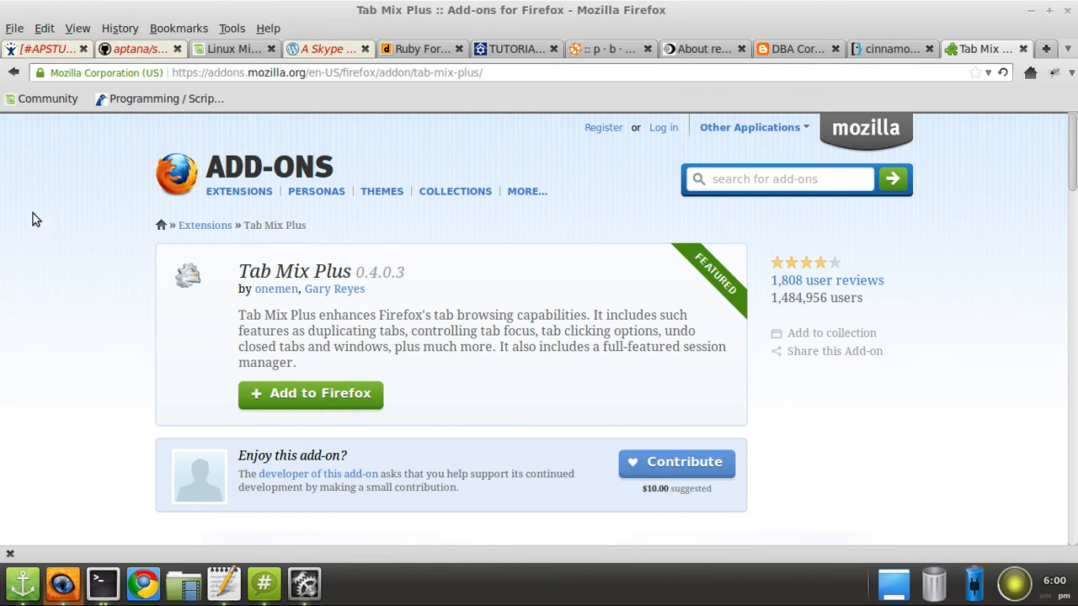
Look at the Most Popular Themes tab, close it and return to the About recordMyDesktop tab
click(1045, 47)
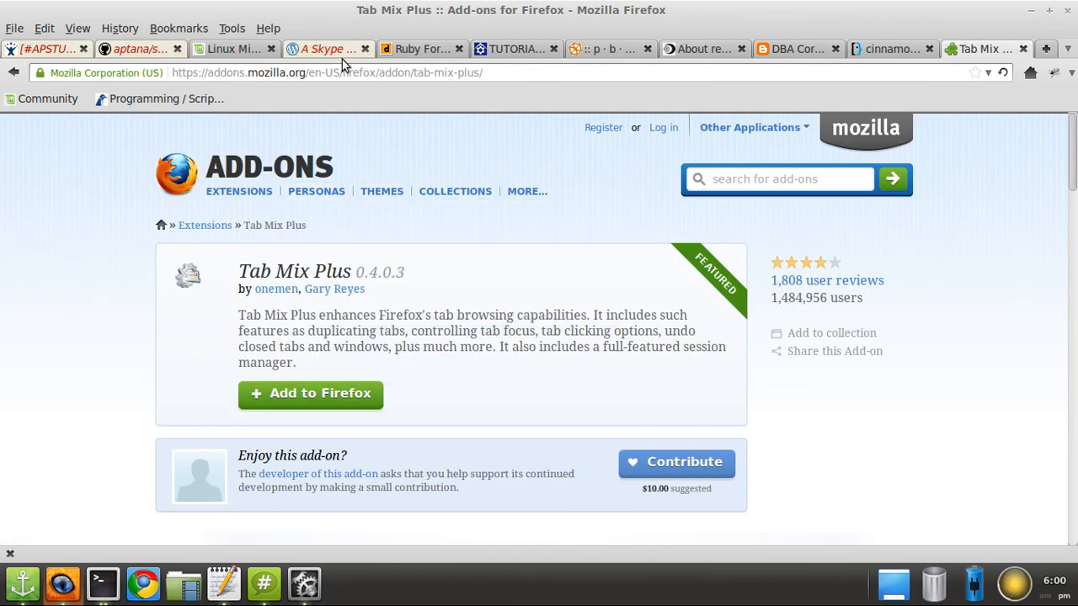
click(381, 192)
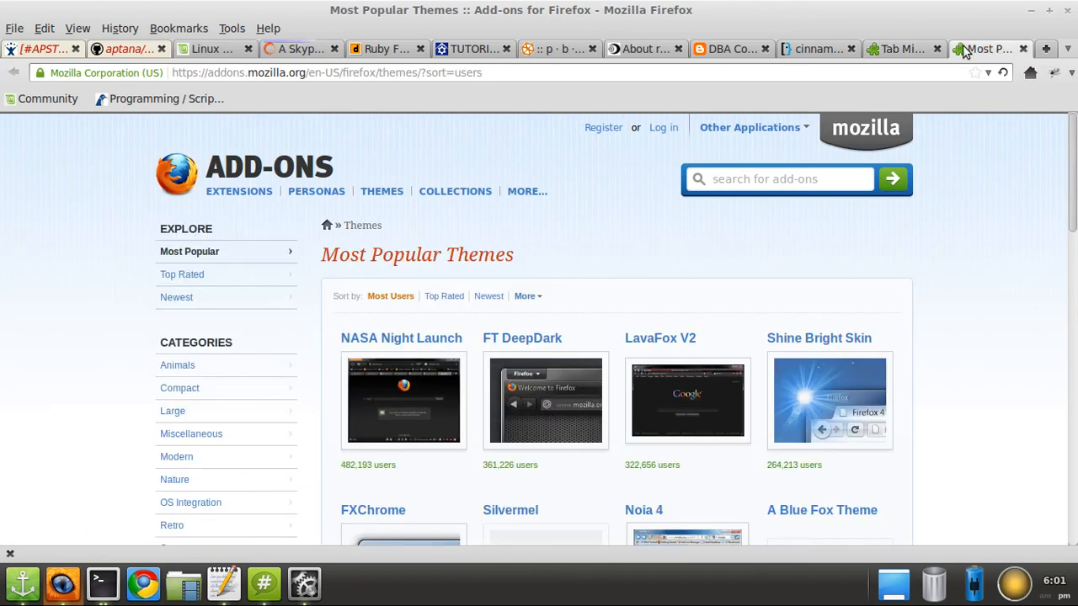
click(704, 49)
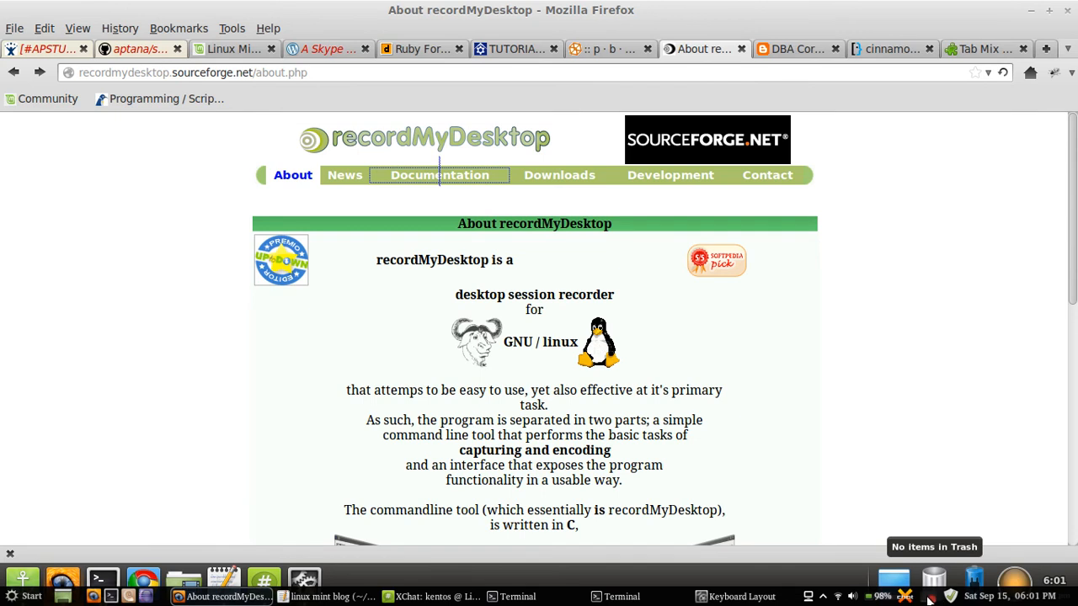
click(232, 27)
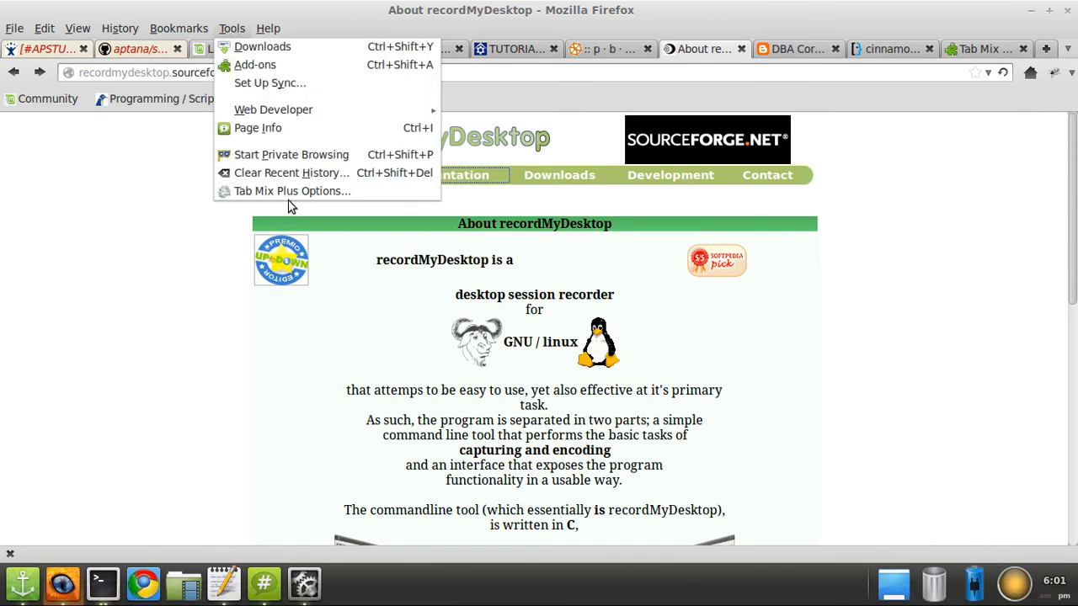
Via Tools, tick Tab Mix Plus 'Open other tabs next to current one' and close the options
click(293, 192)
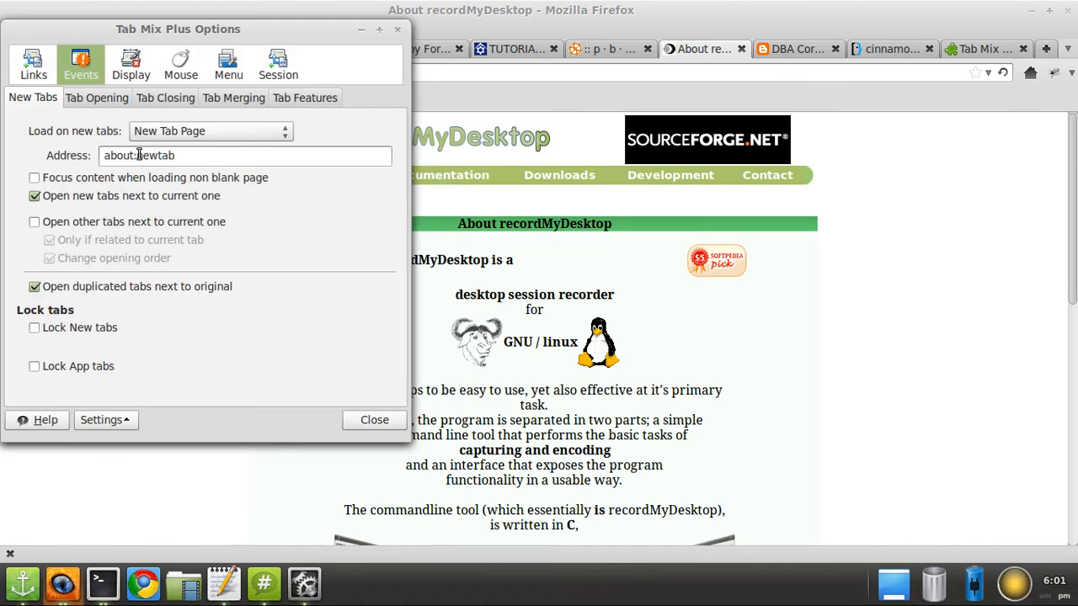
mouse_move(103, 234)
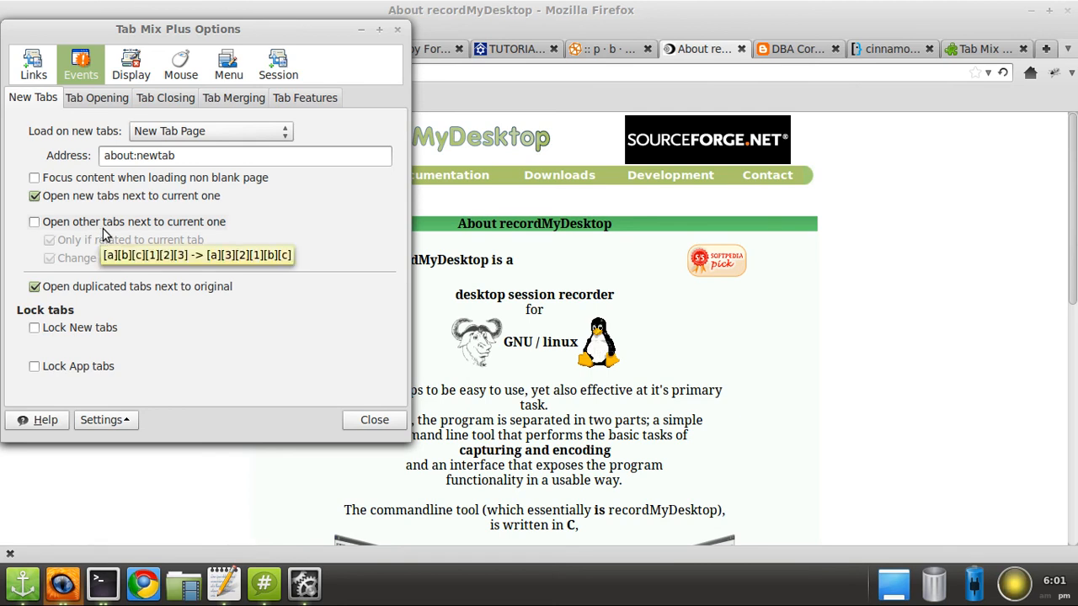
click(34, 222)
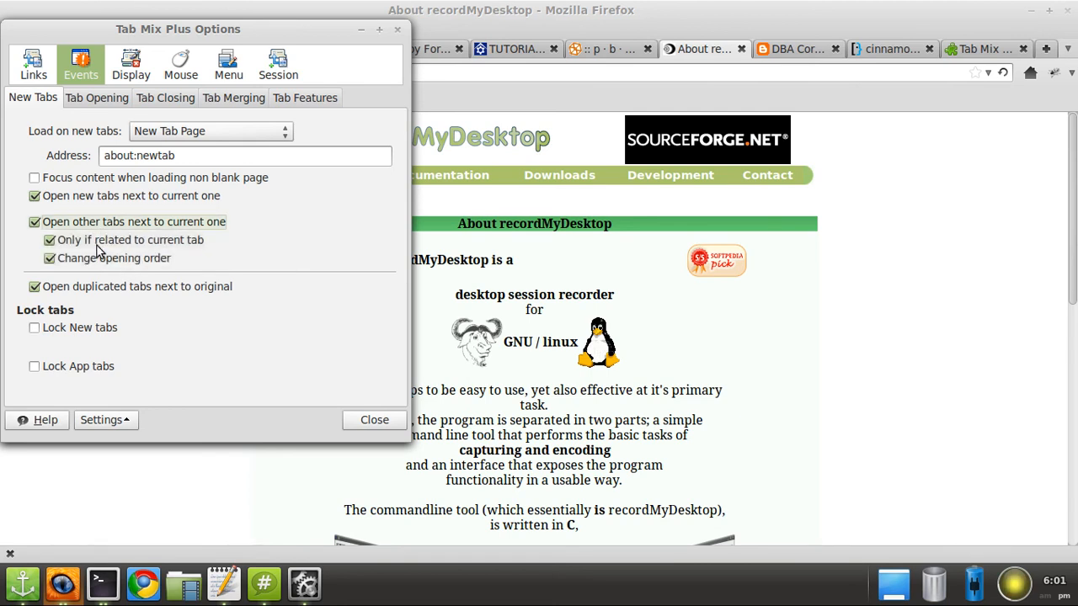
mouse_move(114, 268)
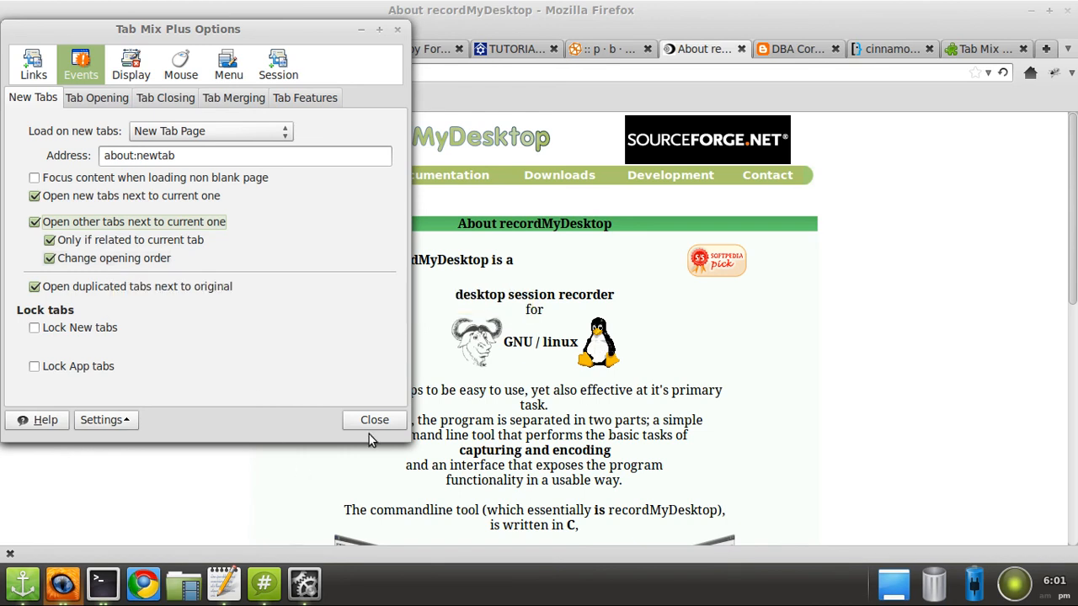
click(374, 419)
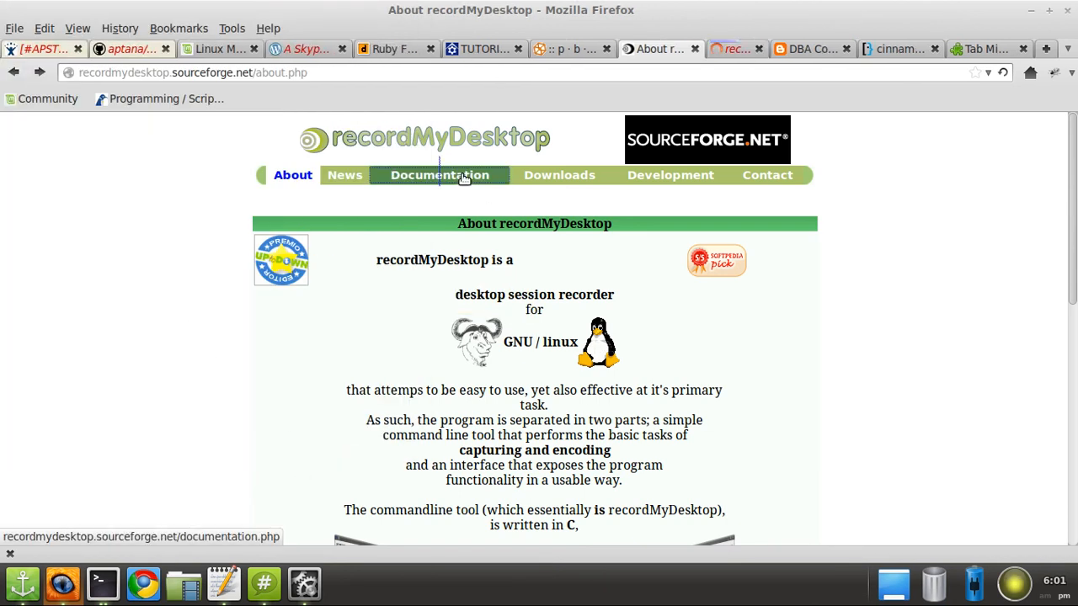
Test it with the recordMyDesktop Documentation link, then switch to the DBA Corner xbindkeys tab
click(440, 175)
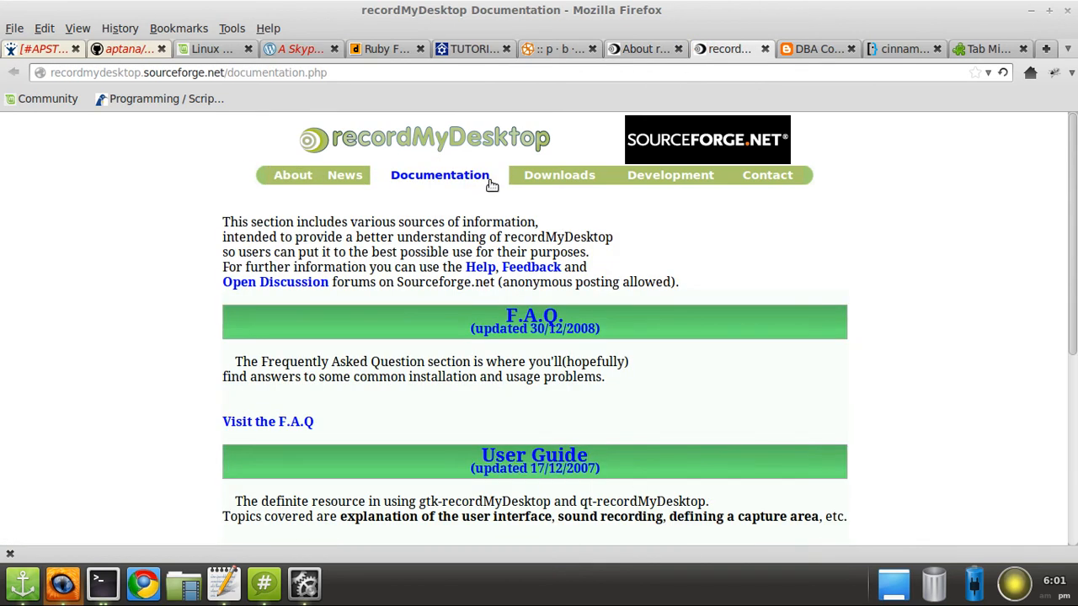
click(293, 173)
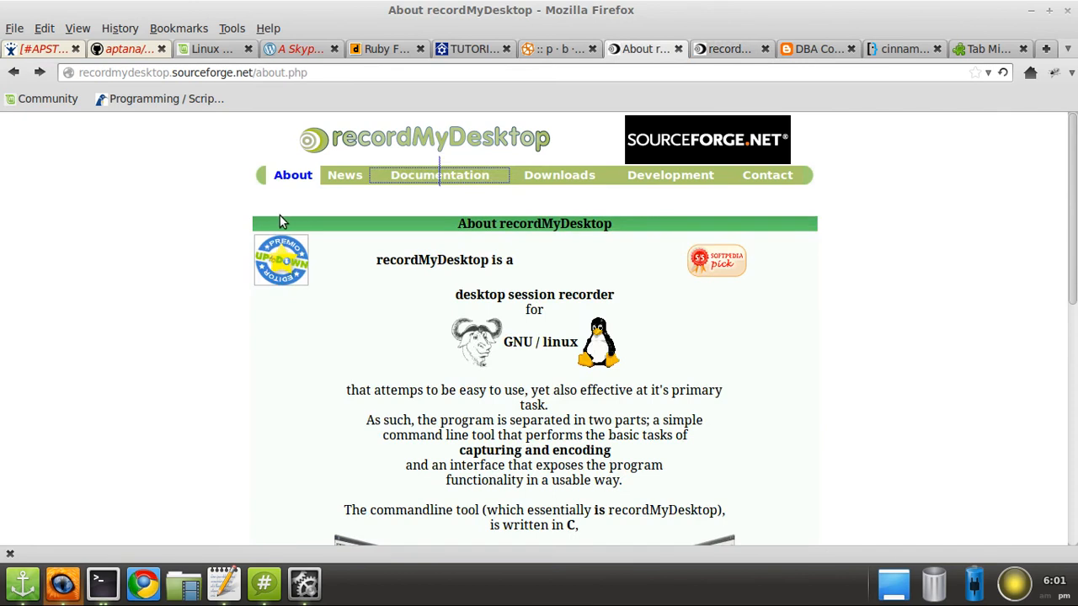
click(792, 48)
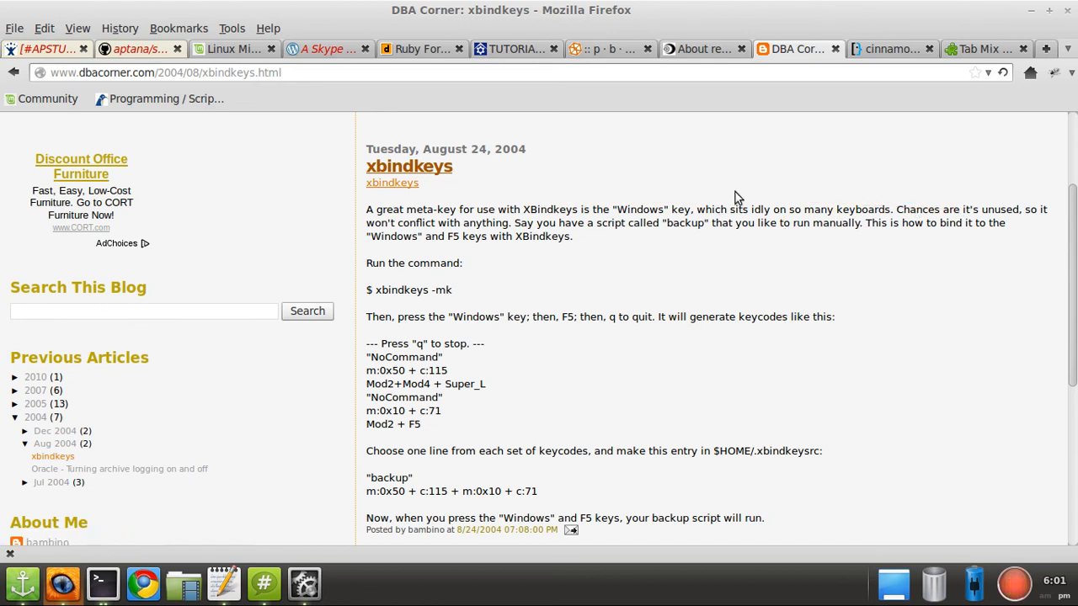
mouse_move(681, 254)
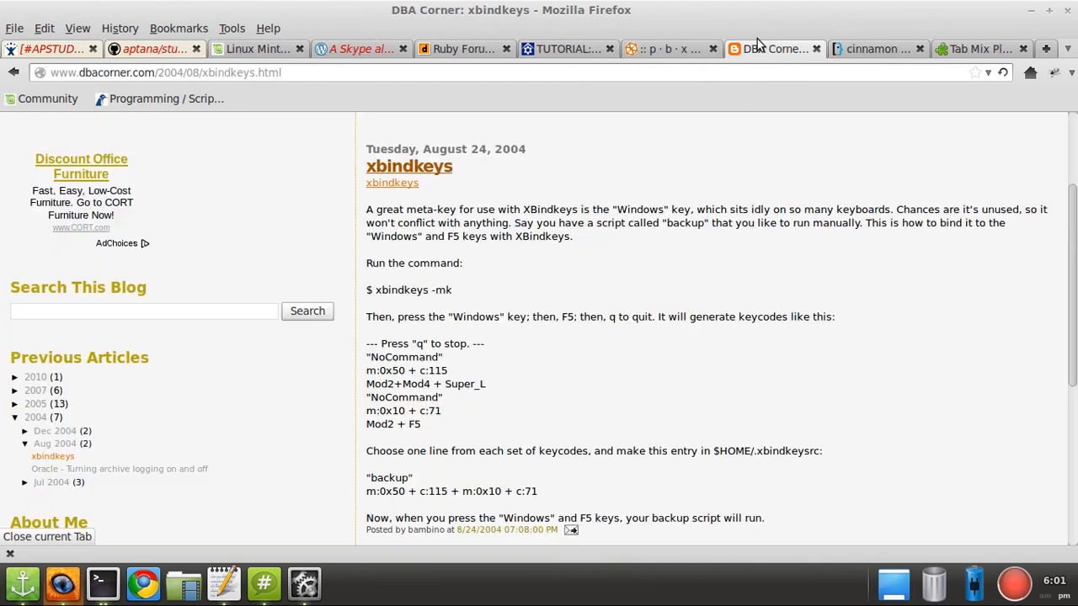
mouse_move(272, 92)
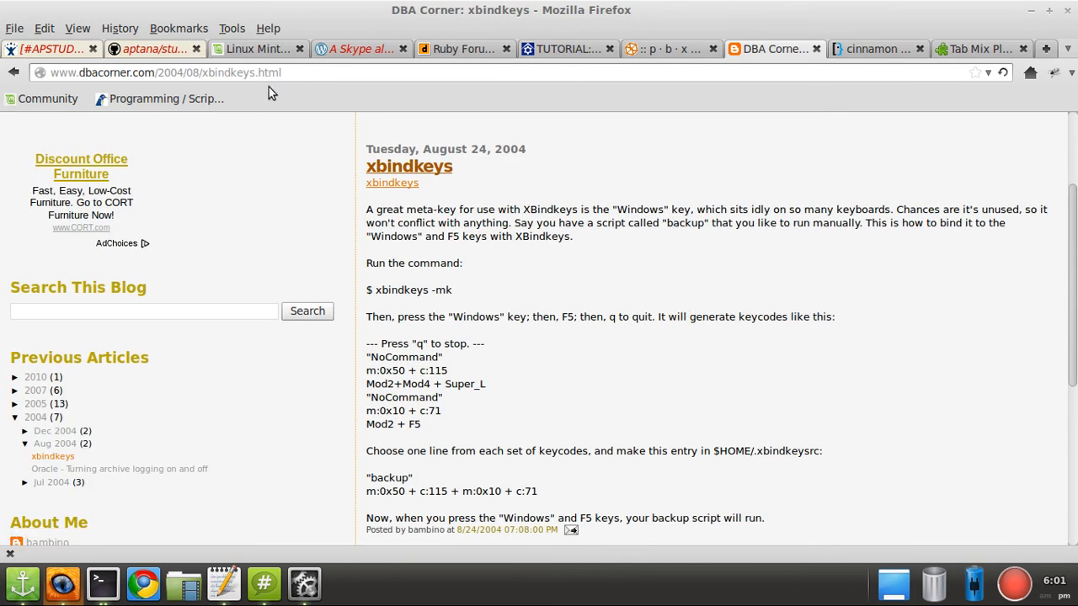
Google 'adblock plus' from the address bar and open its addons.mozilla.org result
click(168, 71)
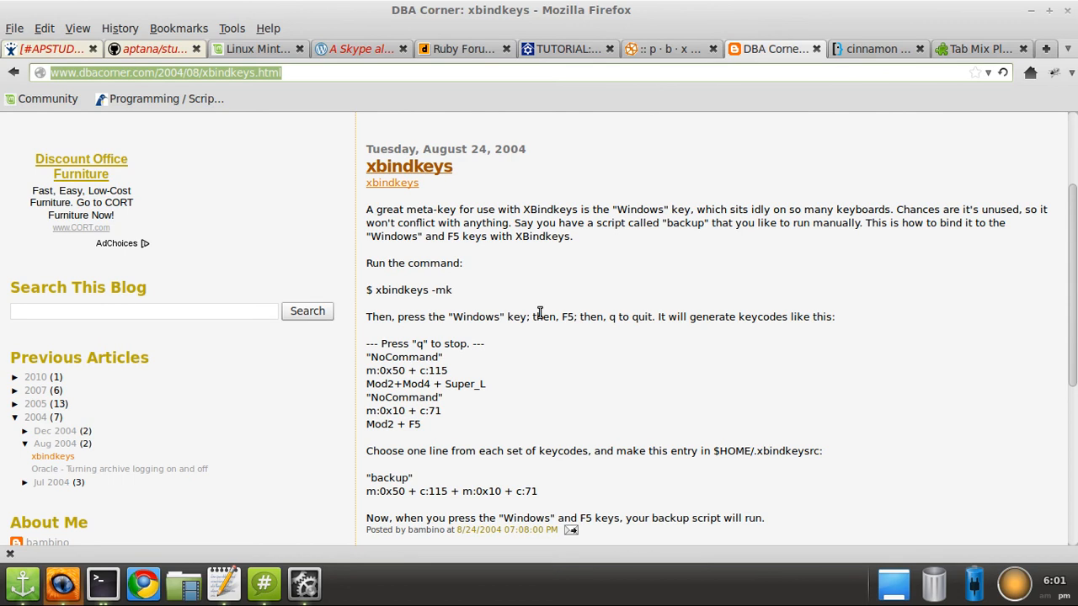
text(g adstop)
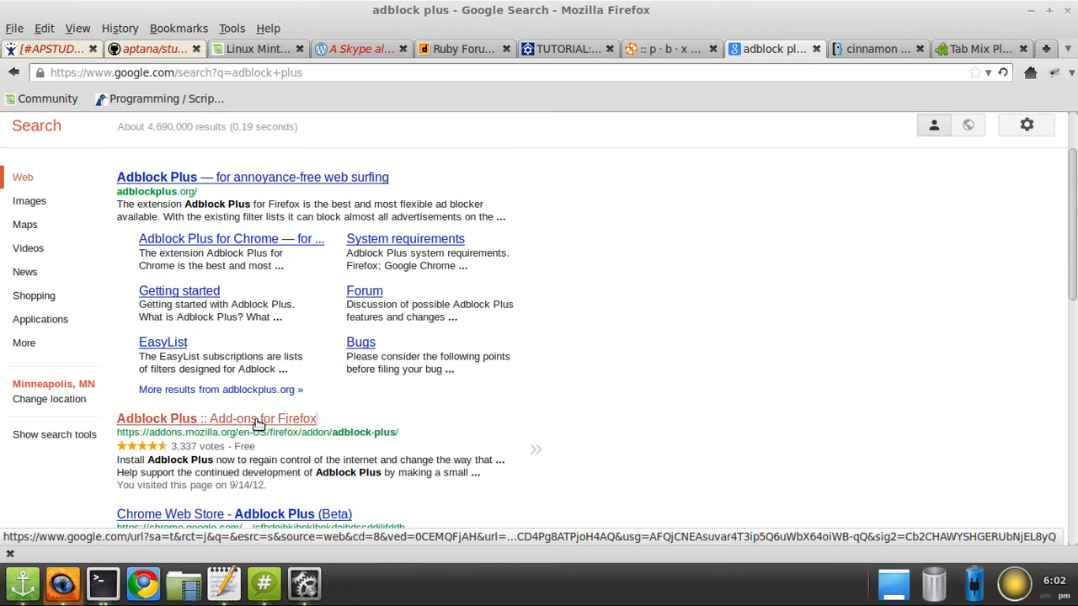
click(216, 418)
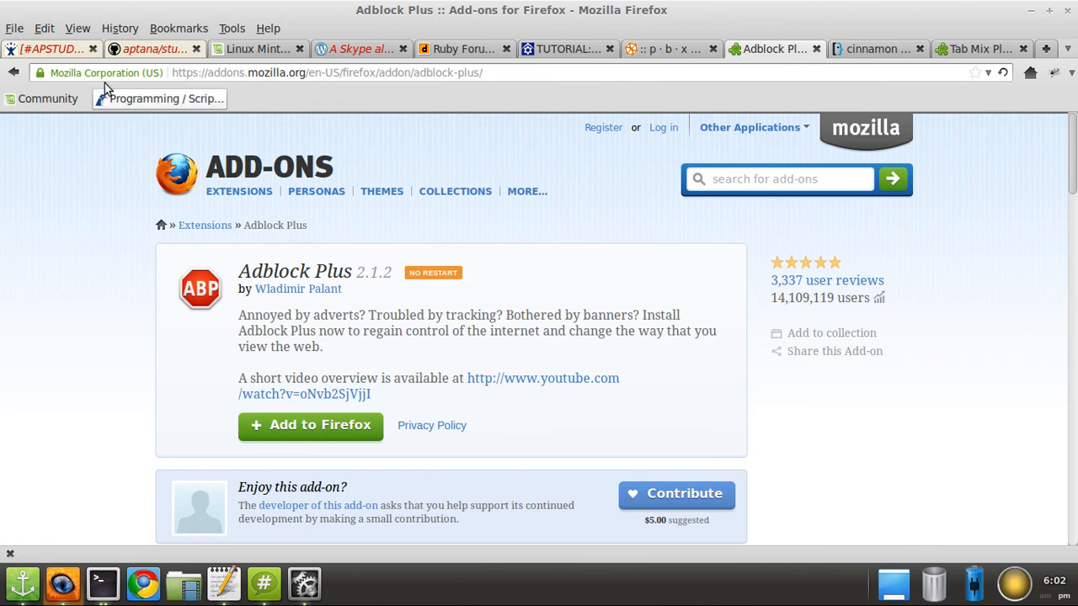
Switch to the Dream.In.Code Ruby Forum page and look down it
click(327, 72)
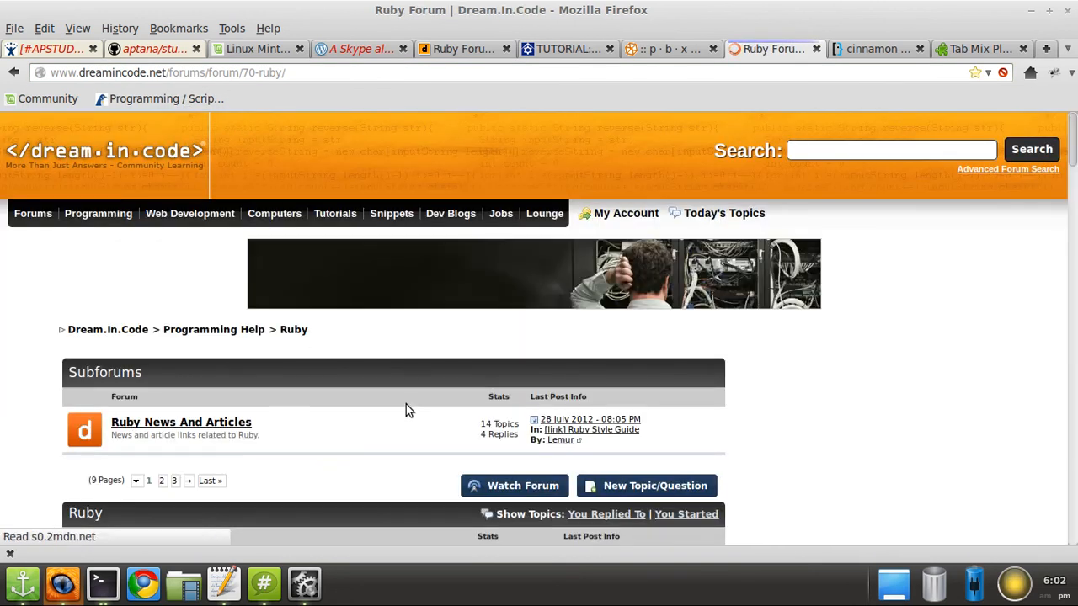
scroll(down, 3)
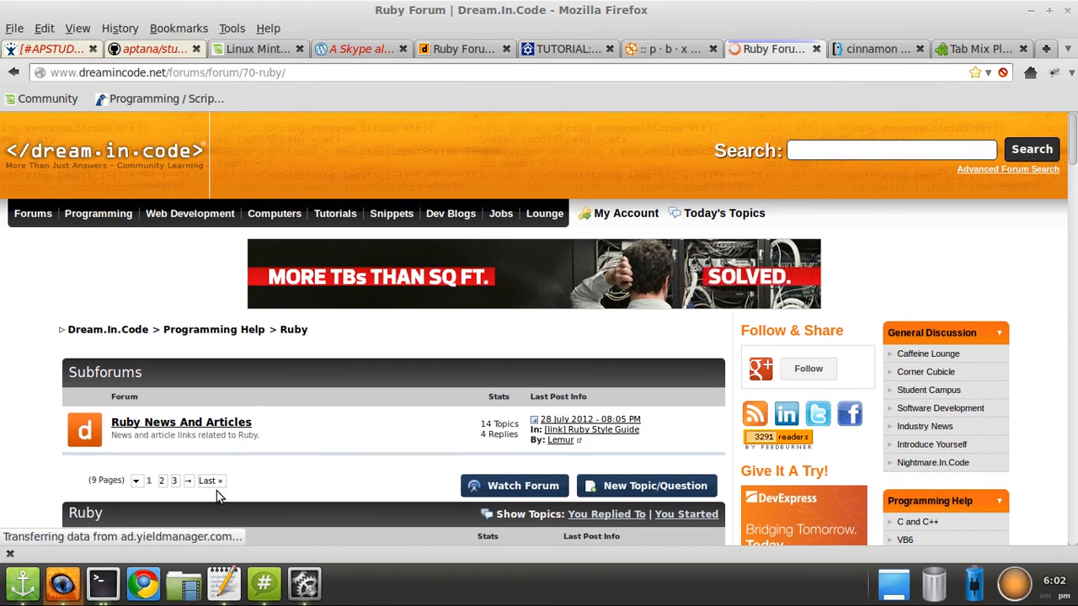
Open a new blank tab beside the Super User cinnamon question
scroll(down, 3)
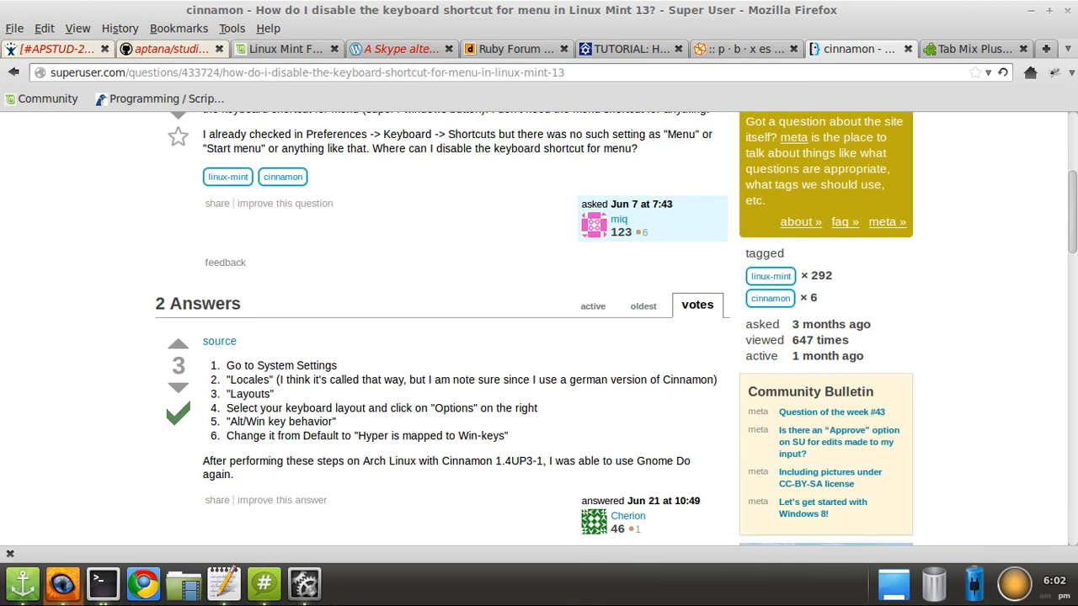
click(1046, 49)
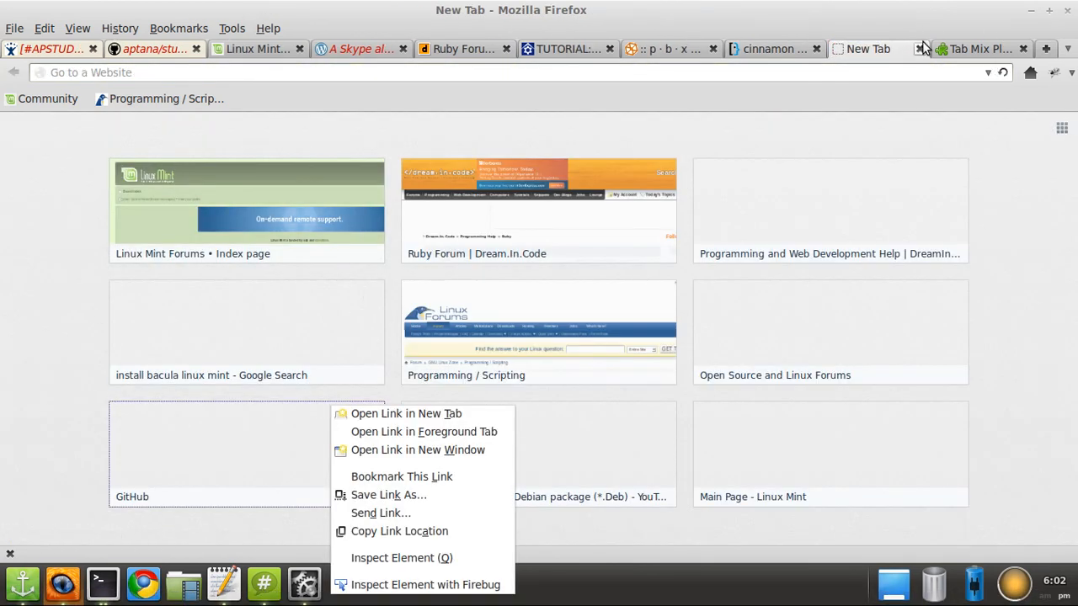
Review the All-in-One Gestures customization list and cancel out without saving changes
click(233, 27)
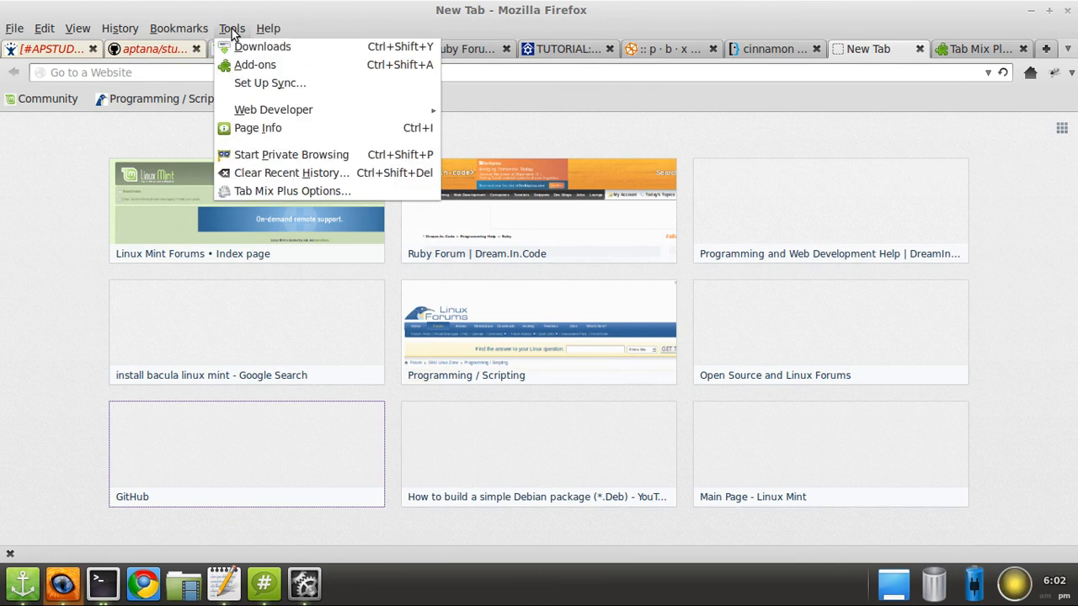
mouse_move(249, 64)
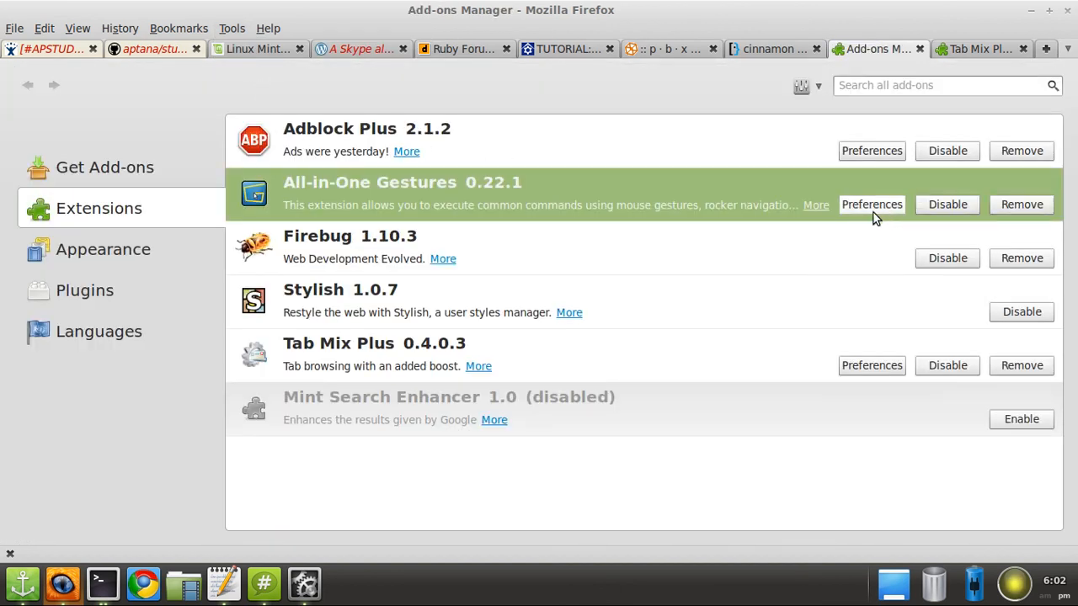
click(872, 203)
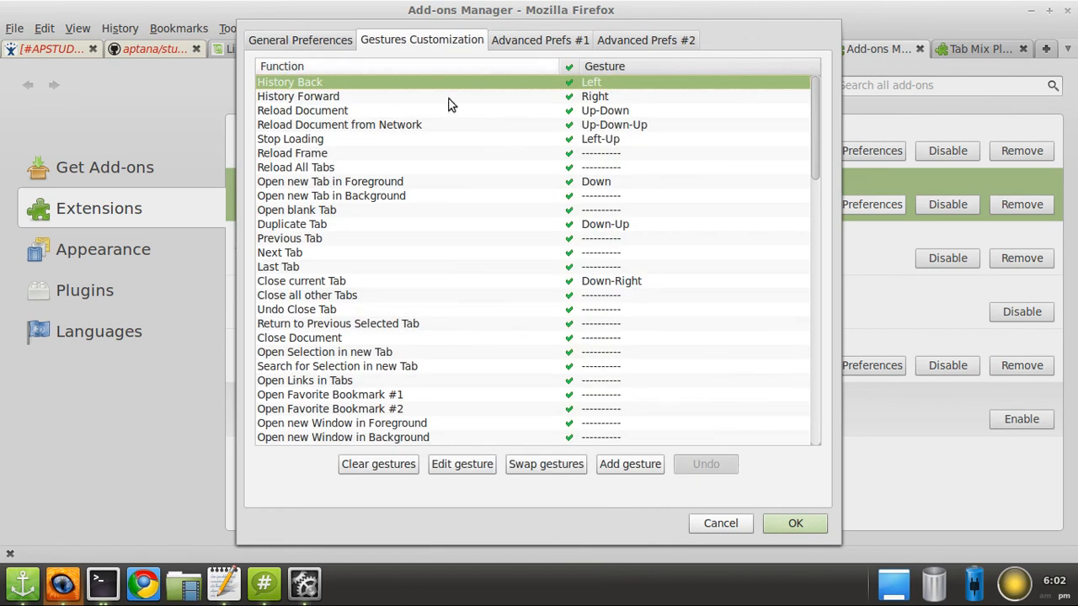
scroll(down, 3)
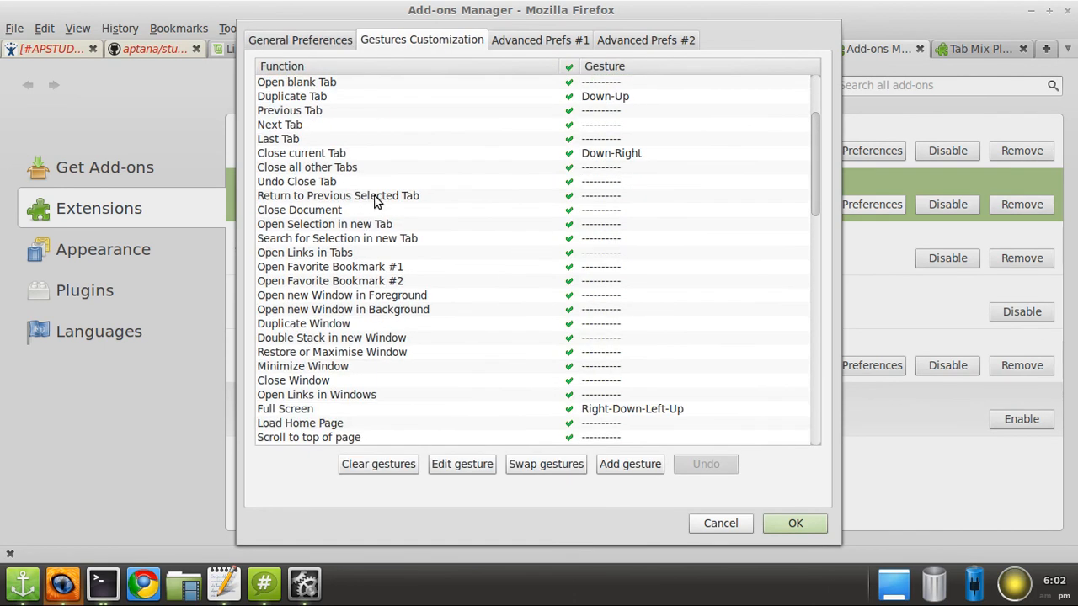
scroll(down, 3)
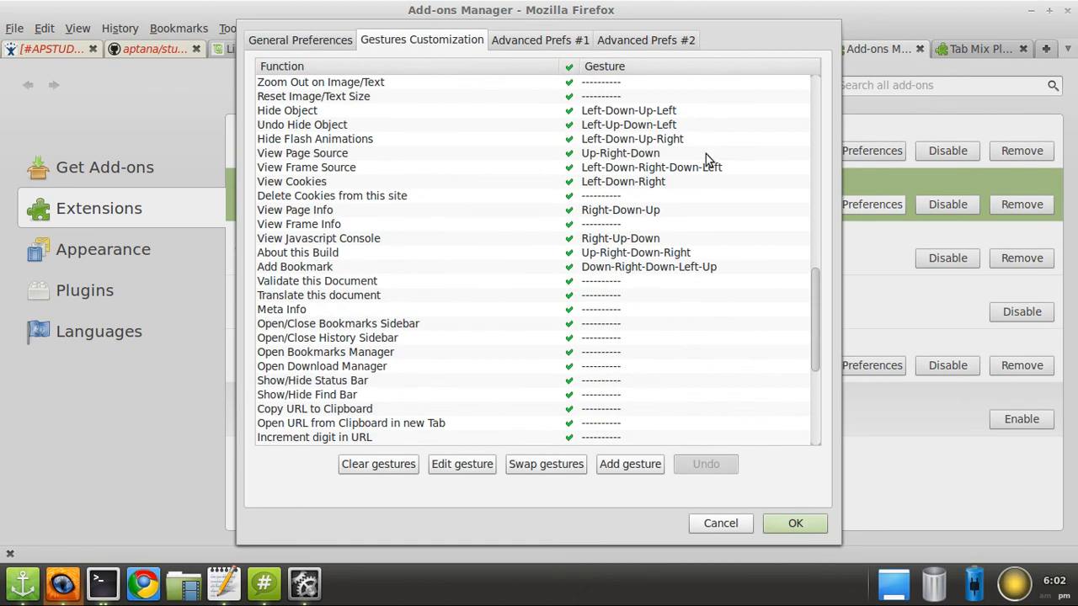
mouse_move(701, 256)
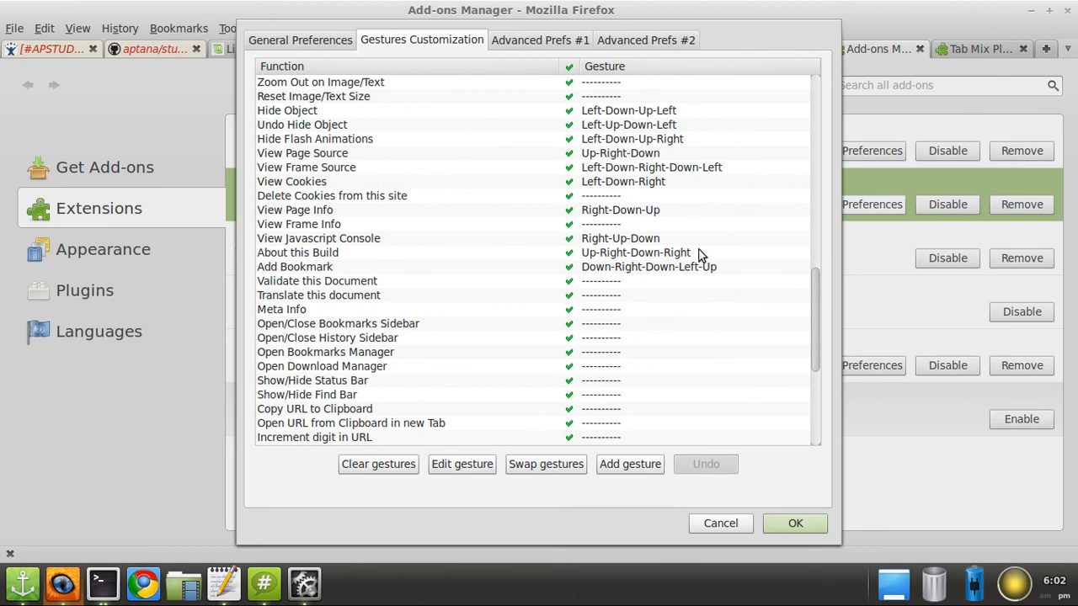
scroll(down, 3)
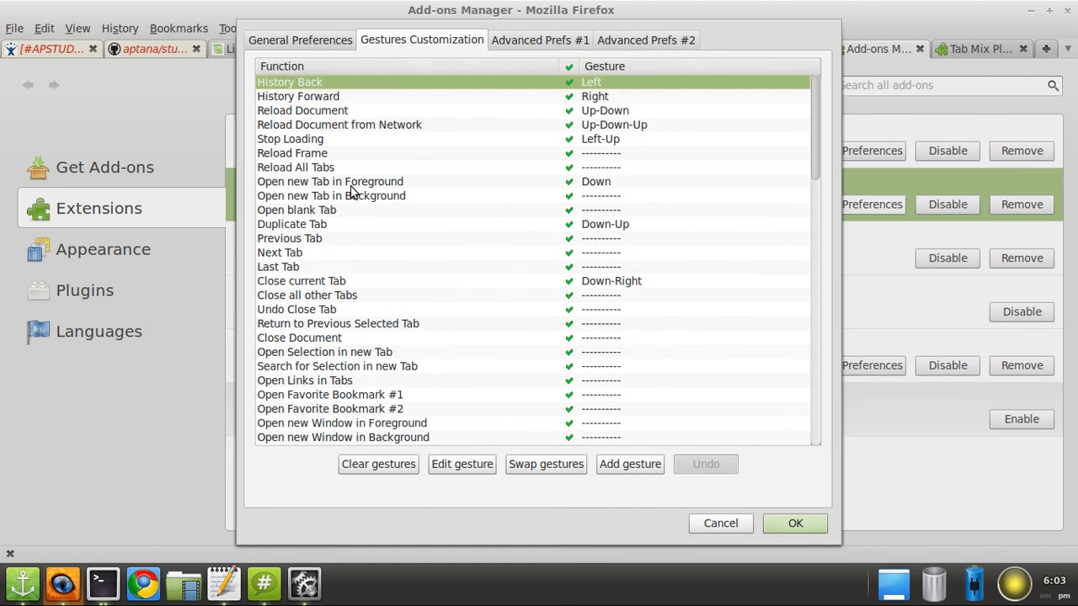
mouse_move(576, 501)
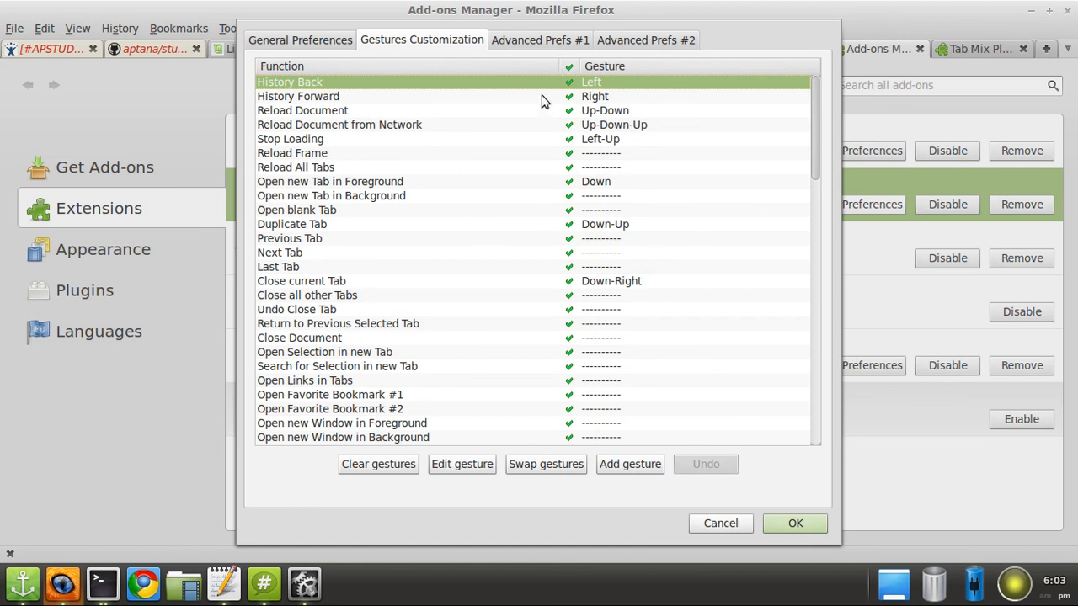
mouse_move(374, 325)
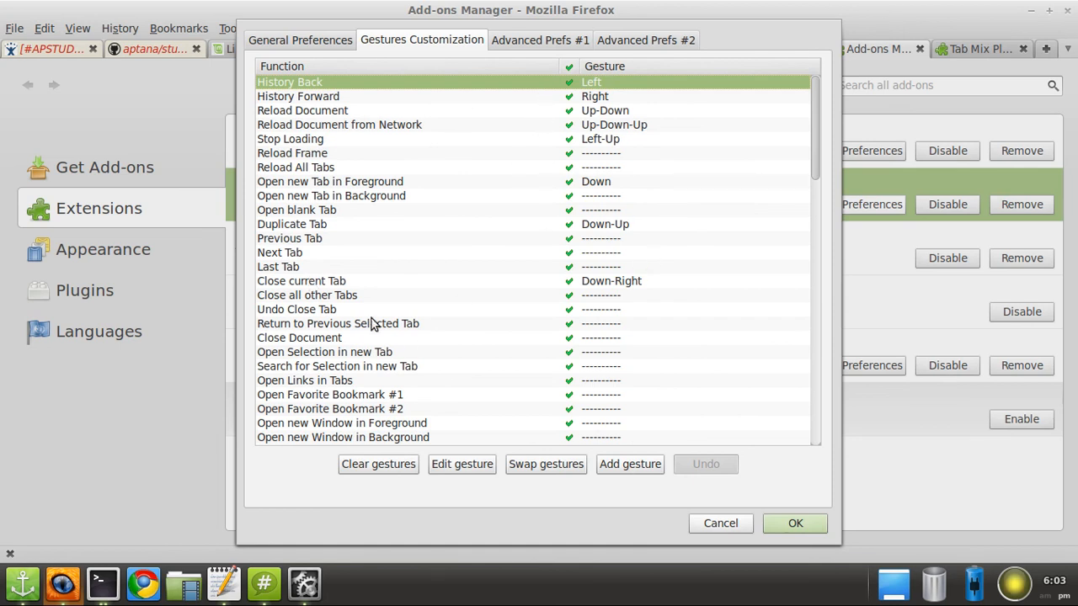
mouse_move(583, 125)
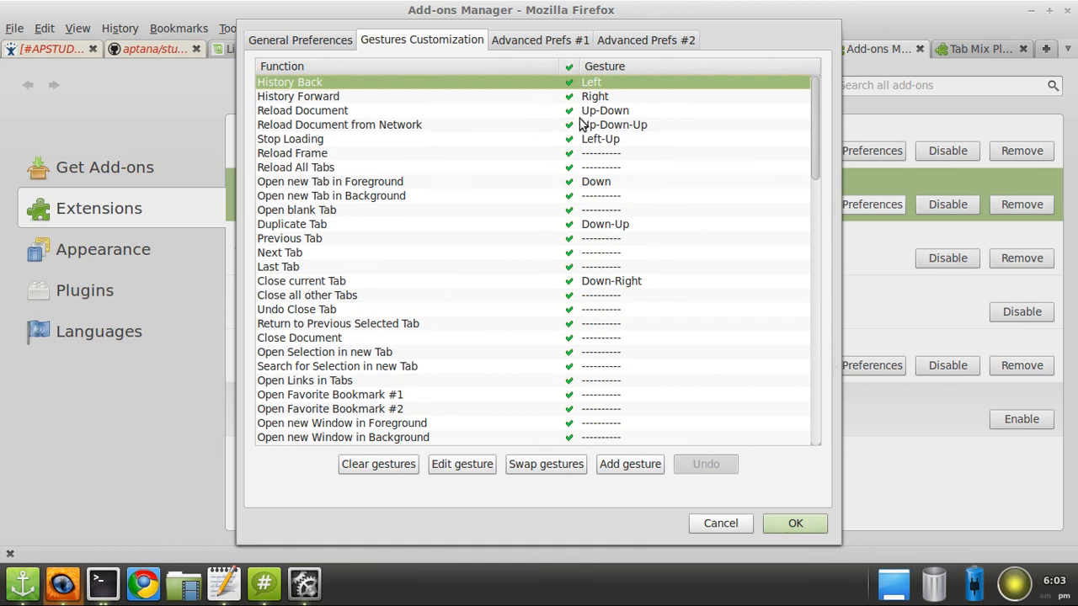
mouse_move(605, 111)
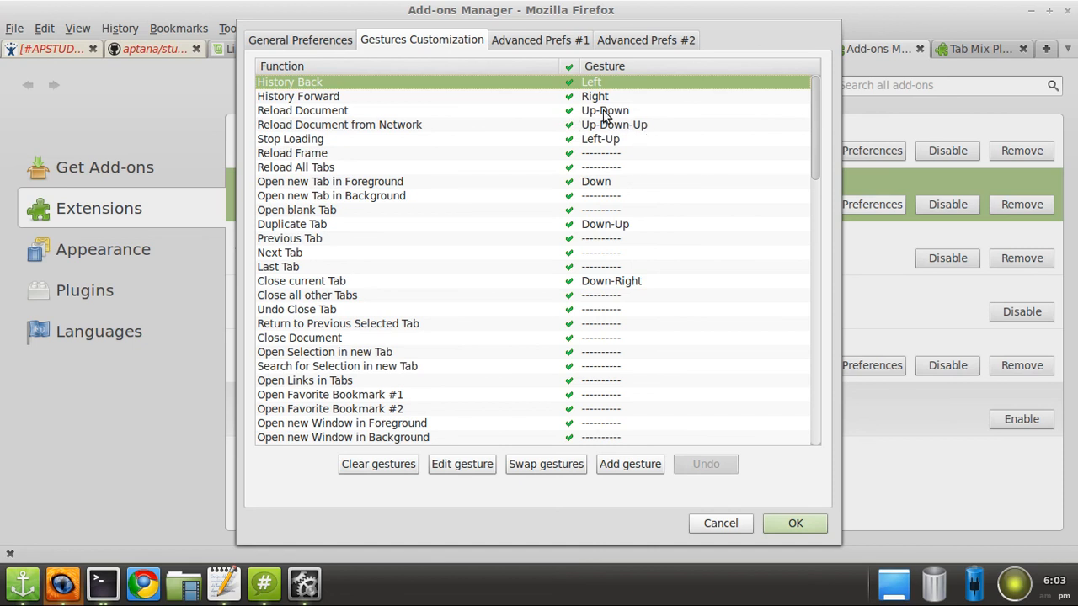
mouse_move(603, 115)
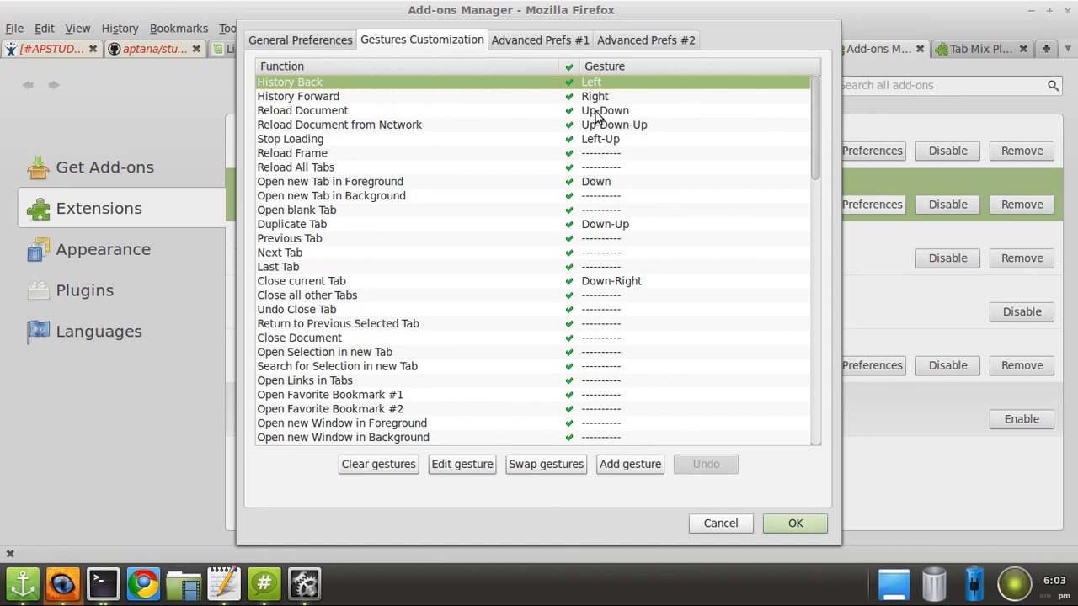
mouse_move(610, 182)
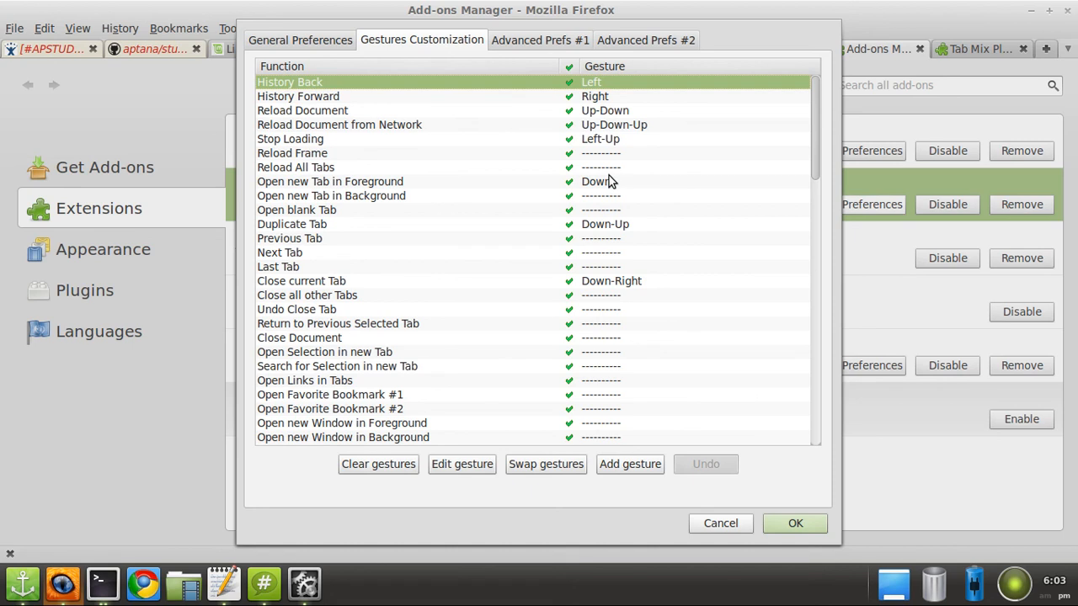
scroll(down, 3)
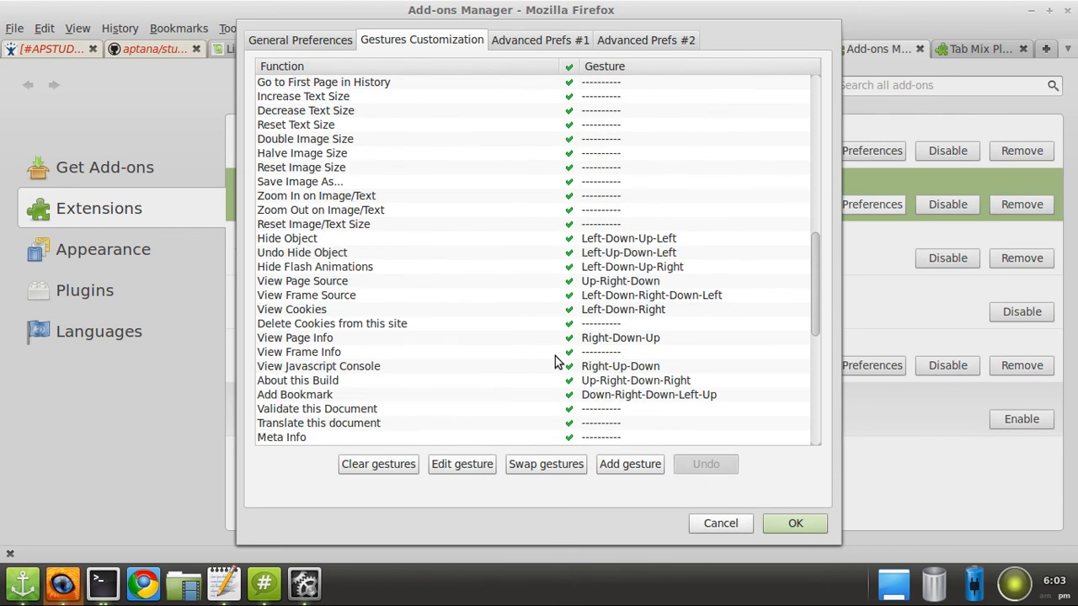
mouse_move(753, 533)
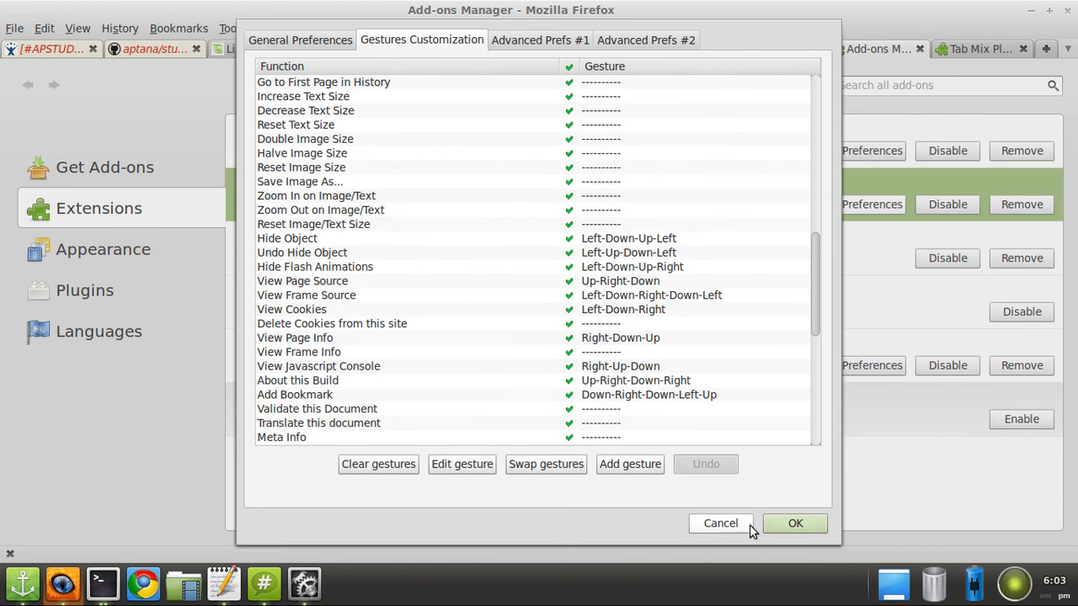
mouse_move(721, 523)
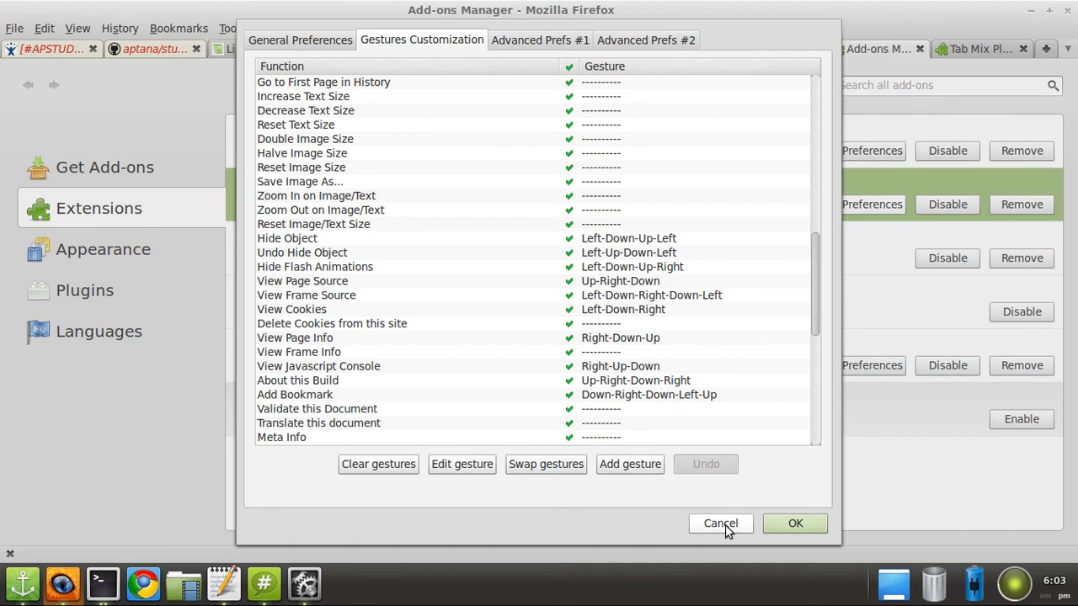
click(721, 522)
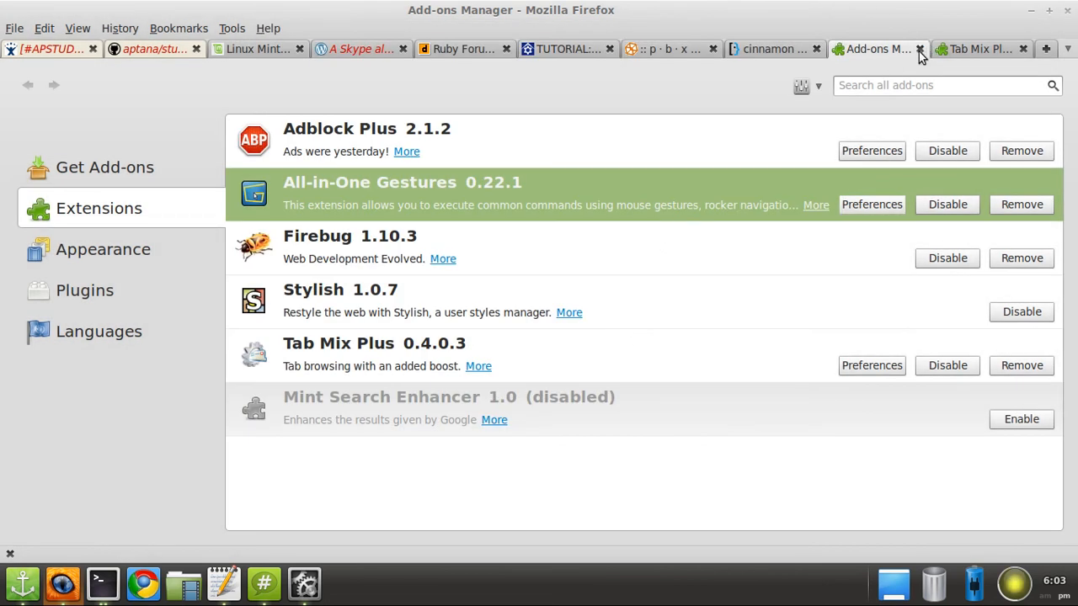
Close the Add-ons Manager tab to return to the Super User question
click(856, 47)
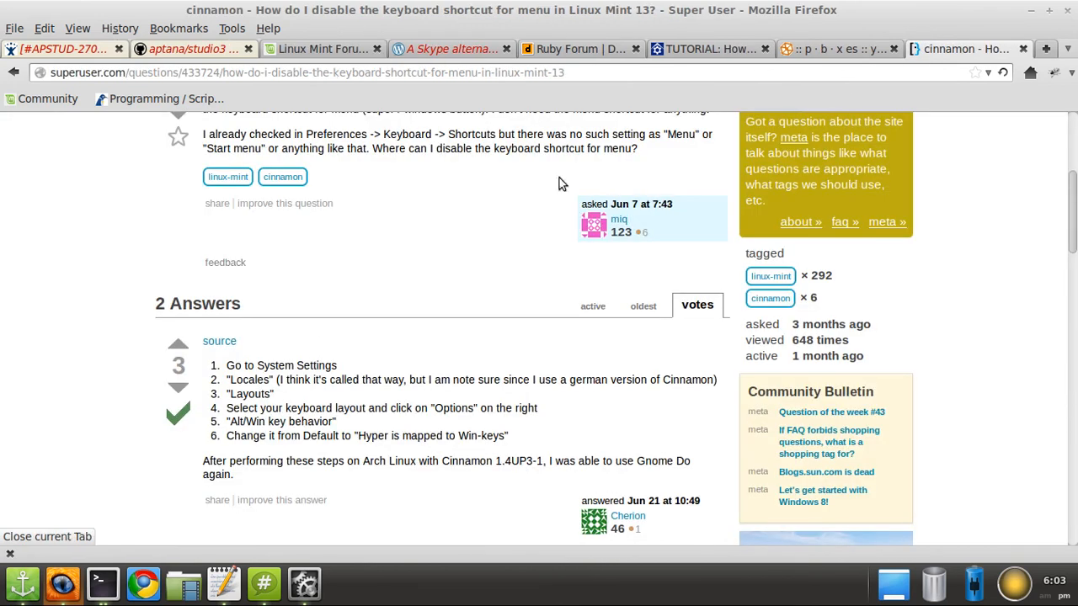
mouse_move(241, 515)
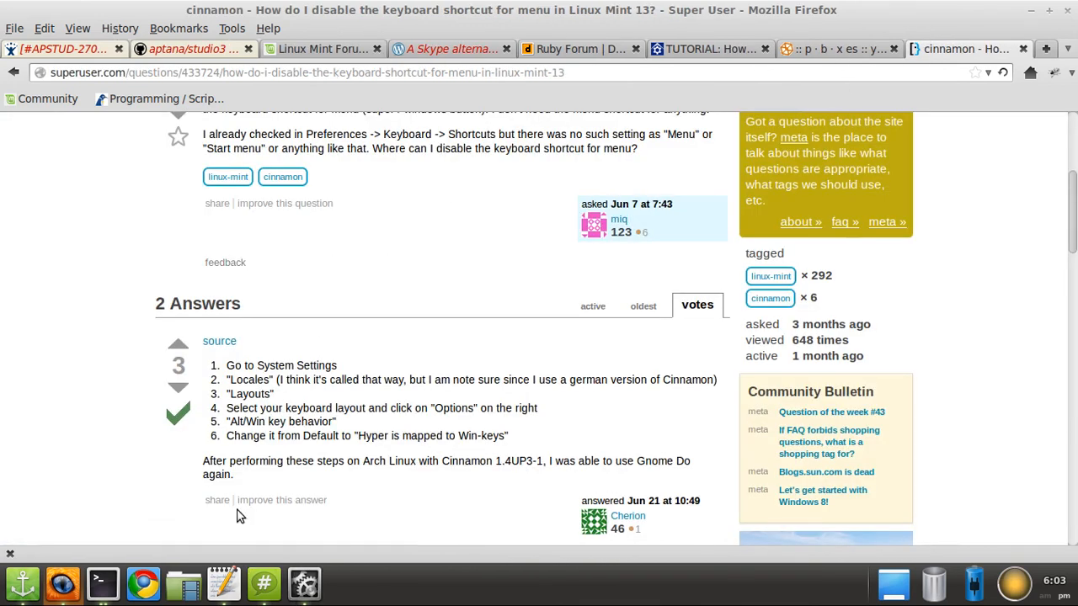
mouse_move(211, 455)
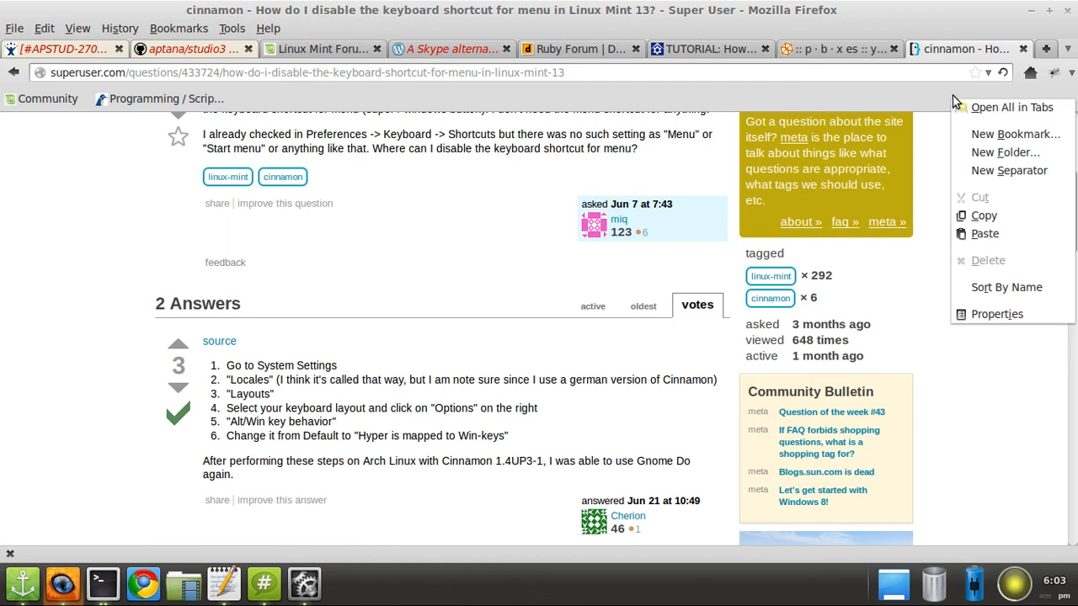
Filter about:config by 'search' and select the keyword.URL preference pointing to Google
click(71, 337)
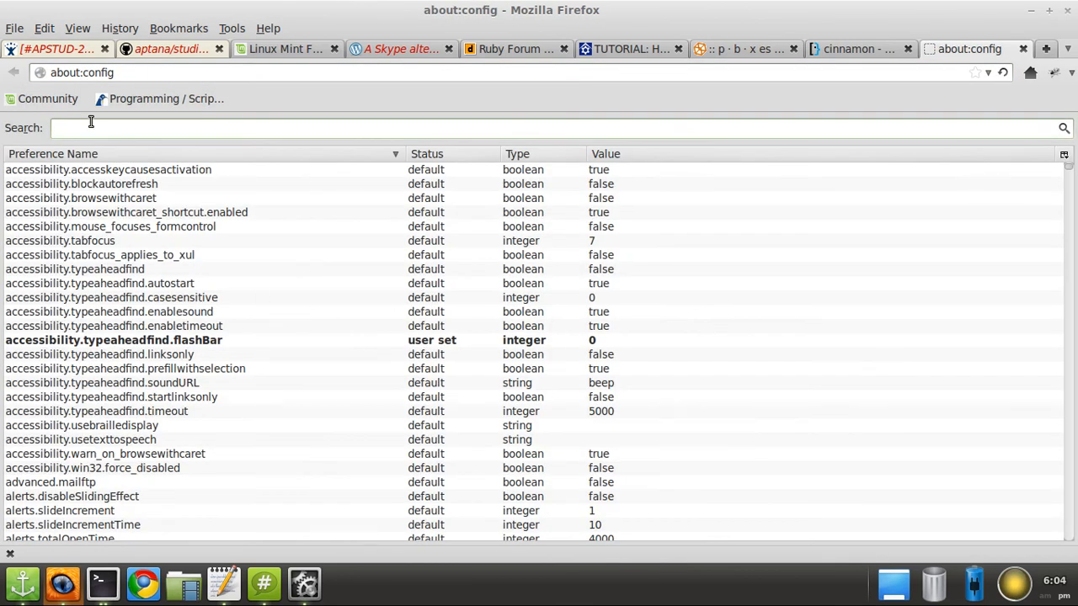
text(search)
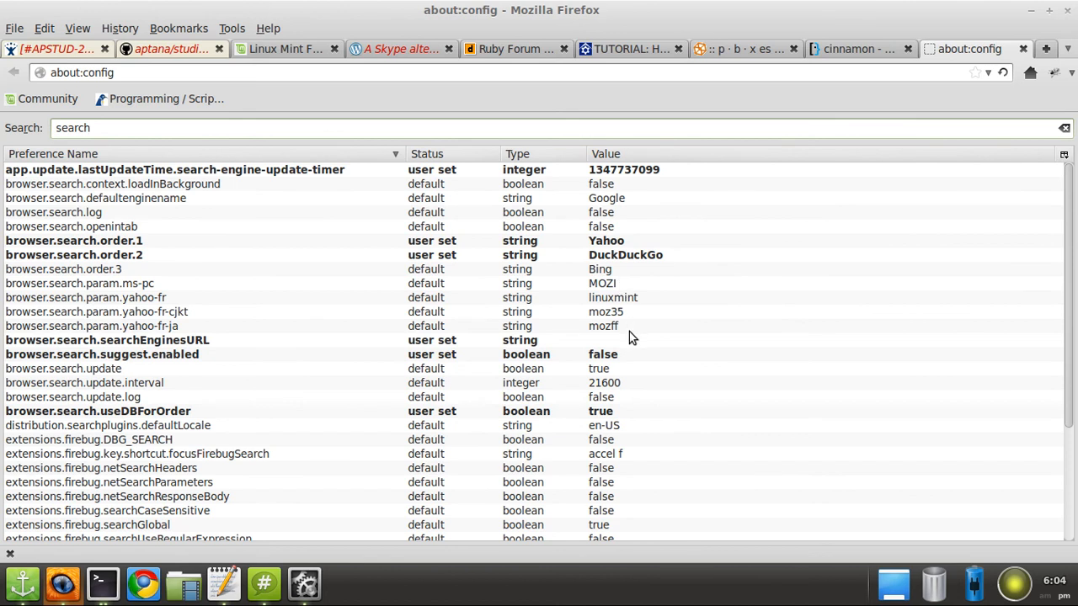
scroll(down, 3)
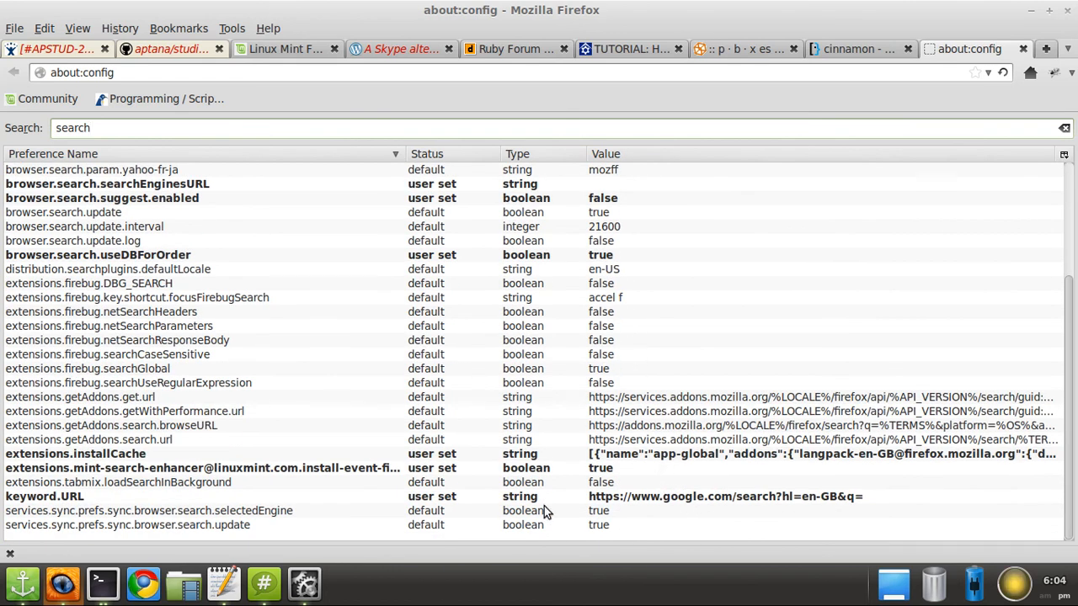
mouse_move(222, 583)
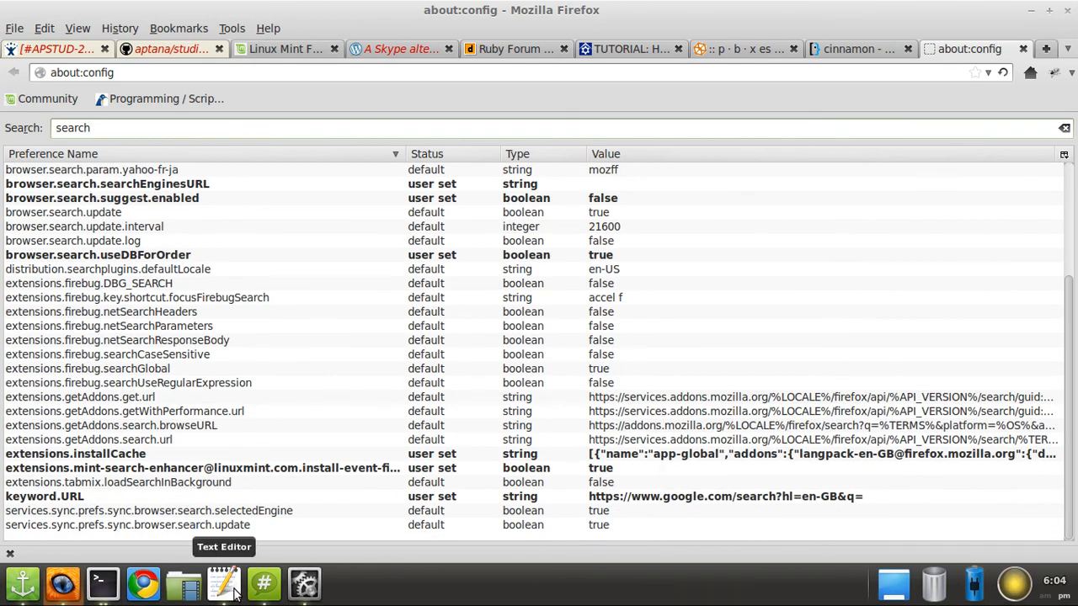
mouse_move(463, 222)
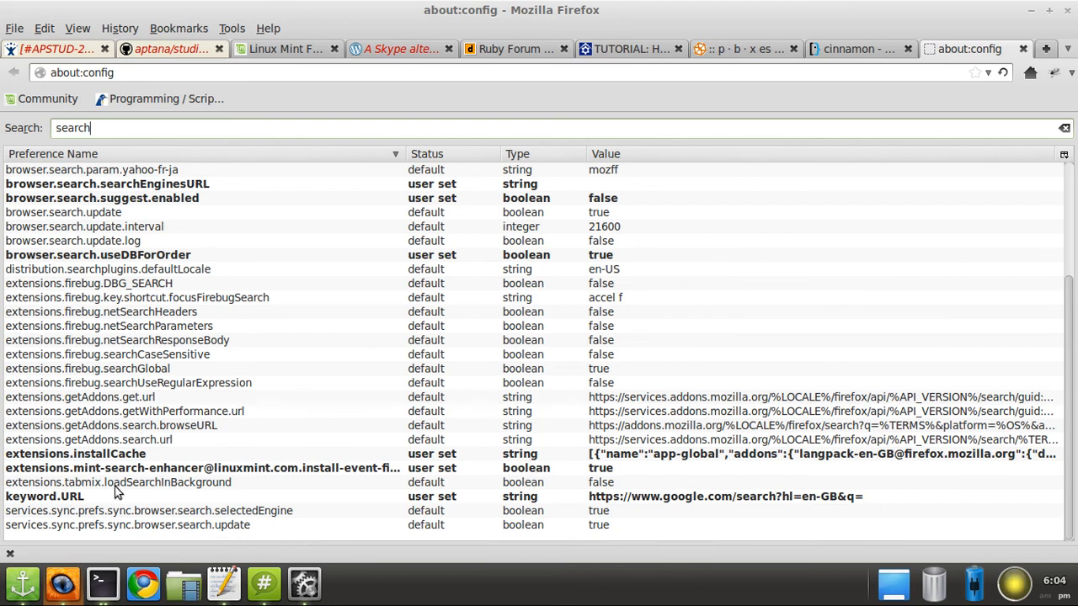
click(724, 495)
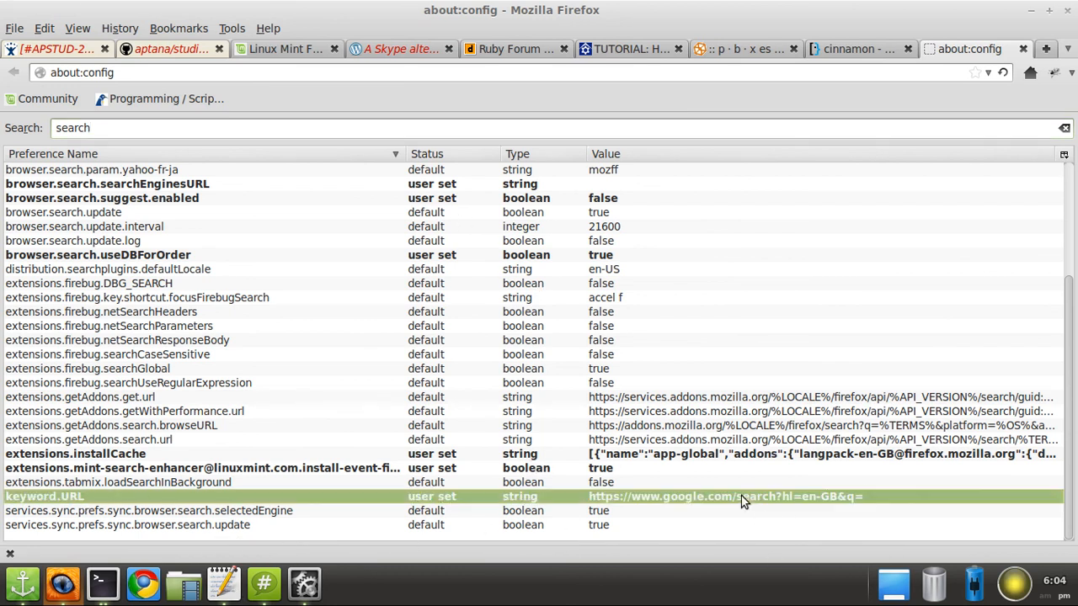
mouse_move(76, 505)
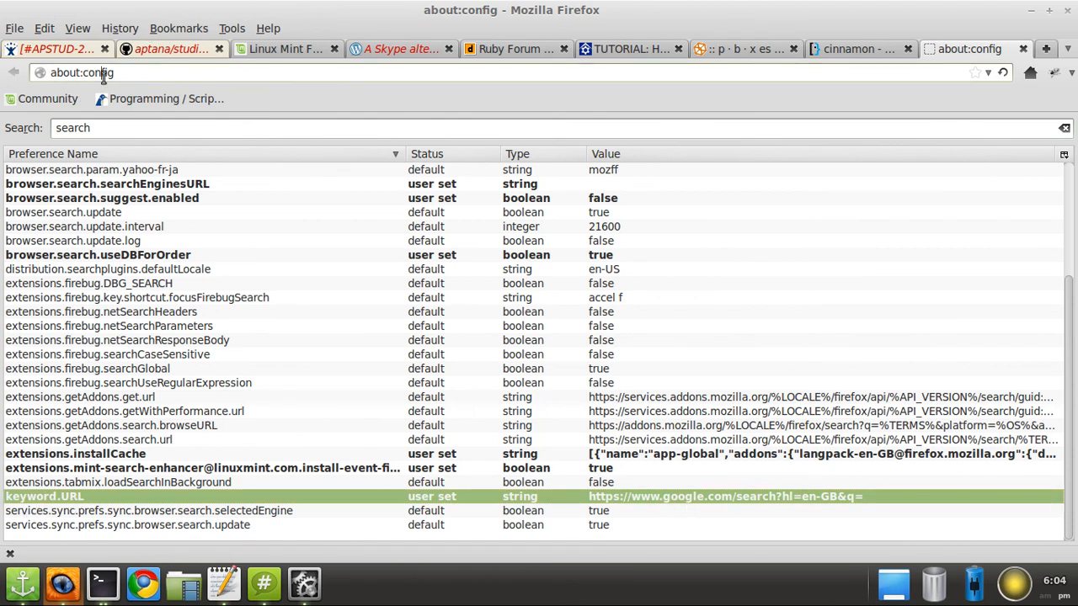
Search Google for 'hello' straight from the address bar, then close the results tab
text(hello+you)
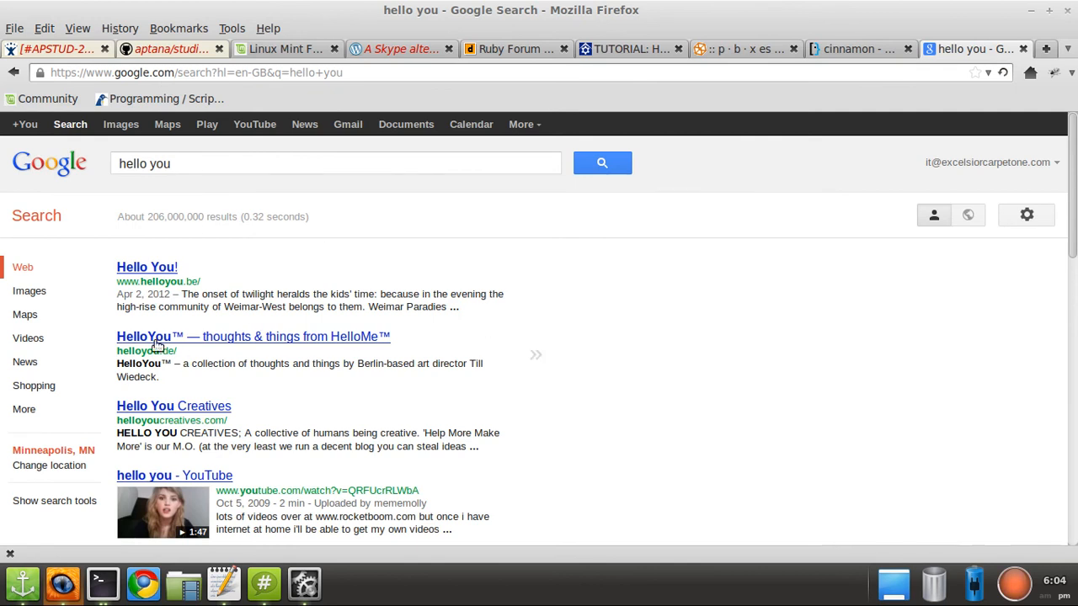
click(197, 71)
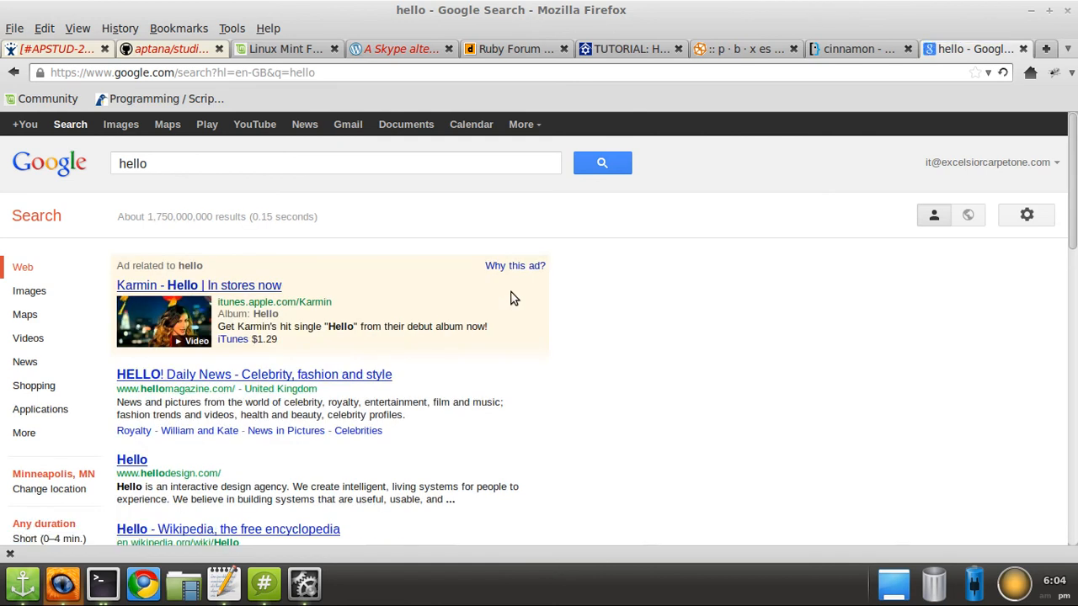
click(960, 47)
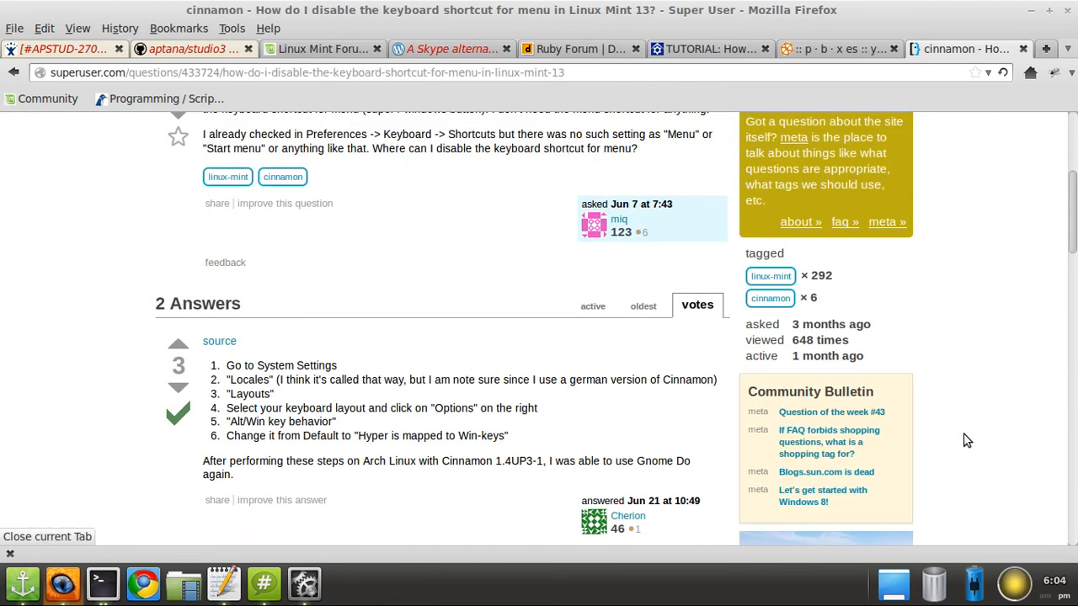
scroll(down, 3)
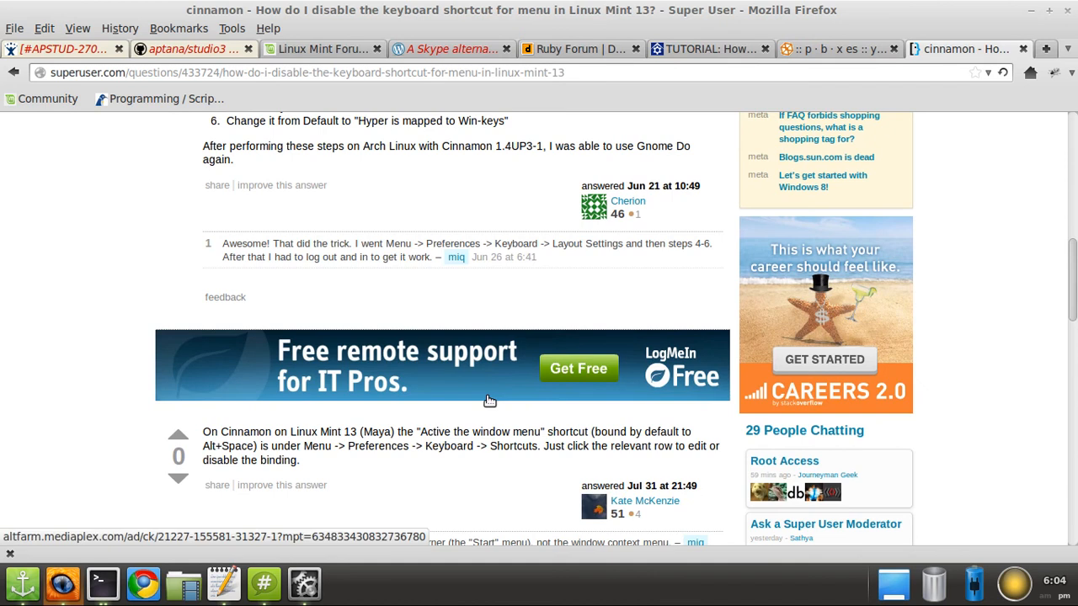
scroll(down, 3)
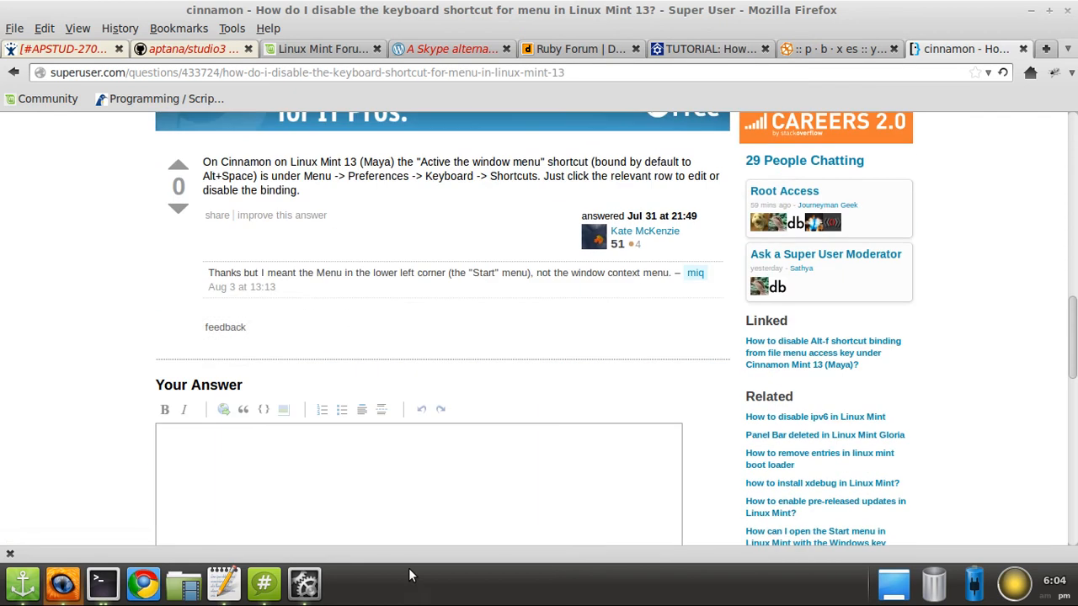